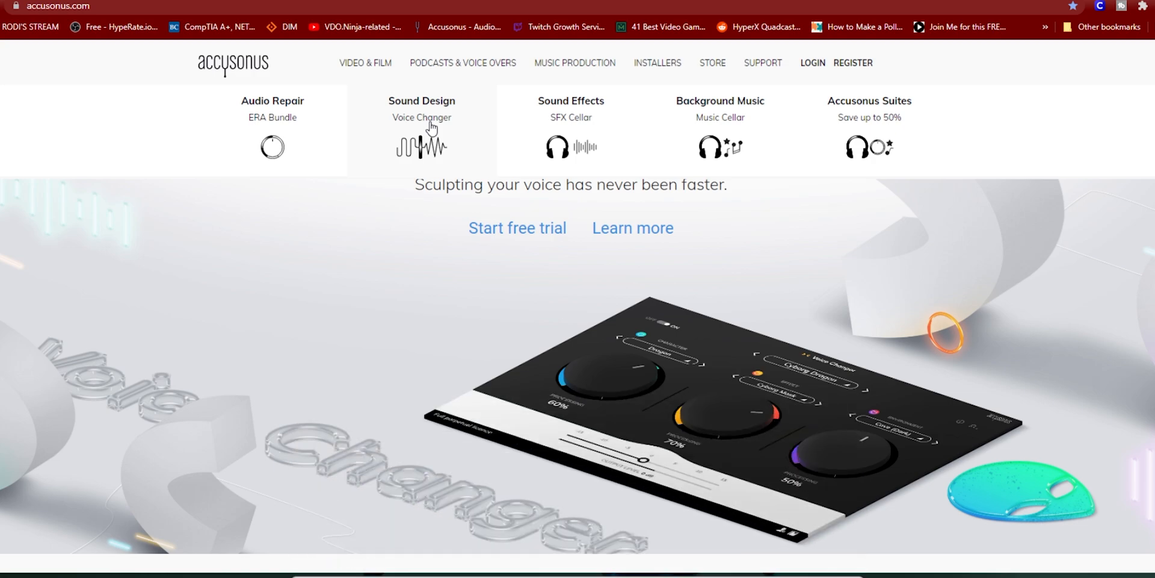
pyautogui.moveTo(330, 111)
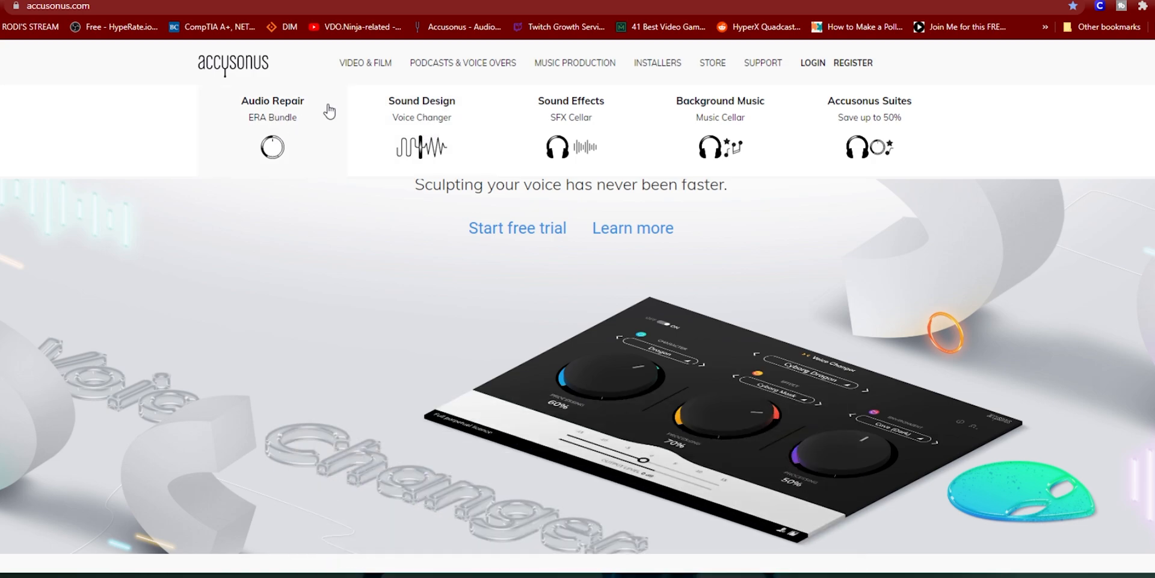
pyautogui.moveTo(571, 147)
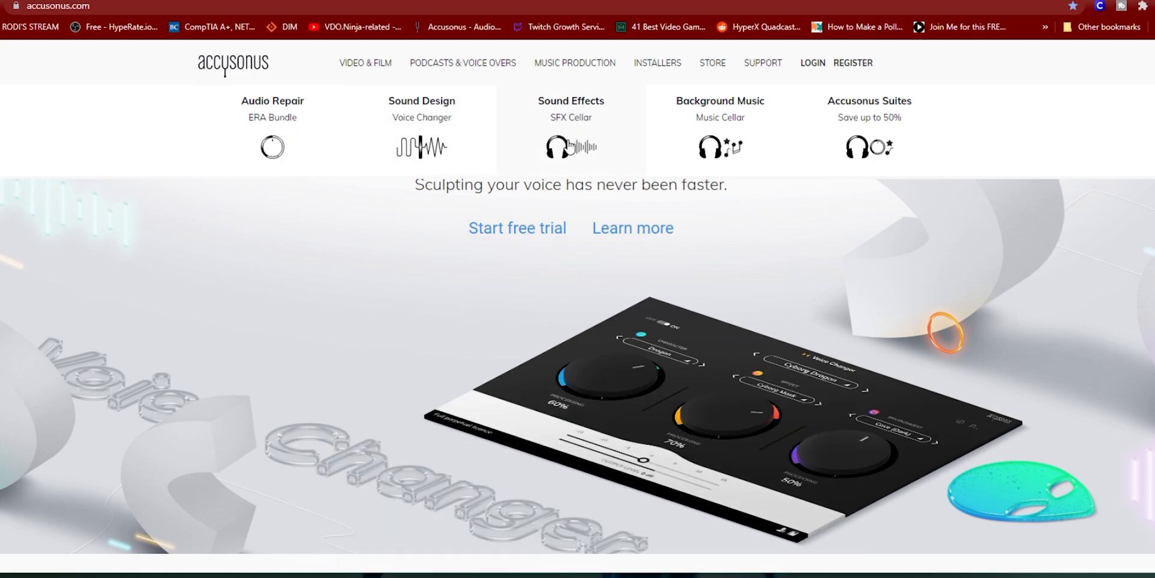
pyautogui.moveTo(571, 143)
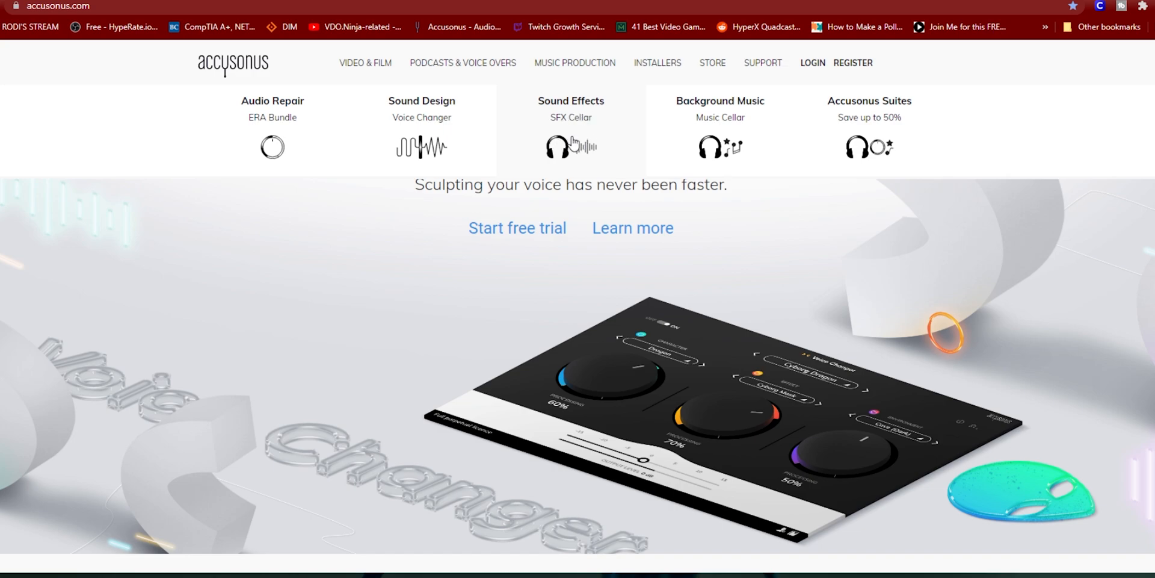
pyautogui.moveTo(710, 145)
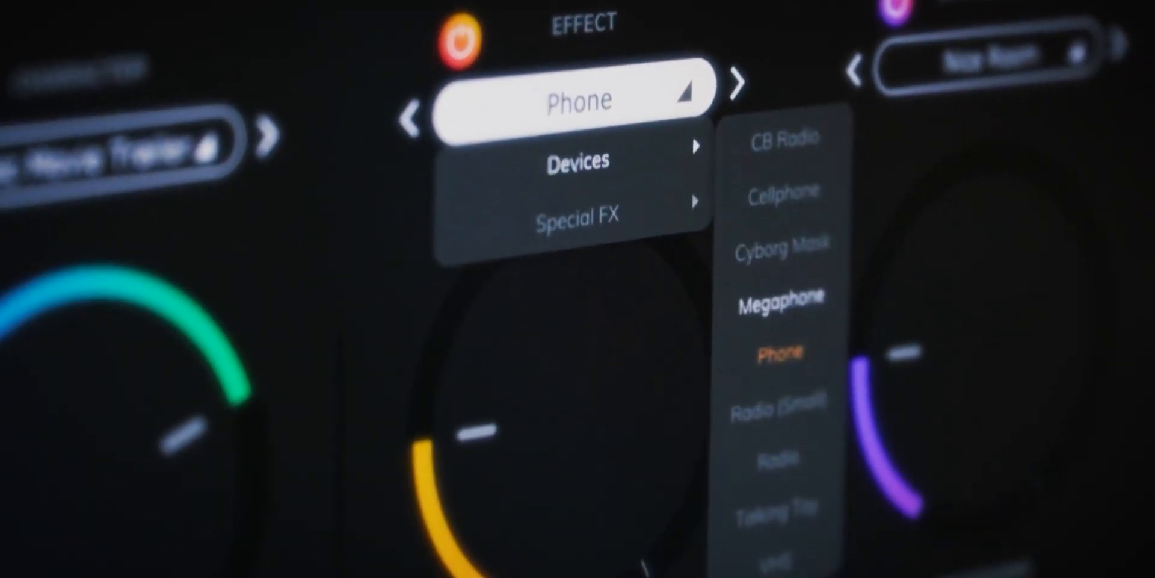
# Go to the Voice Changer product page under the Sound Design products.
pyautogui.click(779, 352)
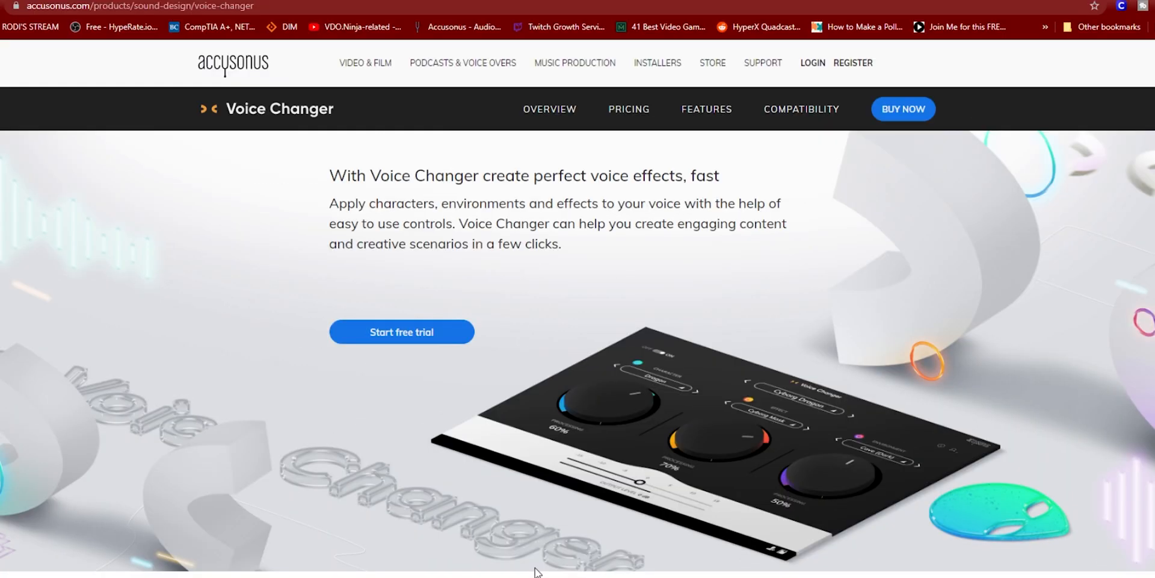
pyautogui.moveTo(632, 271)
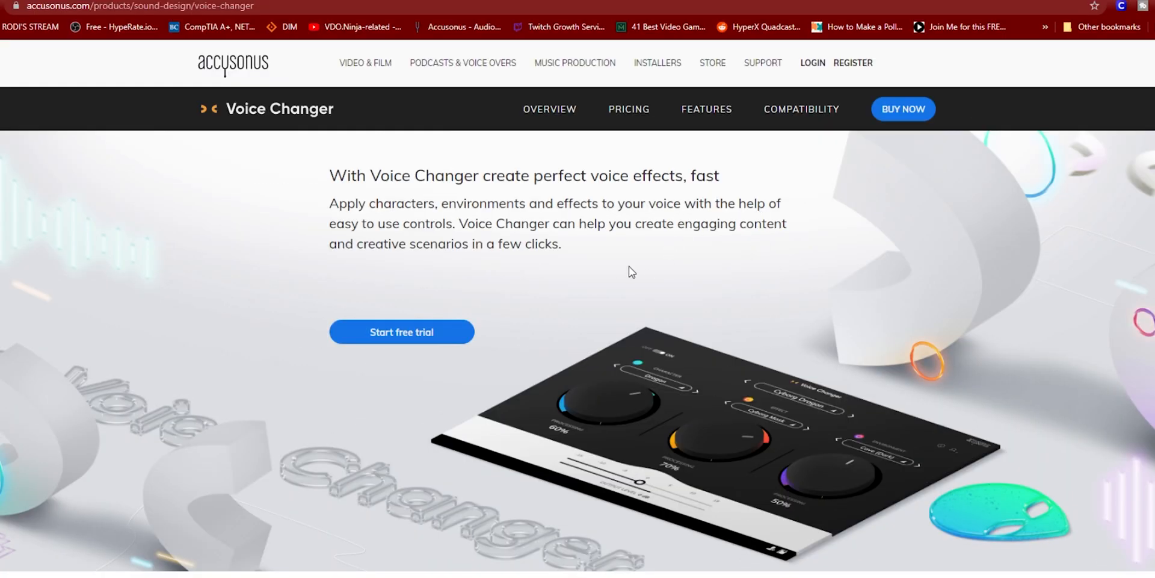
pyautogui.moveTo(617, 242)
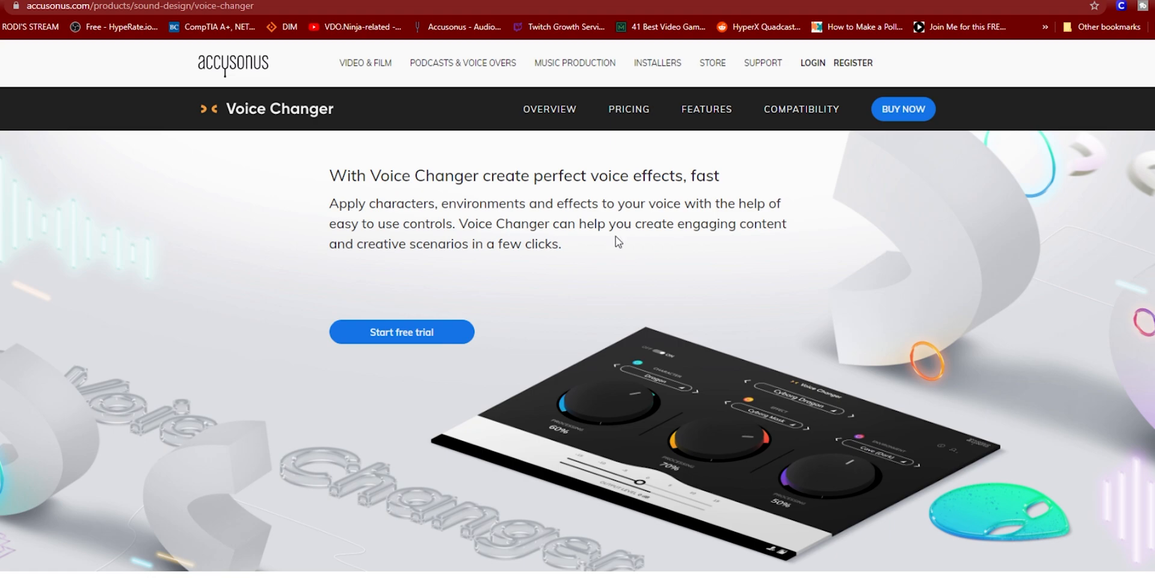
pyautogui.moveTo(700, 183)
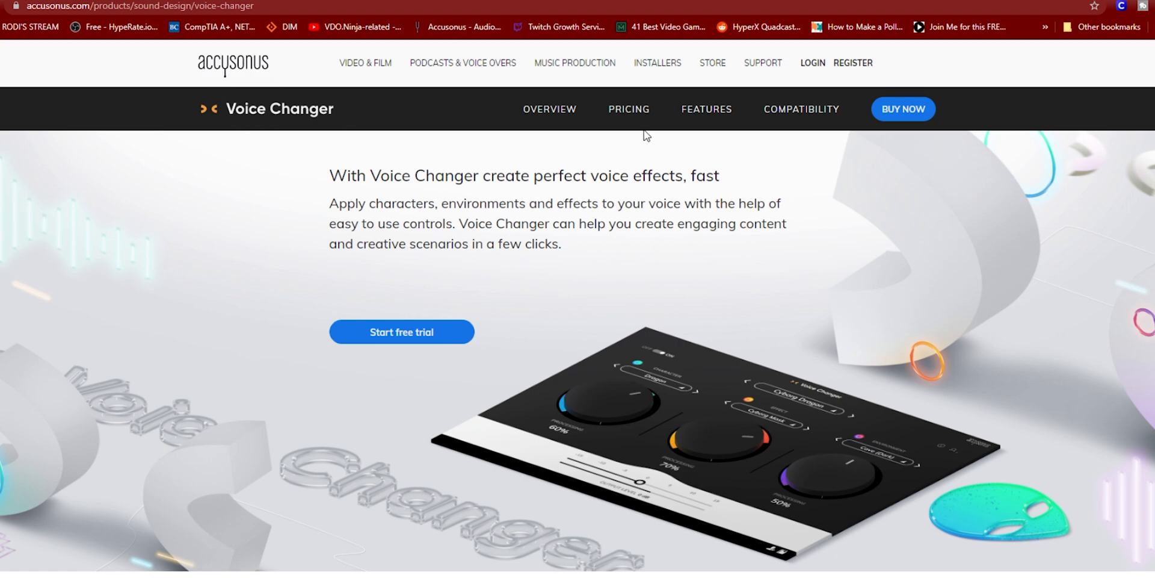
# Show the Voice Changer pricing plans with the $4.99/month offer and Accusonus Suites.
pyautogui.click(628, 109)
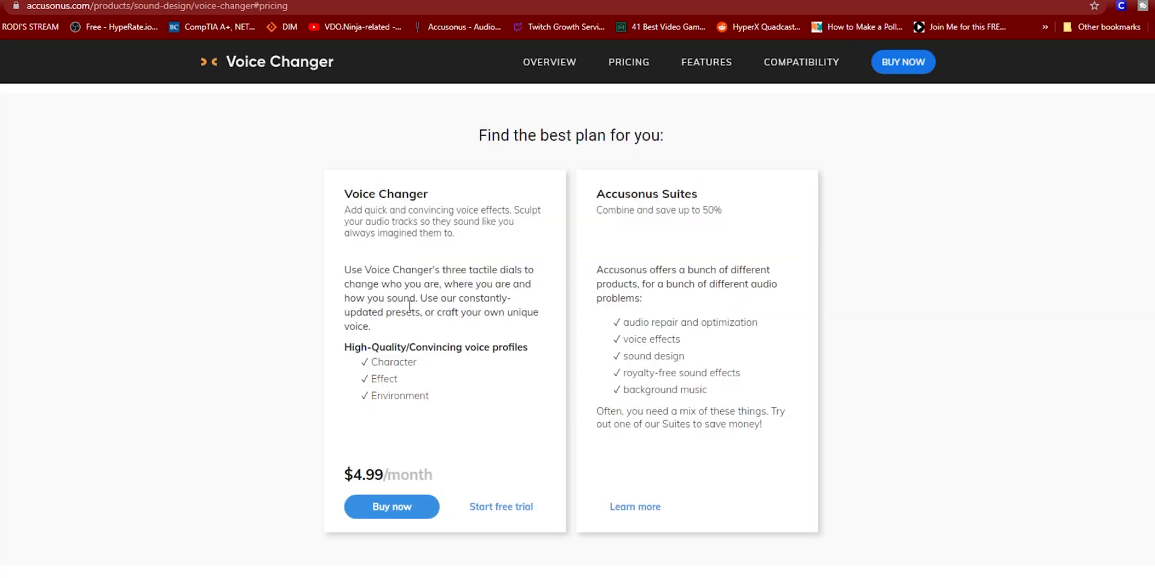
pyautogui.moveTo(396, 443)
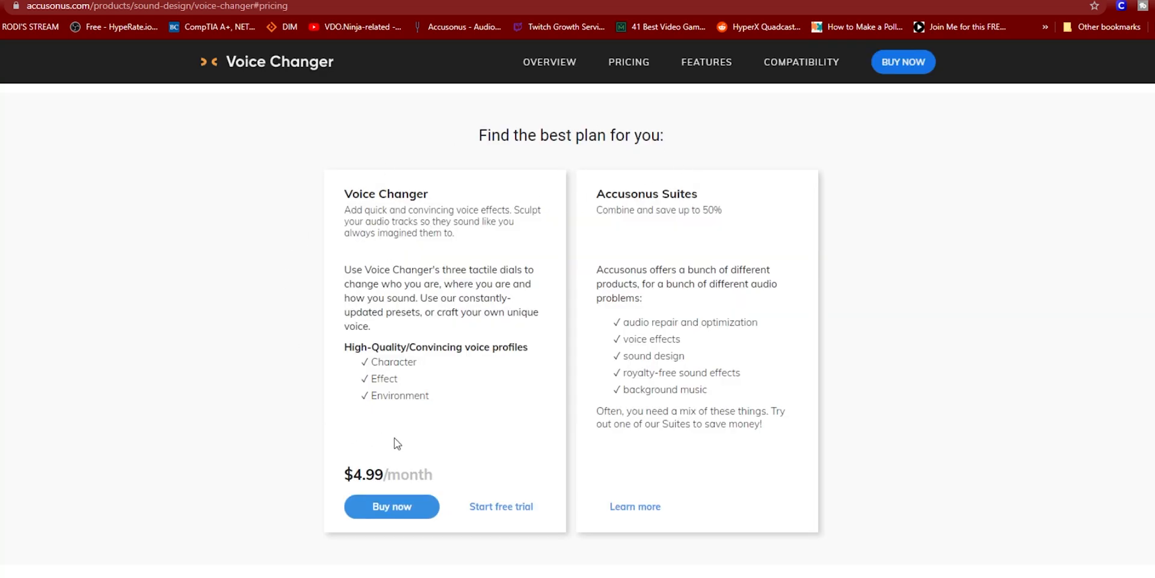
pyautogui.moveTo(472, 463)
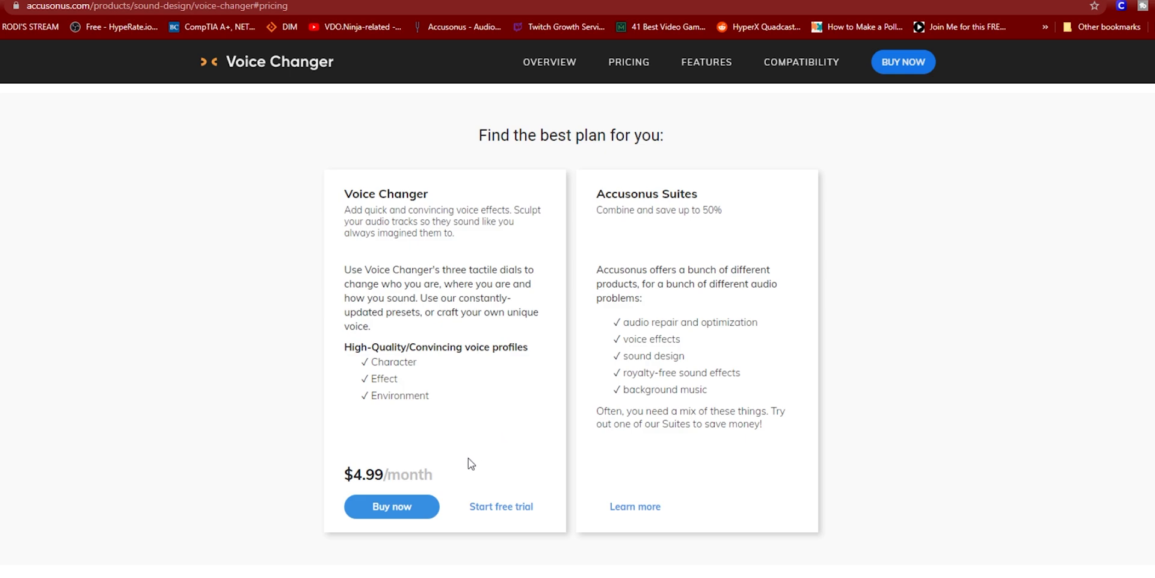
pyautogui.moveTo(363, 544)
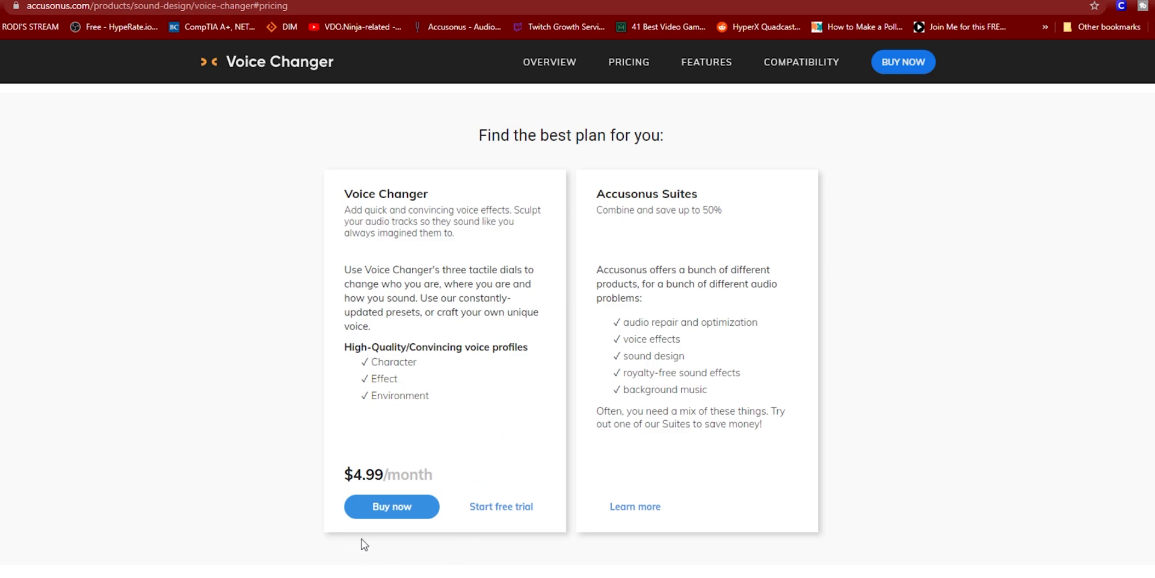
pyautogui.moveTo(639, 445)
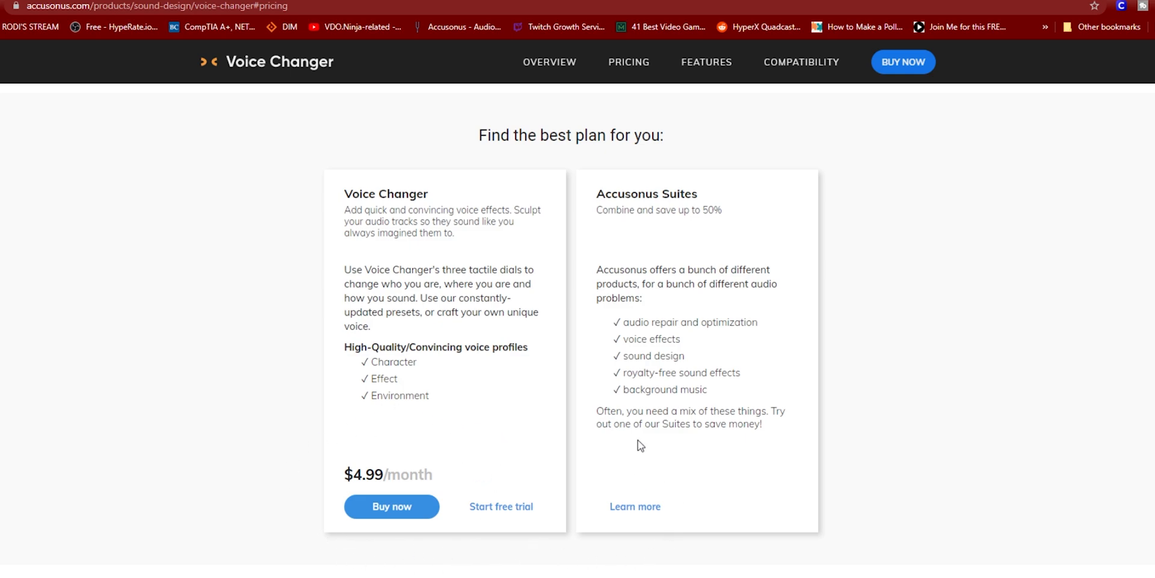
pyautogui.moveTo(501, 506)
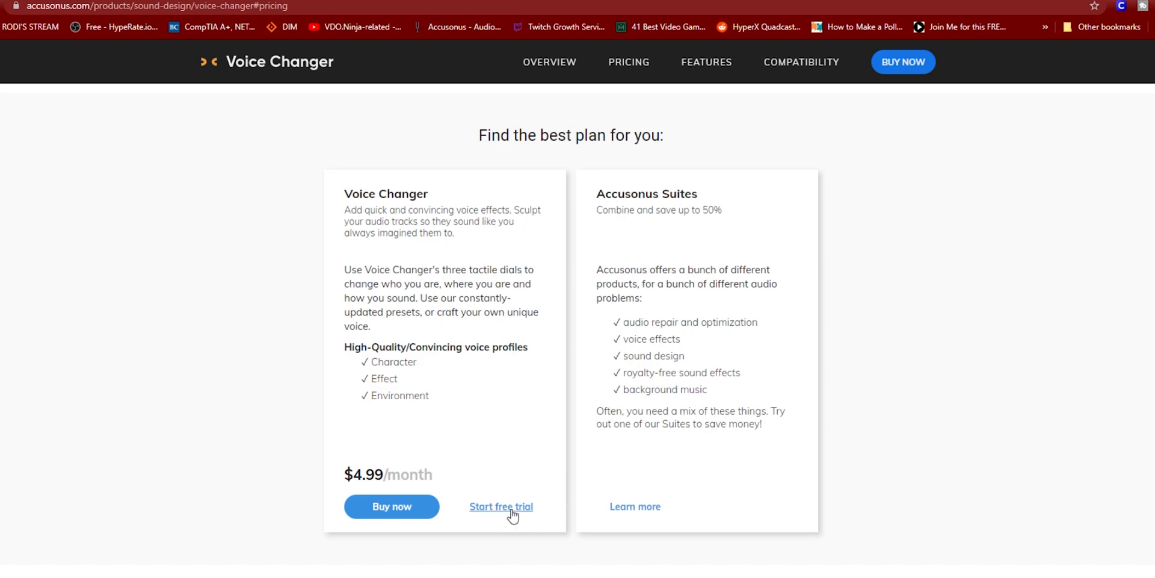
# Start the Voice Changer 14-day free trial sign-up and get the ERA Bundle ZIP into Downloads.
pyautogui.click(500, 506)
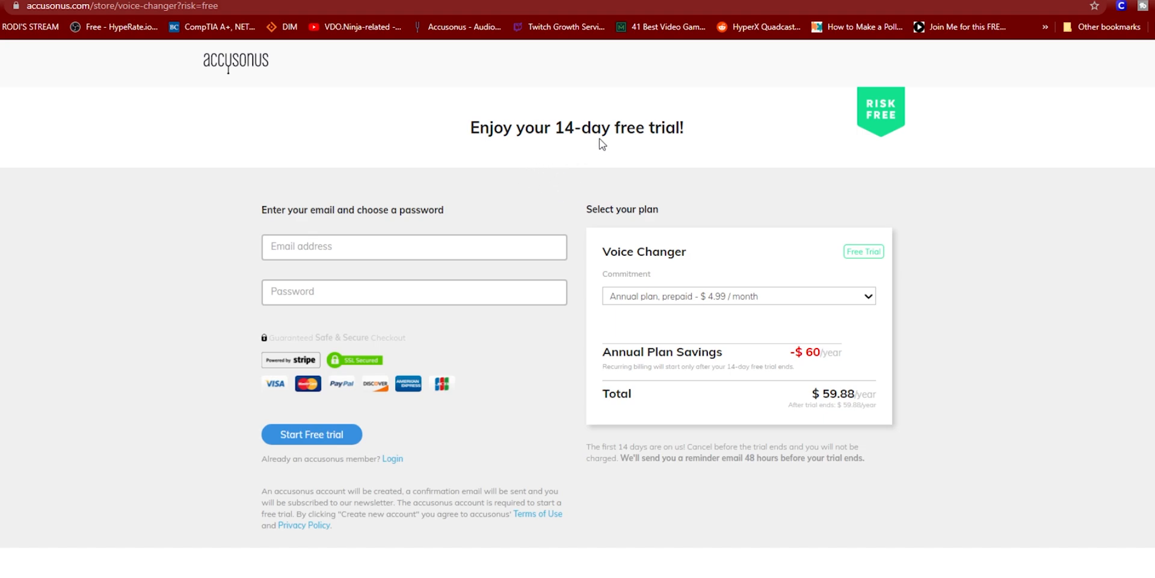
pyautogui.moveTo(361, 312)
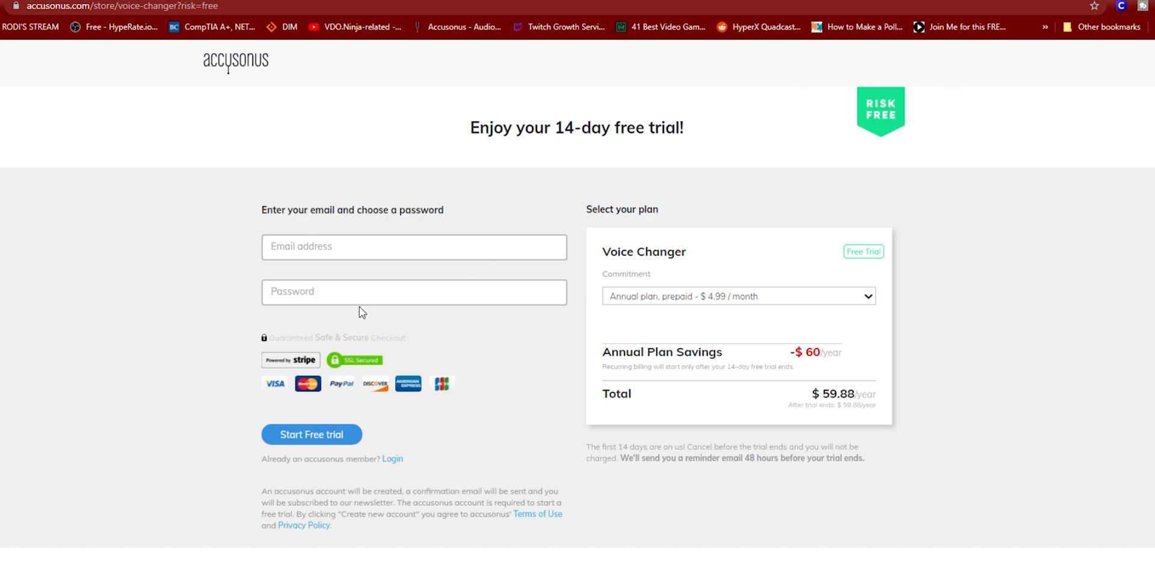
pyautogui.moveTo(522, 196)
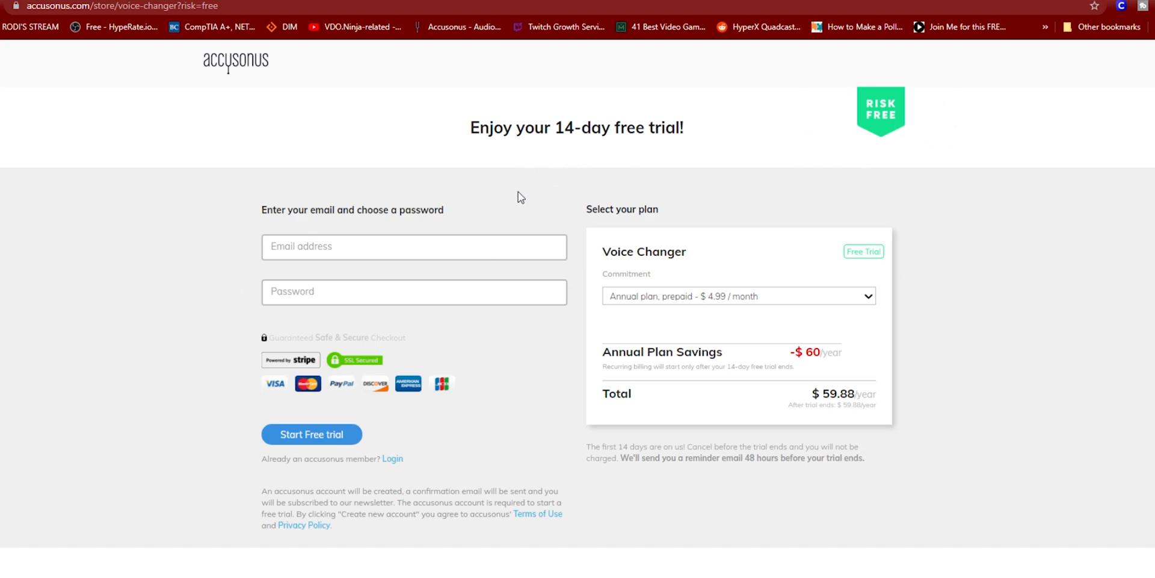
pyautogui.moveTo(281, 170)
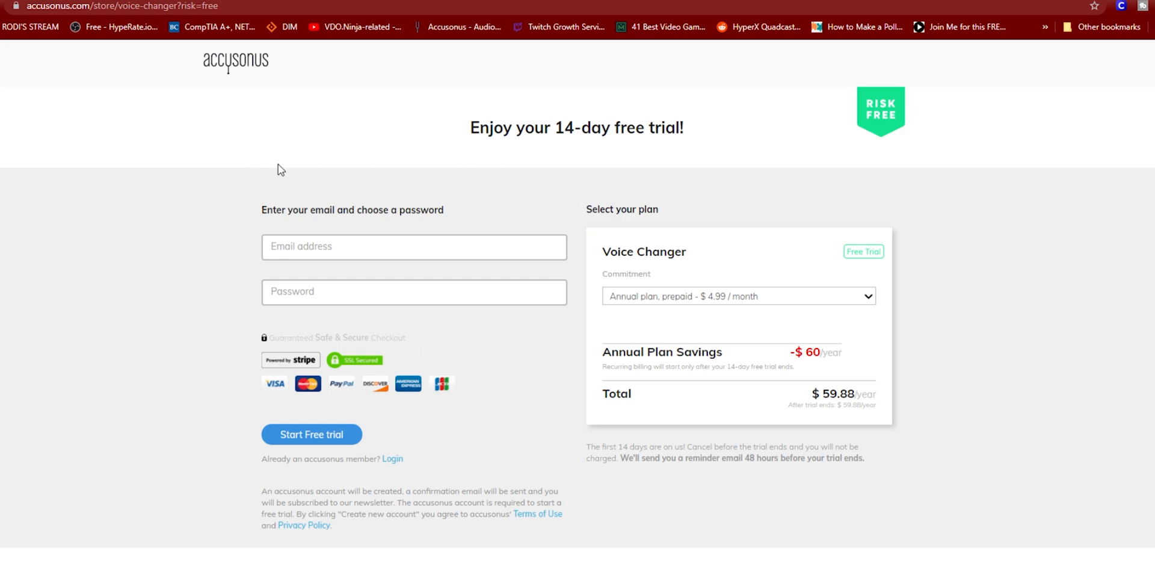
pyautogui.moveTo(445, 177)
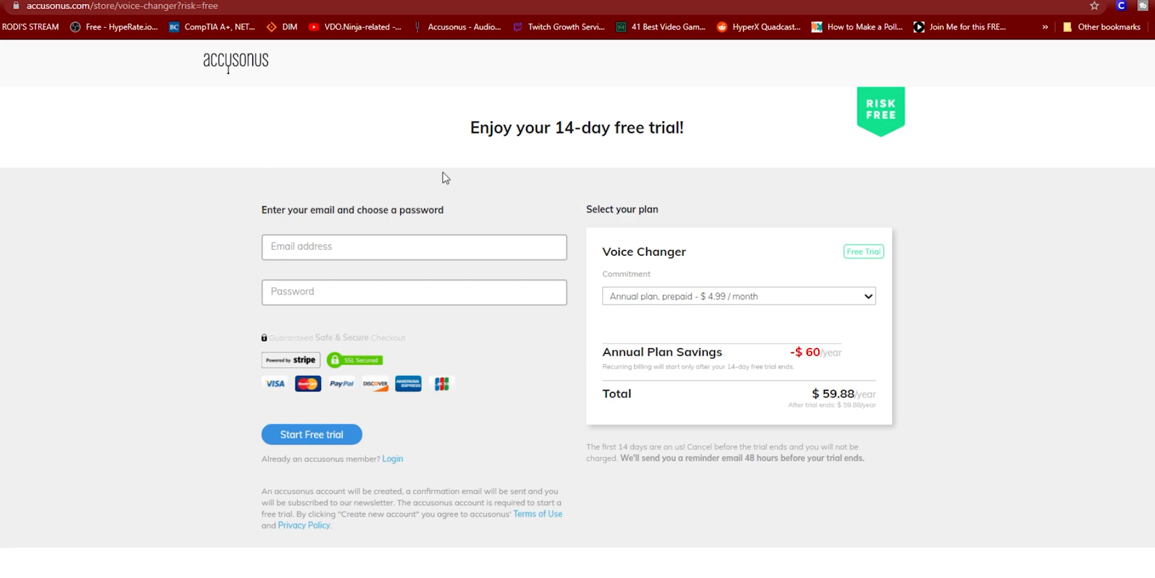
pyautogui.moveTo(233, 409)
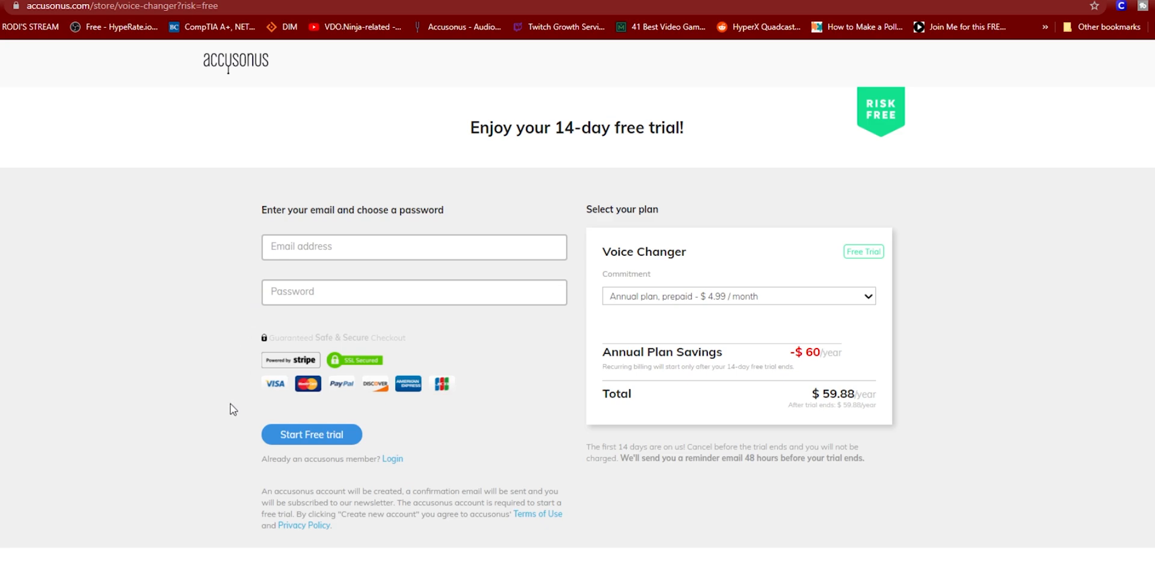
pyautogui.moveTo(887, 360)
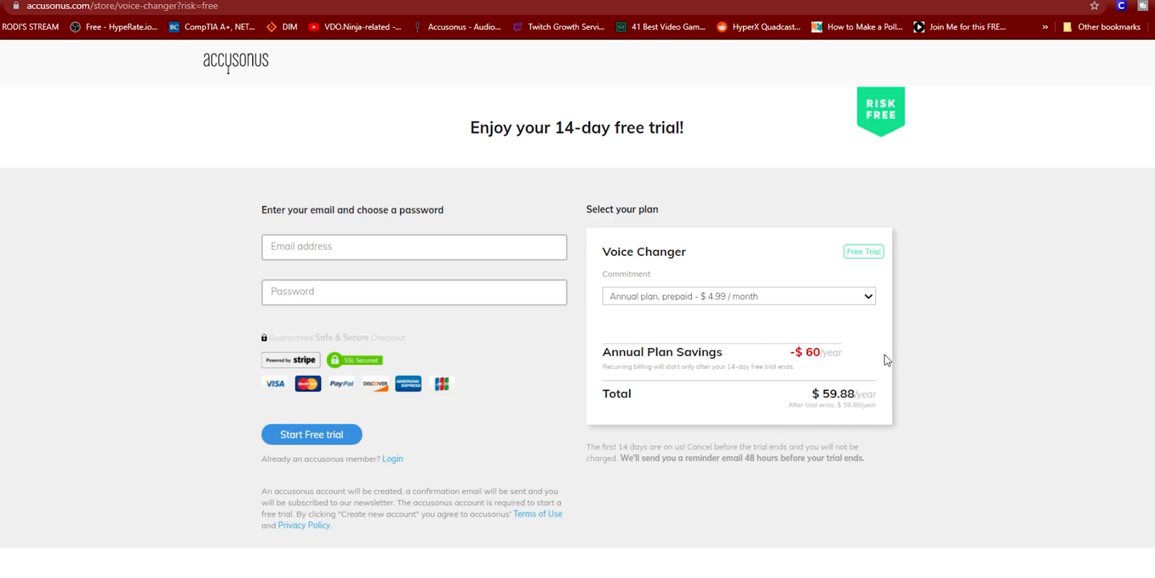
pyautogui.moveTo(731, 431)
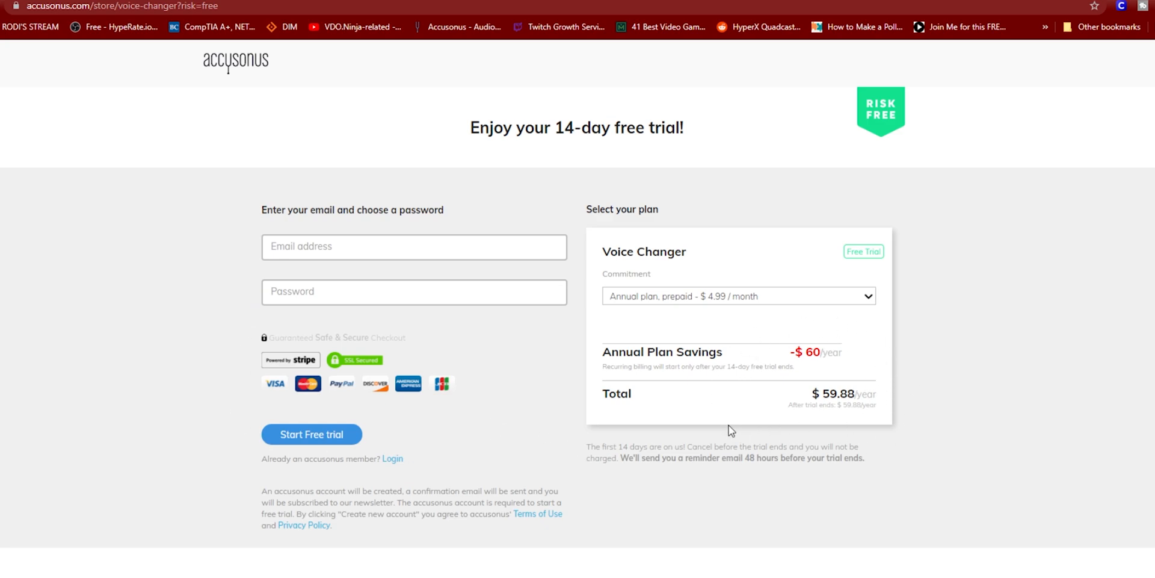
pyautogui.moveTo(537, 225)
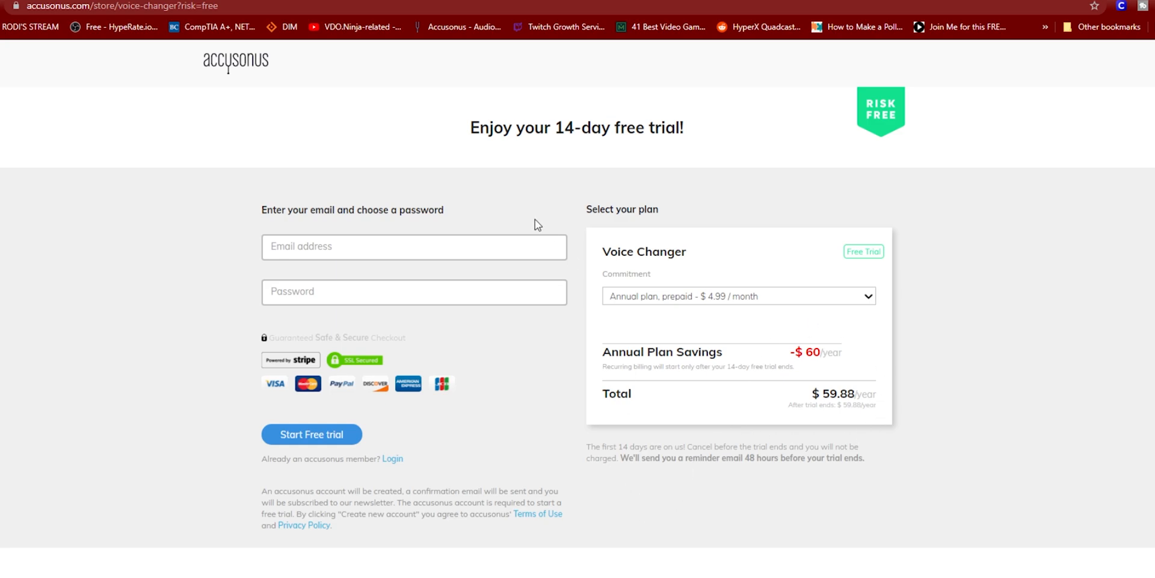
pyautogui.moveTo(485, 324)
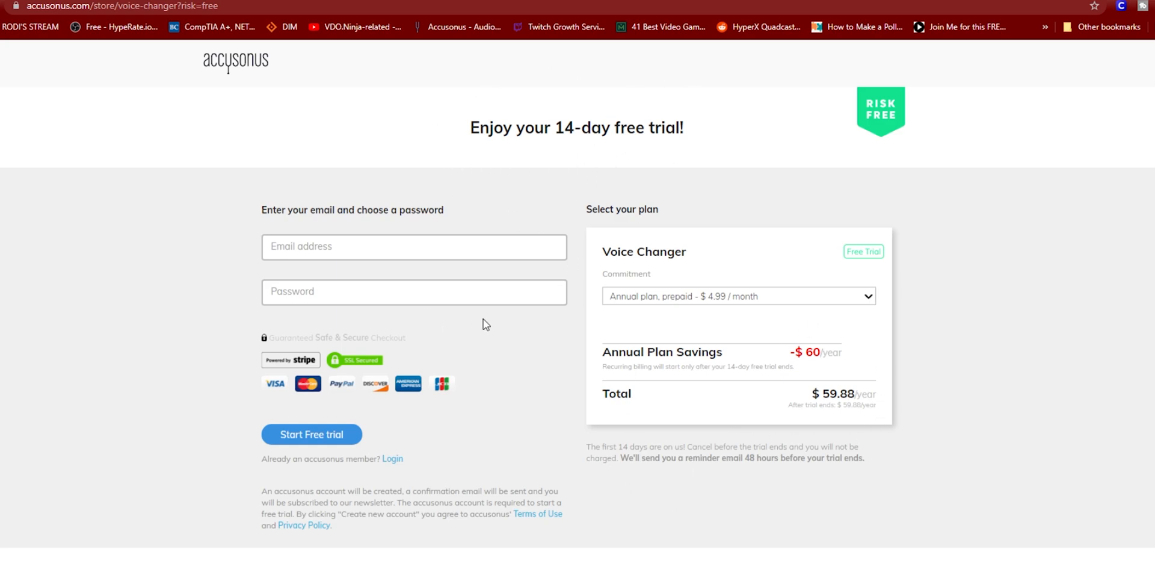
pyautogui.moveTo(306, 328)
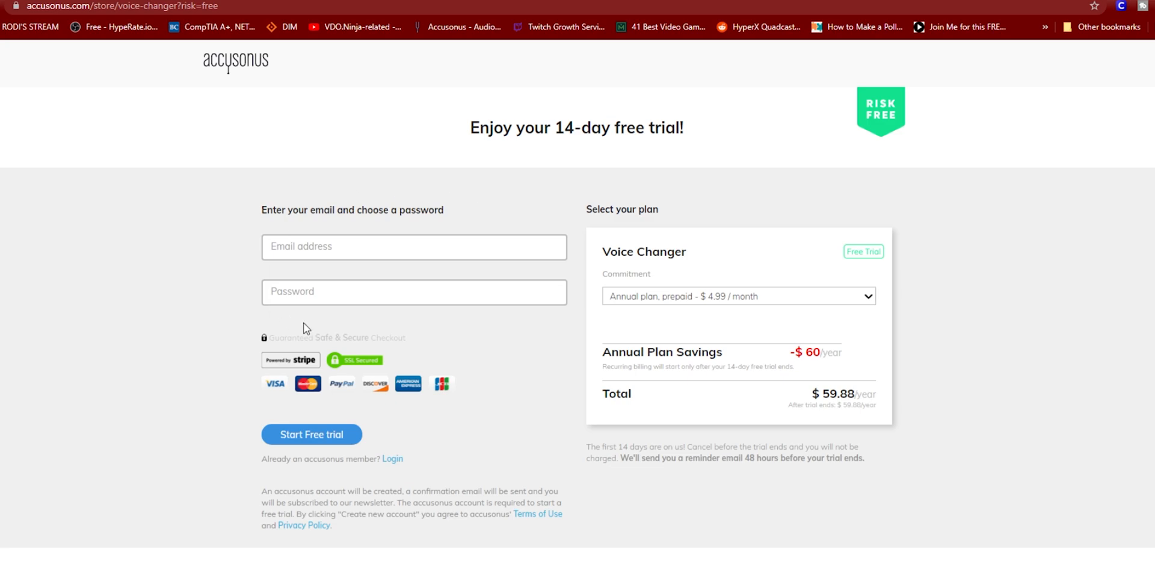
pyautogui.moveTo(549, 281)
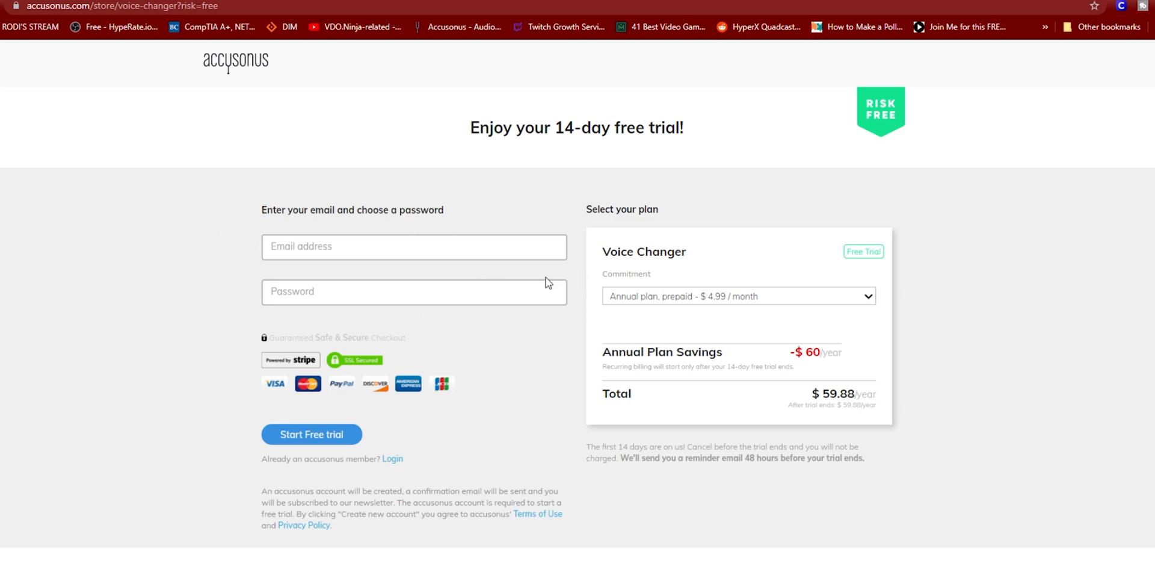
pyautogui.moveTo(318, 444)
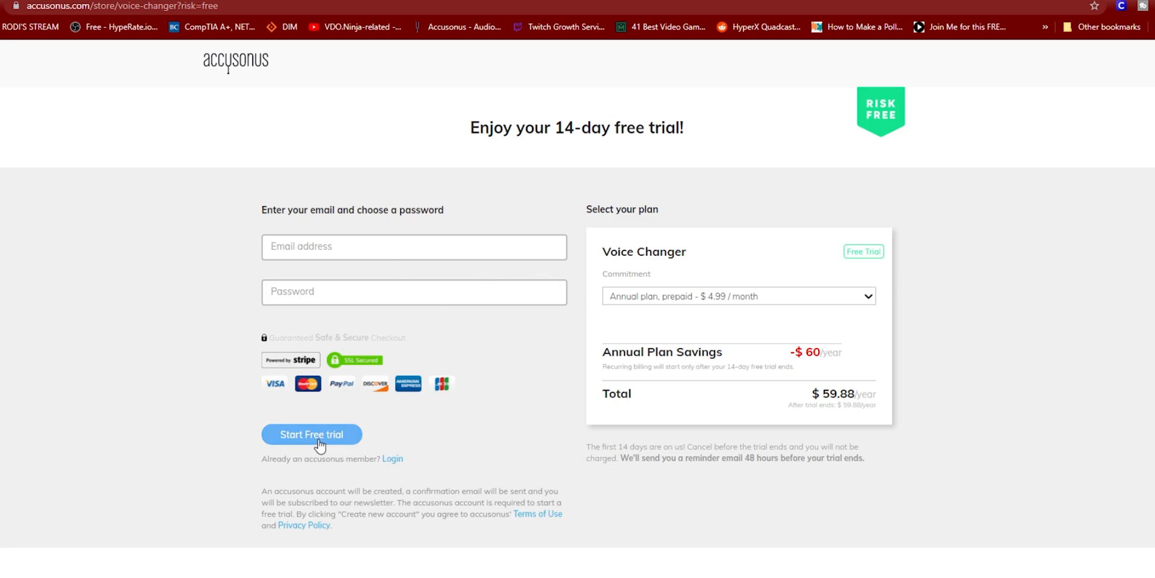
pyautogui.moveTo(136, 517)
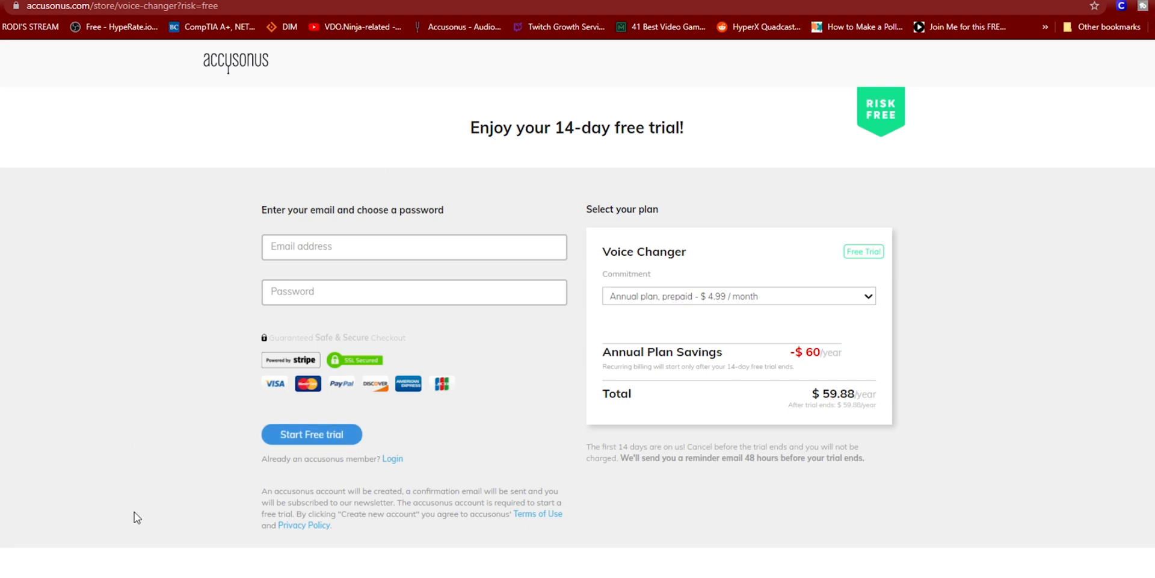
pyautogui.click(310, 435)
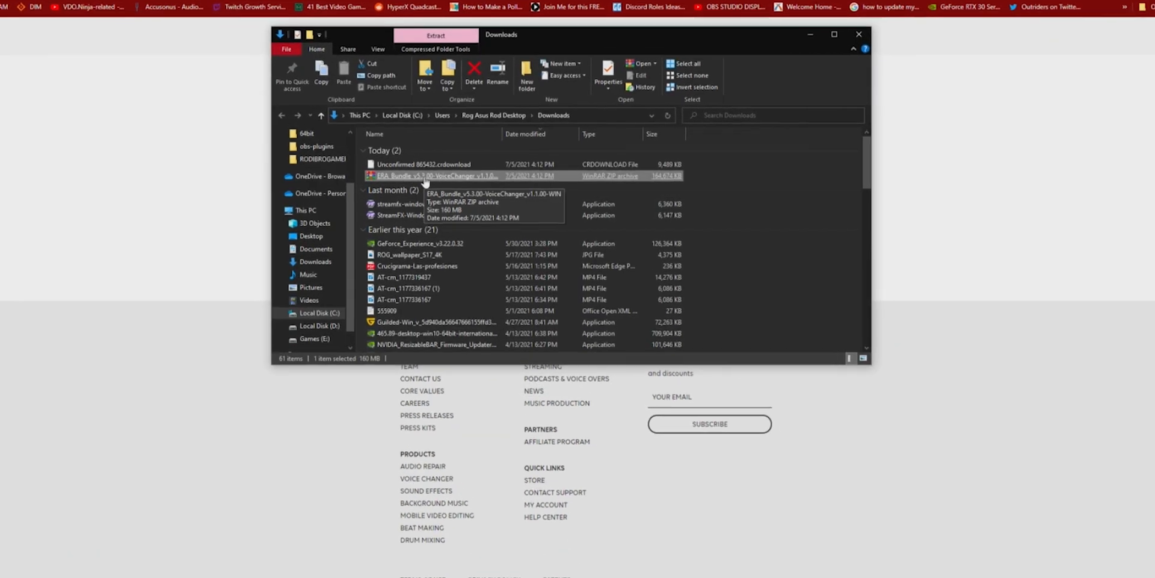
# Extract the ERA Bundle ZIP in Downloads so the installers and quick guide appear.
pyautogui.rightClick(435, 175)
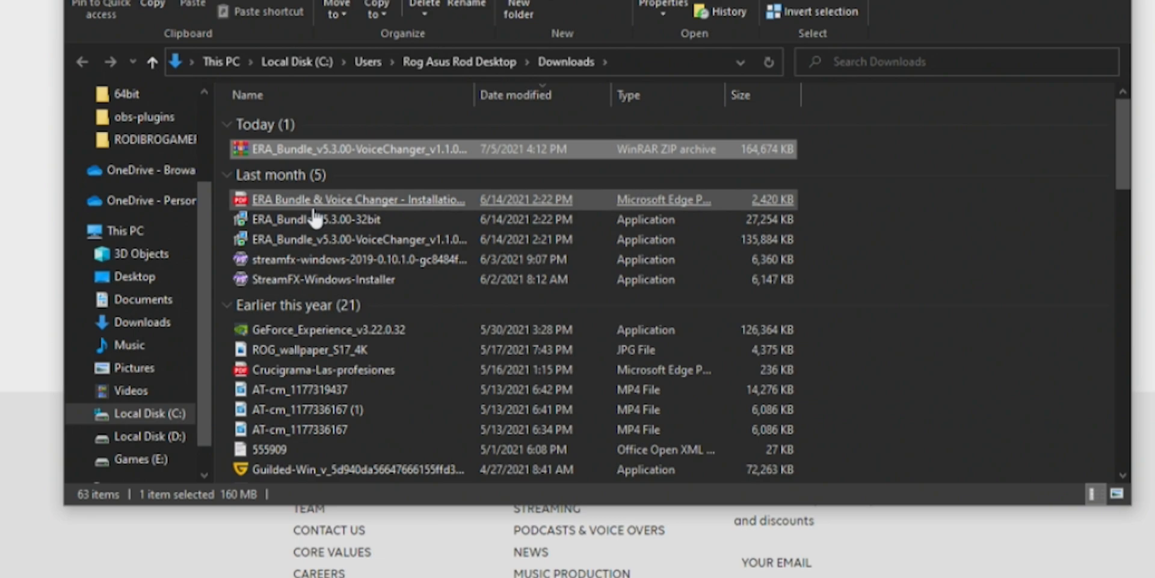
pyautogui.moveTo(333, 200)
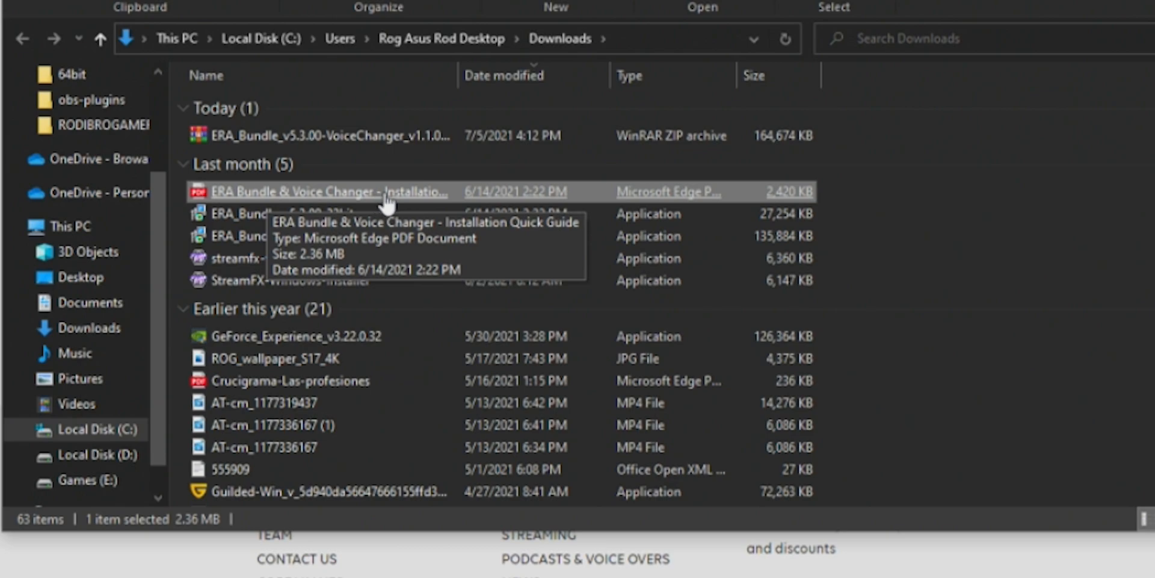
pyautogui.click(282, 215)
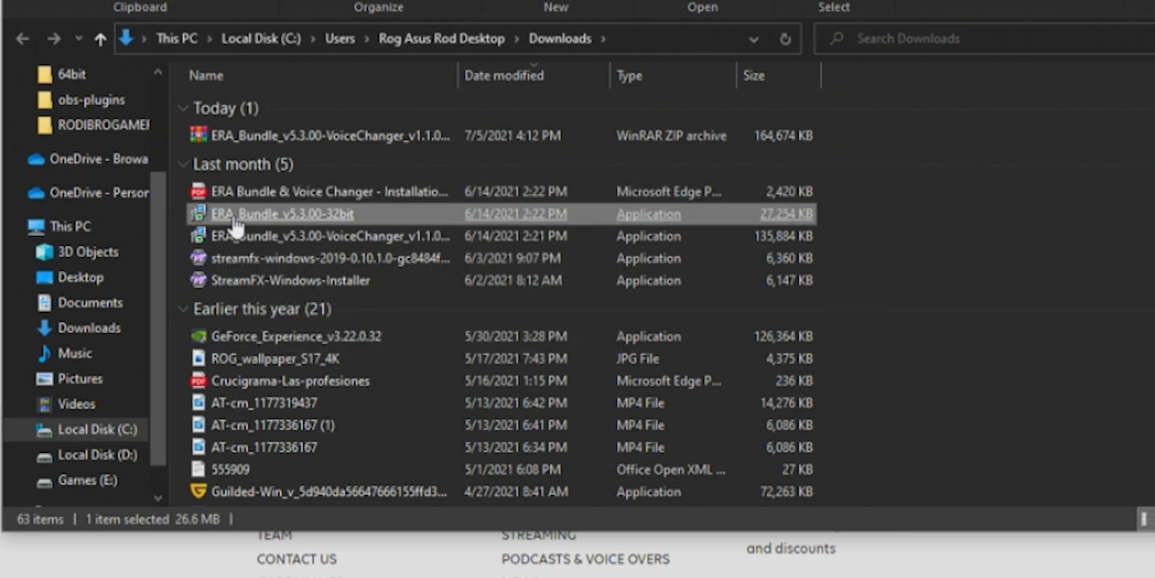
pyautogui.moveTo(336, 221)
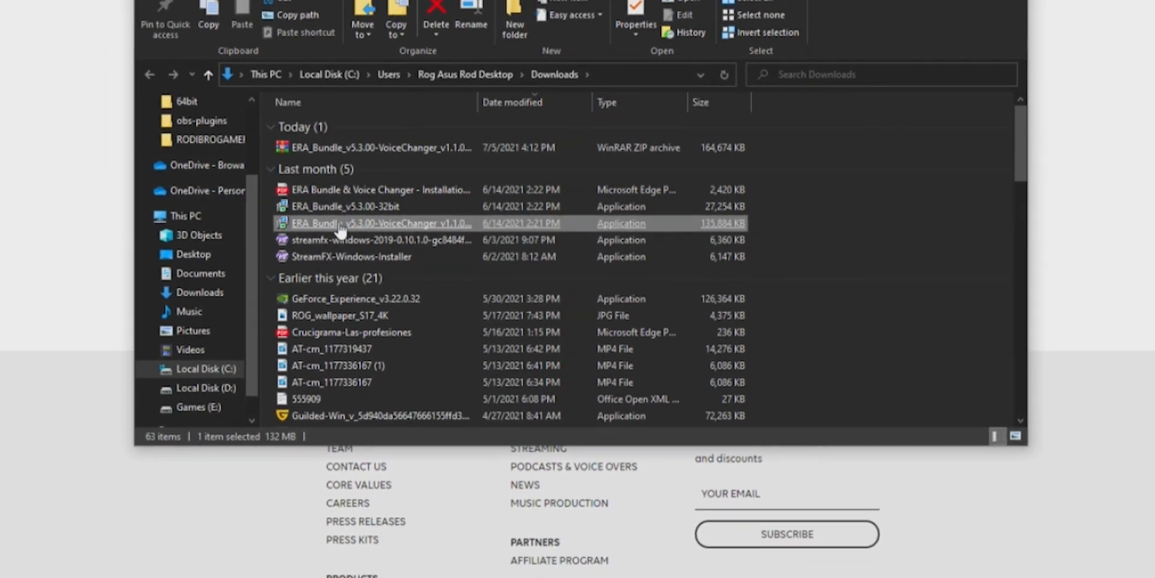
# Run the 64-bit ERA Bundle installer with Full installation into the default VST folder.
pyautogui.doubleClick(380, 224)
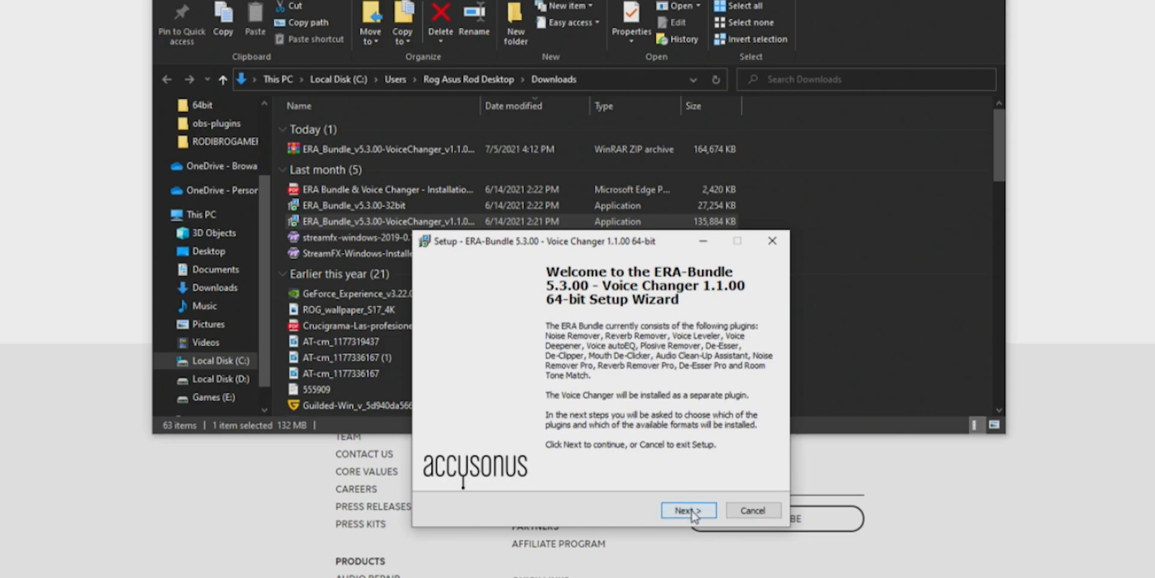
pyautogui.click(687, 511)
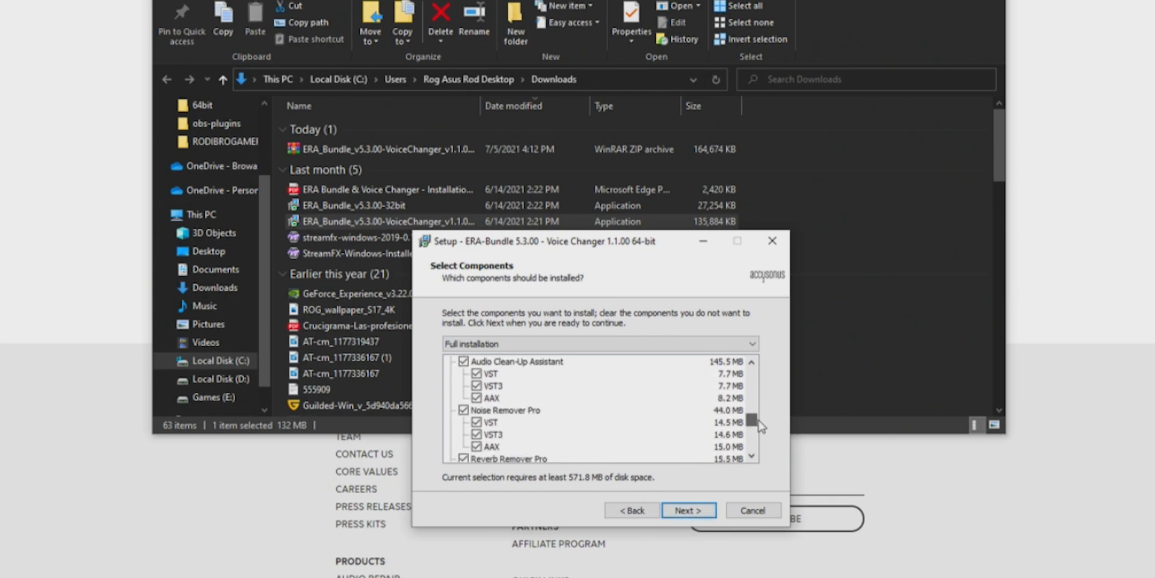
pyautogui.scroll(-3)
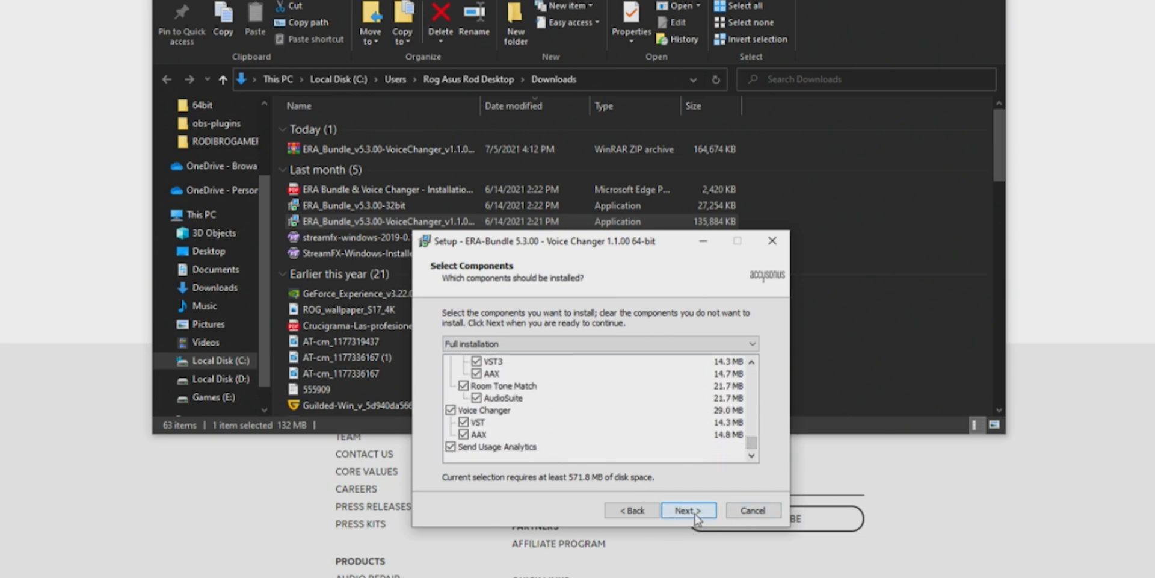
pyautogui.click(687, 510)
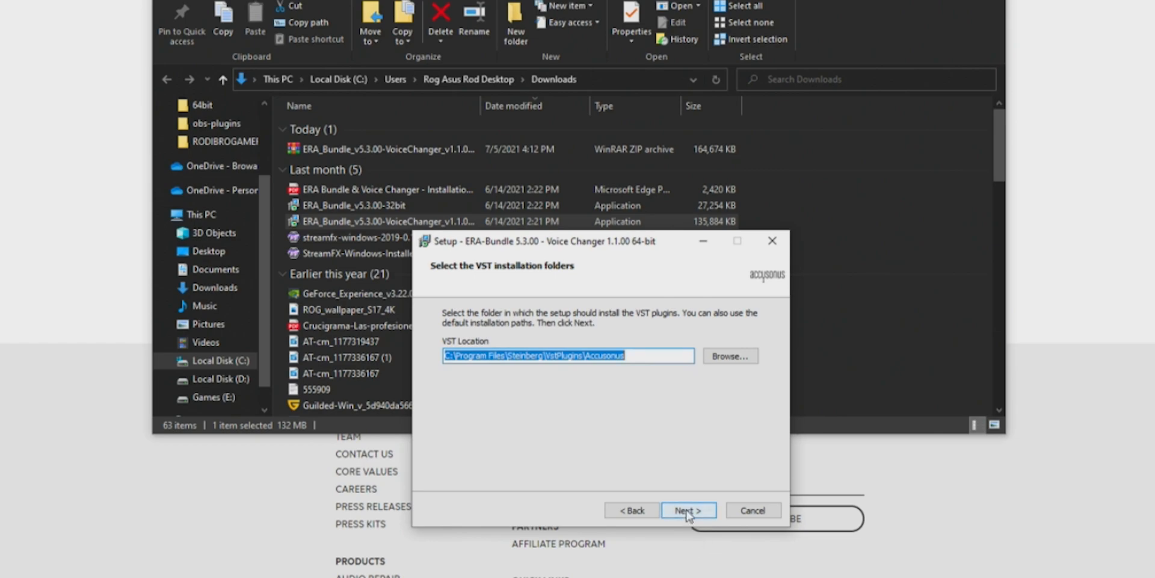
pyautogui.click(687, 510)
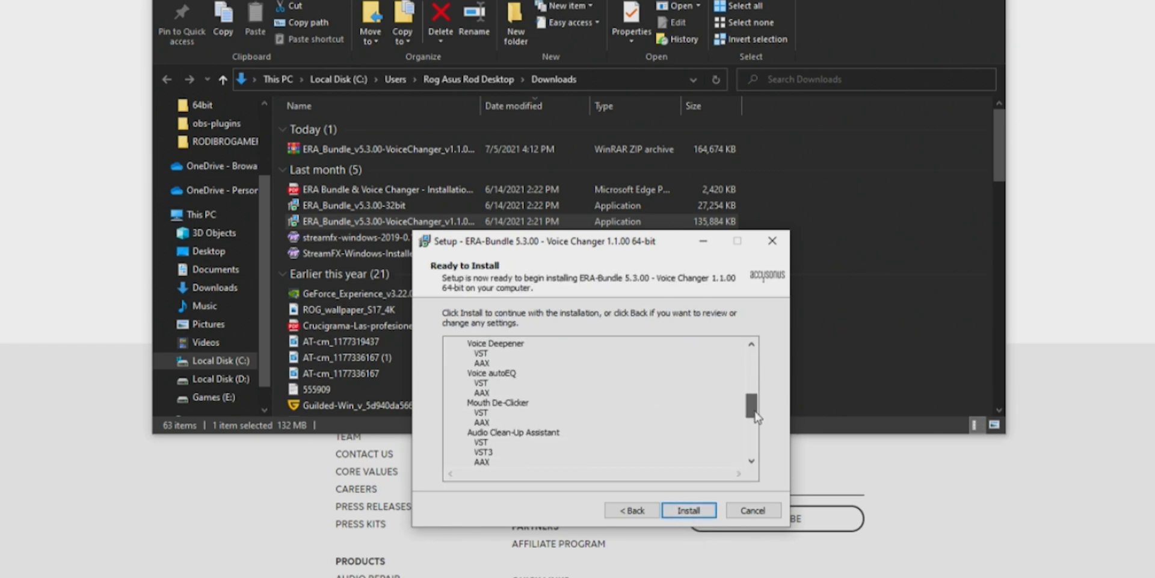
pyautogui.click(689, 510)
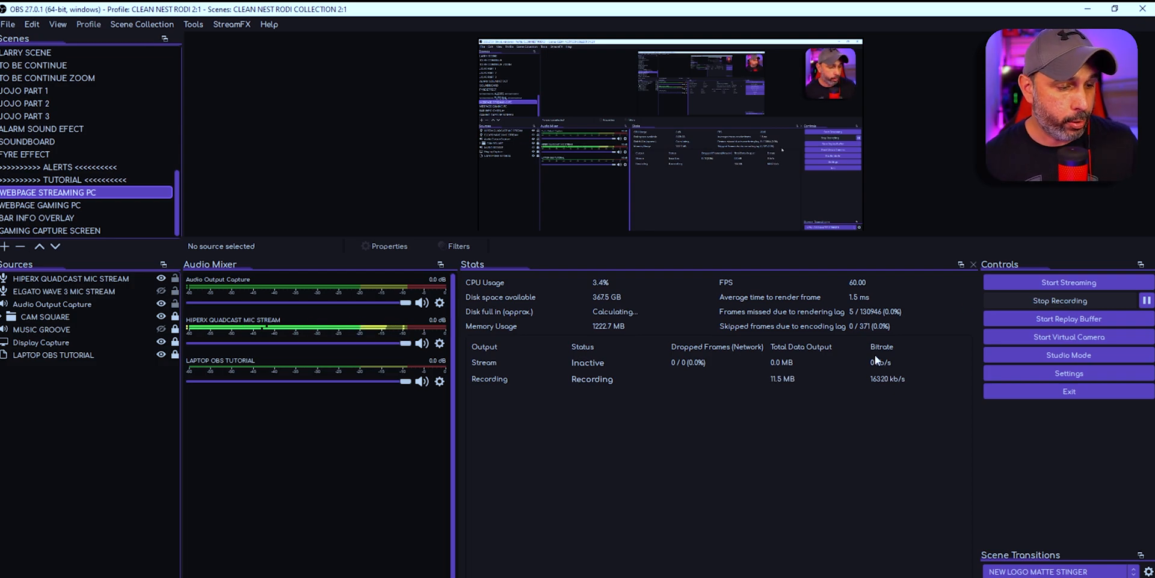
# Select the Audio Output Capture source in the OBS main window's Sources dock.
pyautogui.click(52, 305)
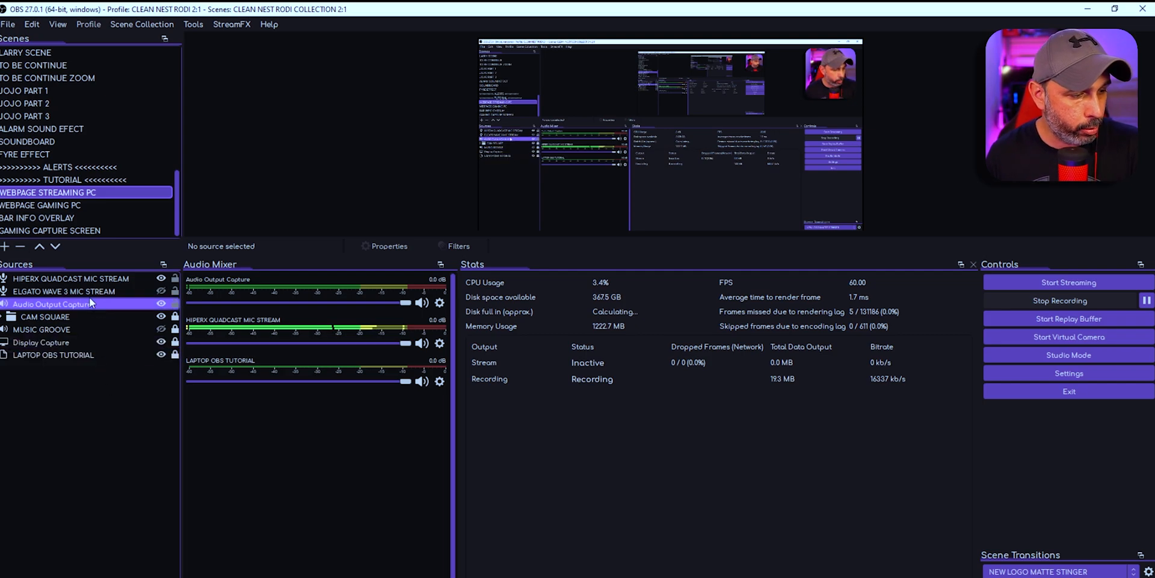
# Add a VST 2.x Plug-in filter to the HIPERX QUADCAST MIC STREAM source.
pyautogui.rightClick(70, 278)
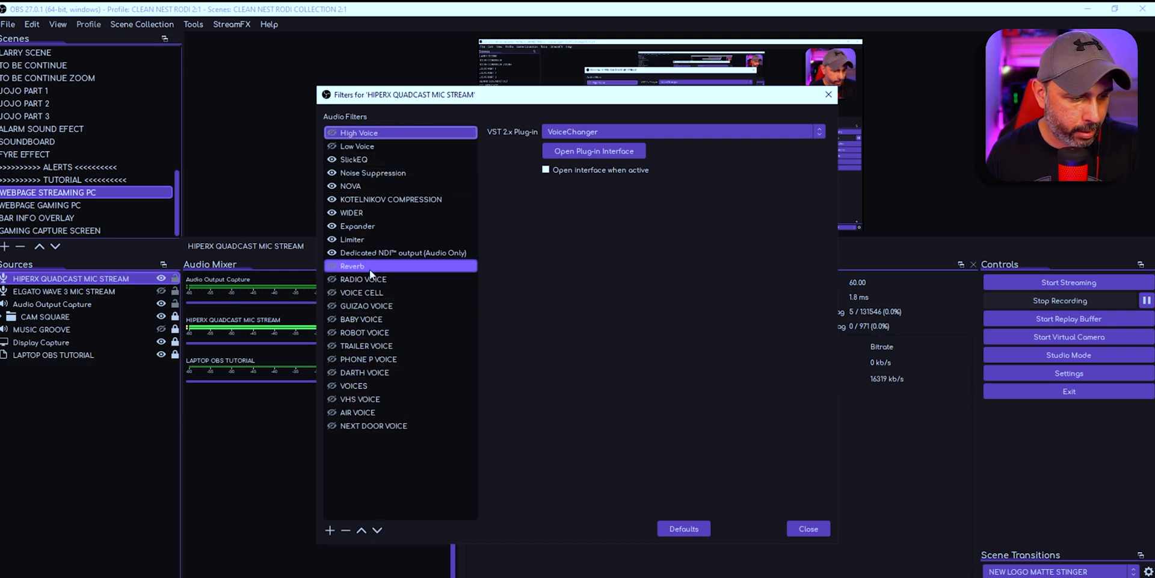
pyautogui.click(364, 278)
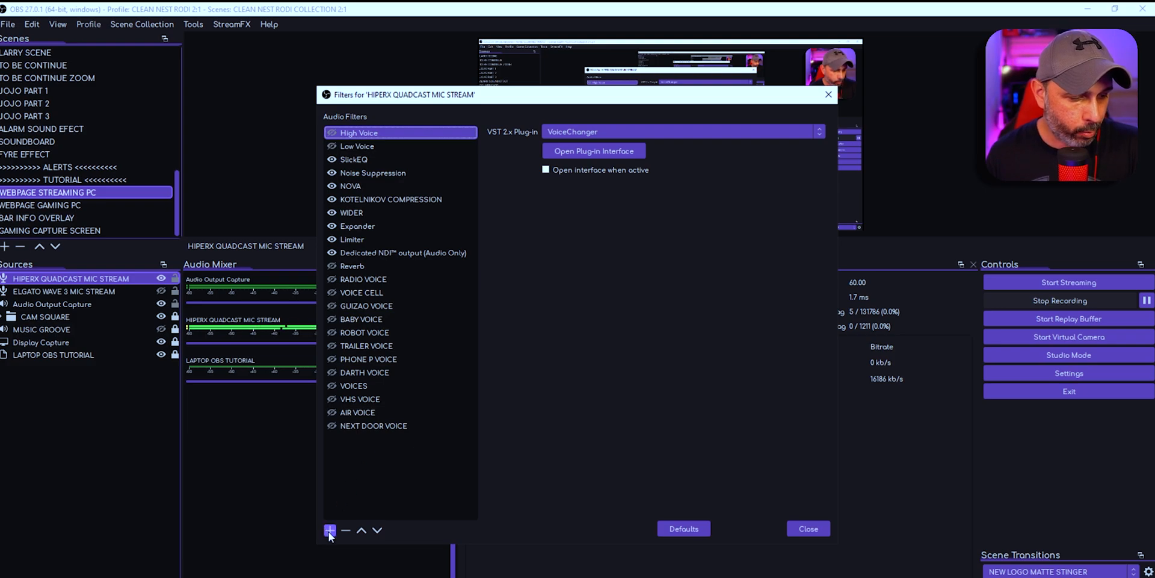
pyautogui.click(329, 530)
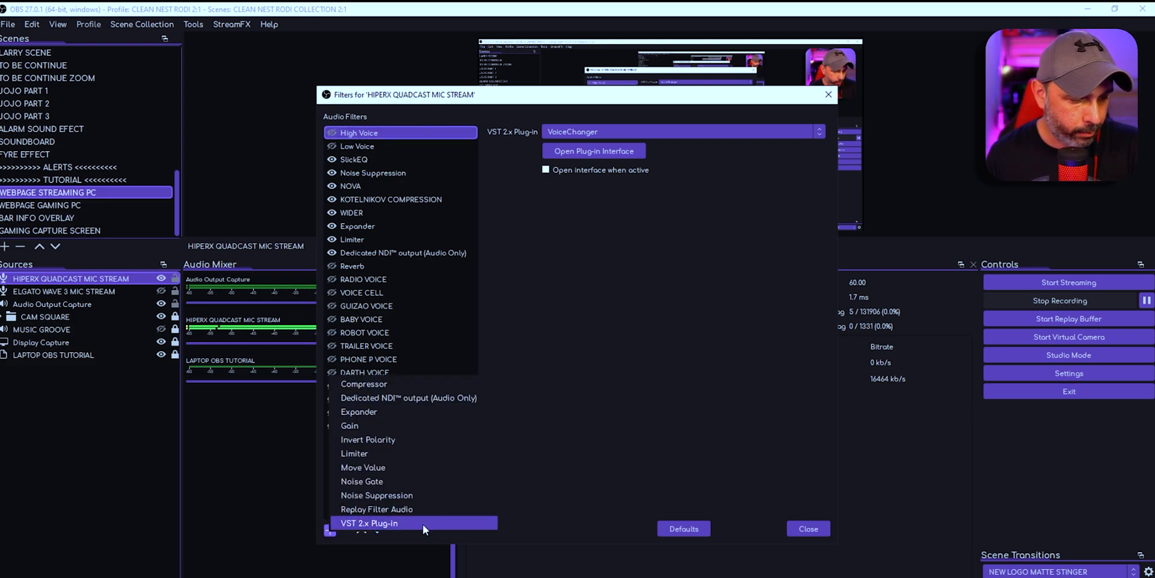
pyautogui.moveTo(372, 494)
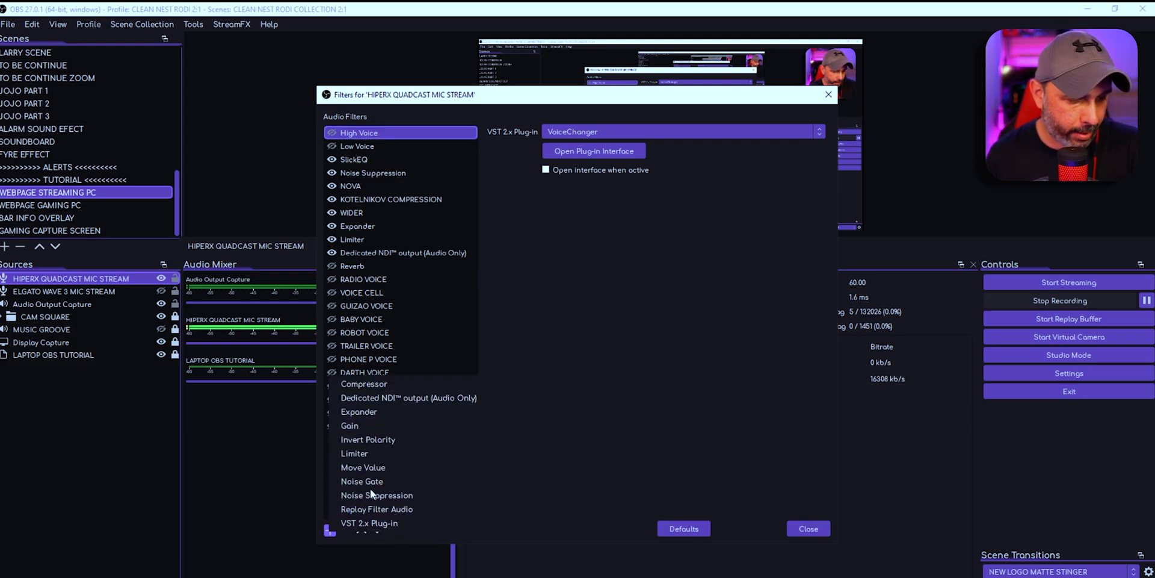
pyautogui.click(368, 522)
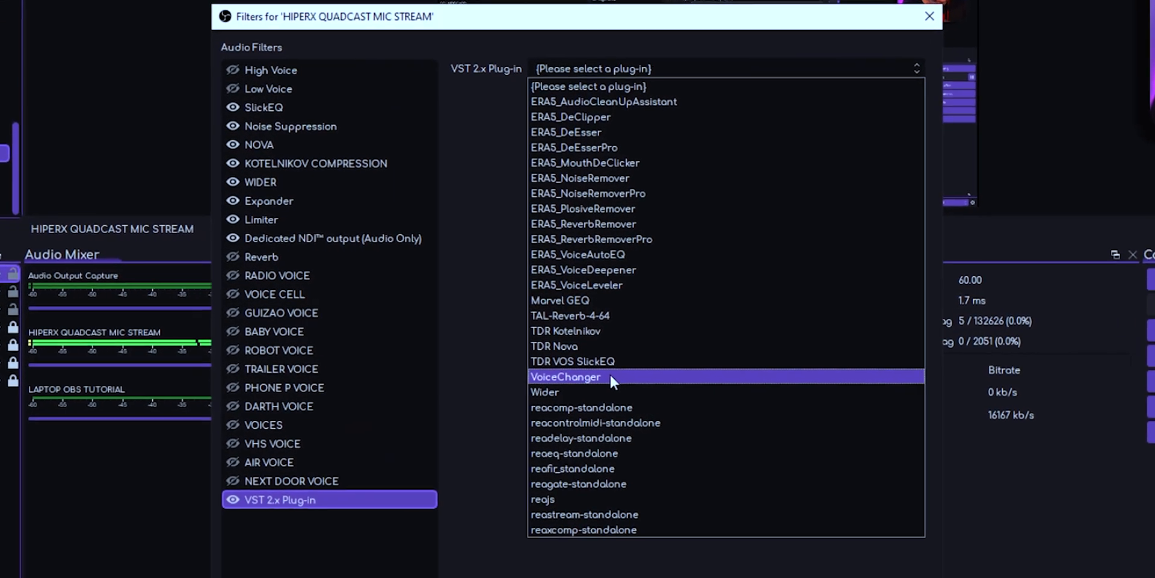
# Assign VoiceChanger as the filter's plug-in and bring up its own interface.
pyautogui.click(565, 377)
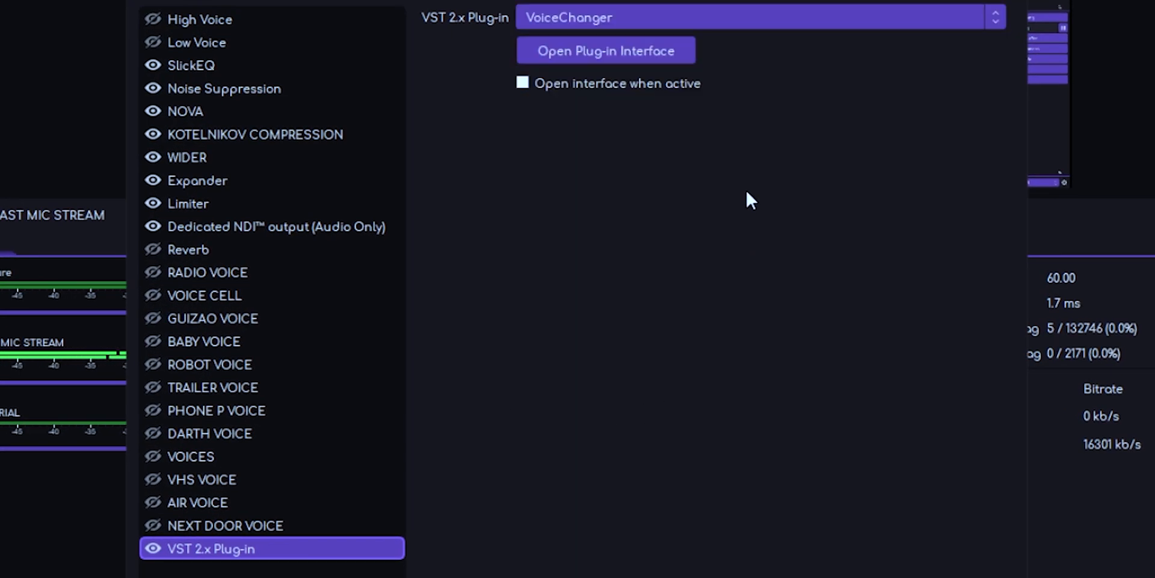
pyautogui.moveTo(605, 50)
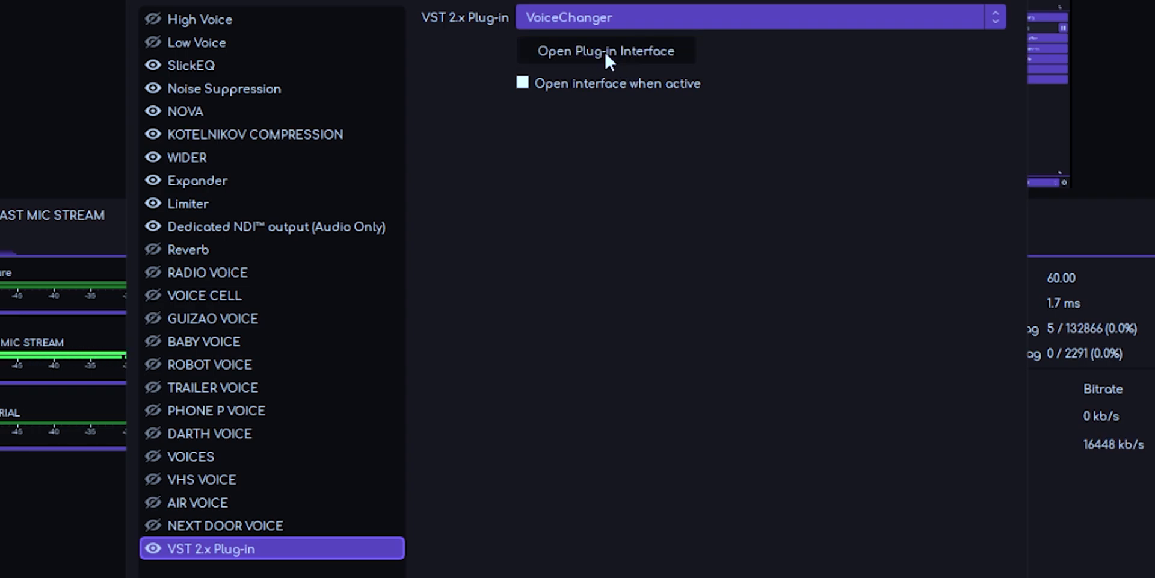
pyautogui.click(605, 51)
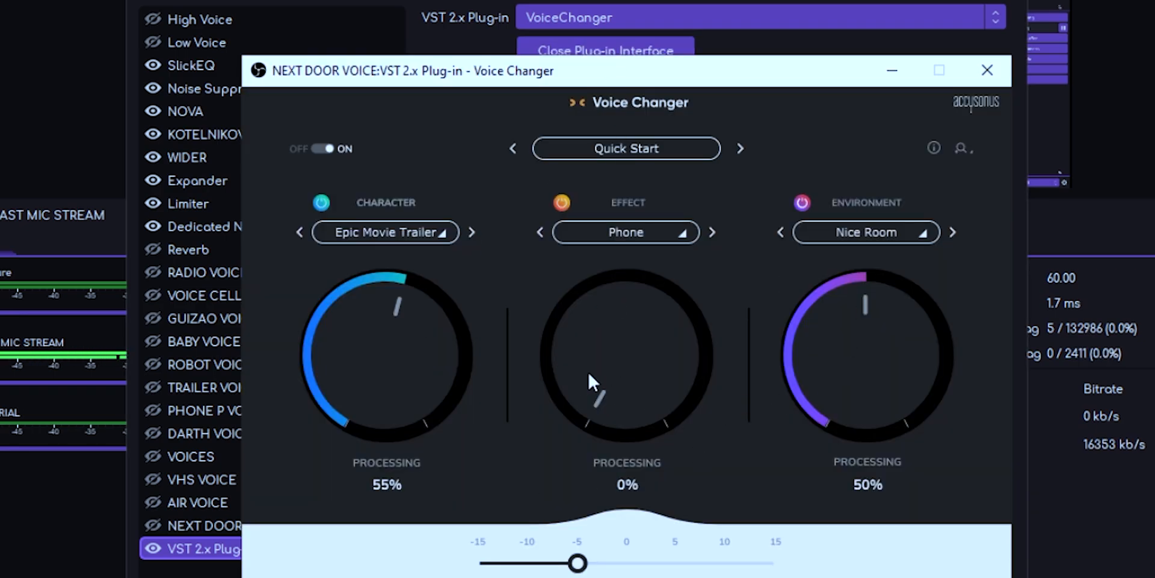
pyautogui.moveTo(721, 419)
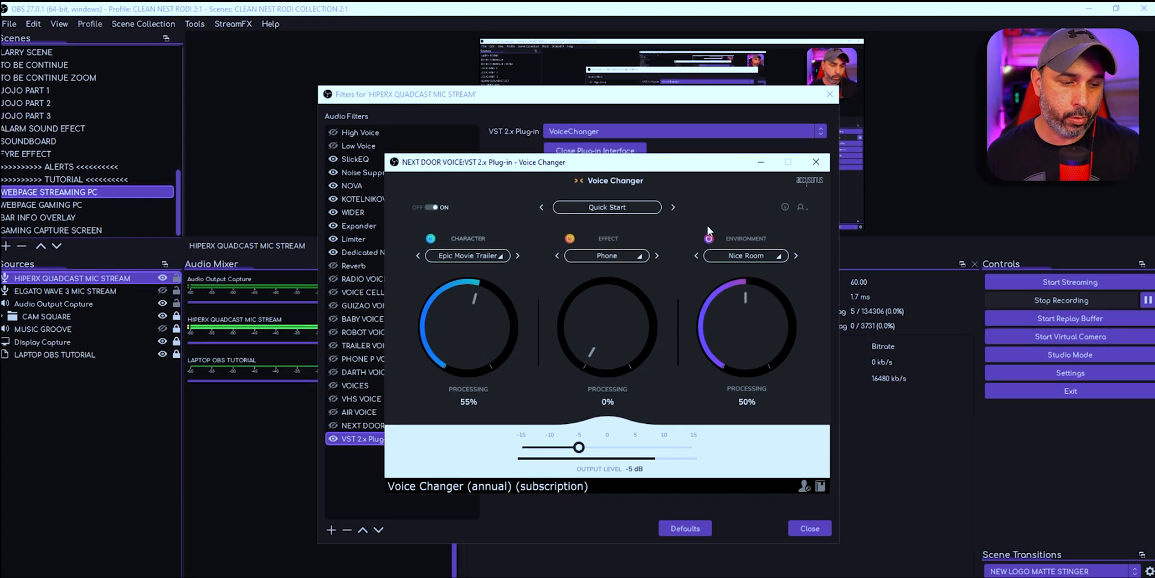
pyautogui.moveTo(618, 229)
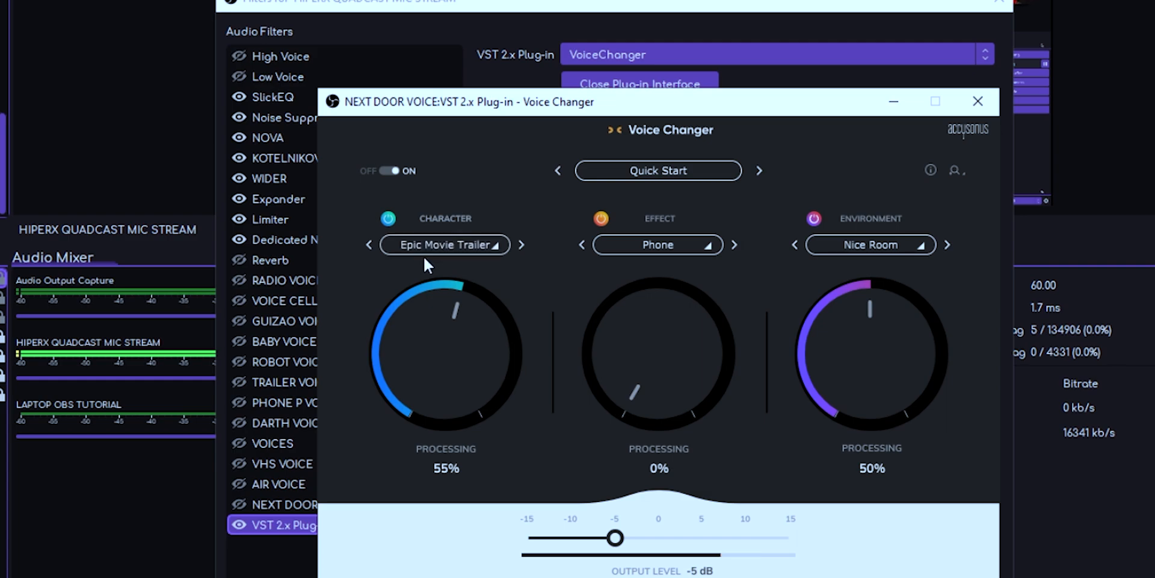
# Bypass the Character and Effect processing and settle the output level at -6 dB.
pyautogui.click(387, 218)
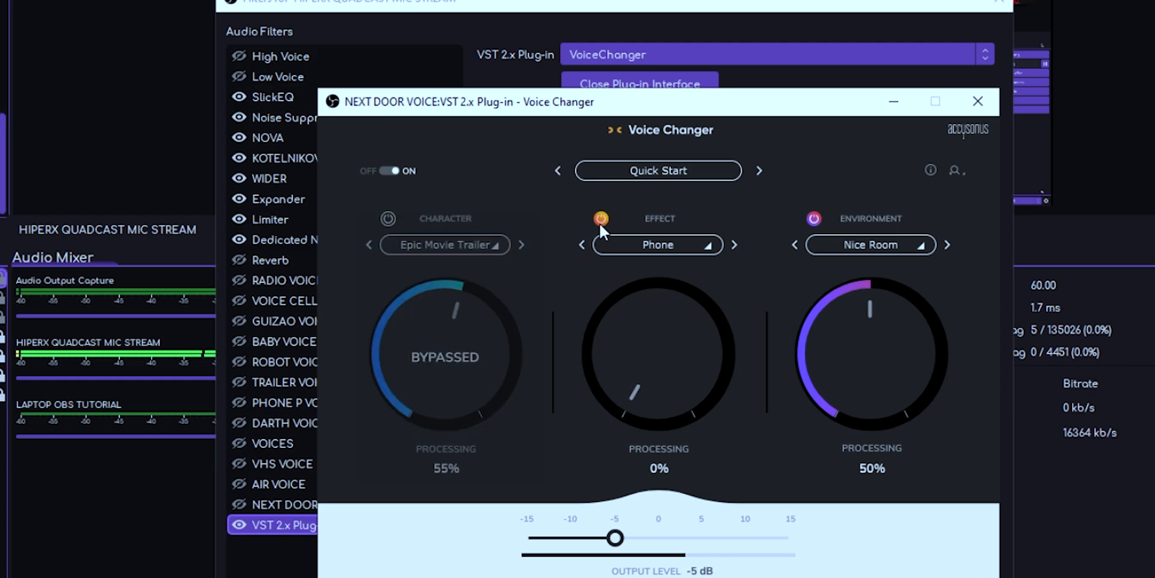
pyautogui.click(600, 218)
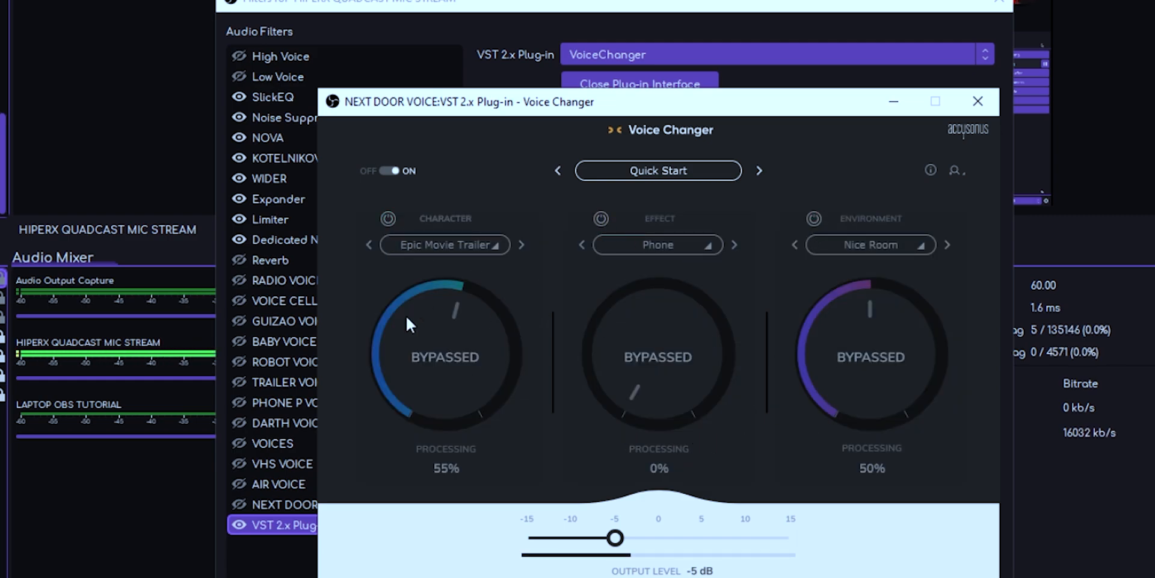
pyautogui.moveTo(694, 546)
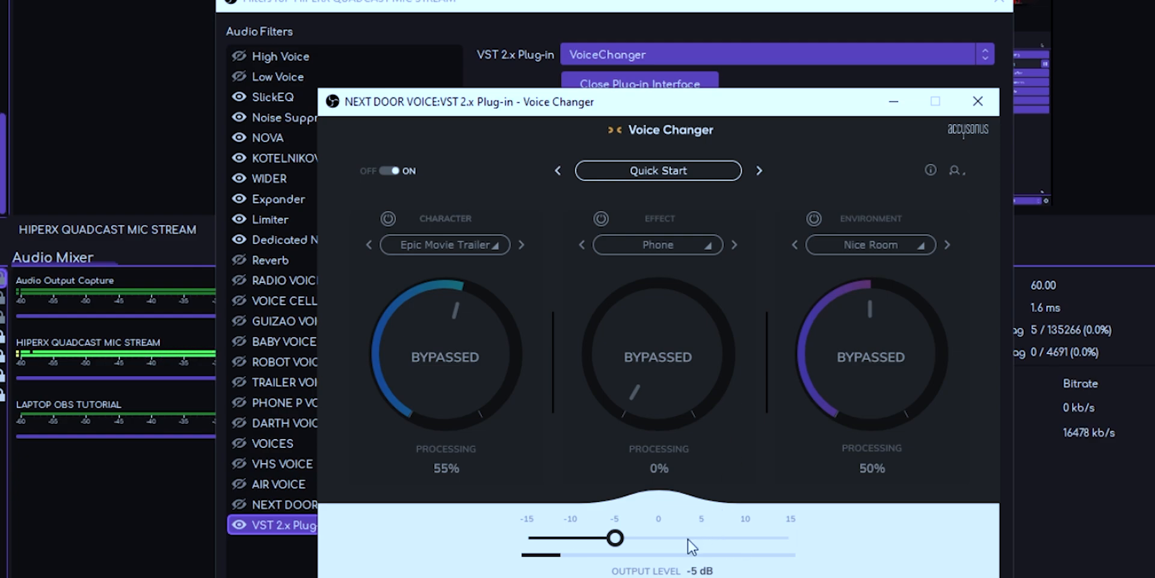
pyautogui.moveTo(645, 569)
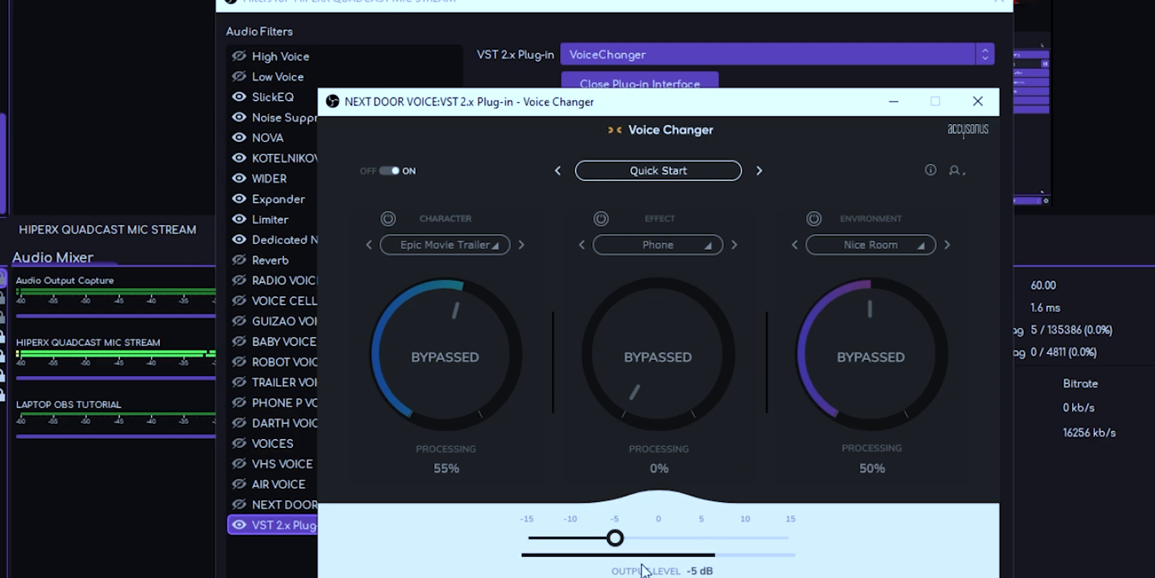
pyautogui.moveTo(616, 537); pyautogui.dragTo(671, 537)
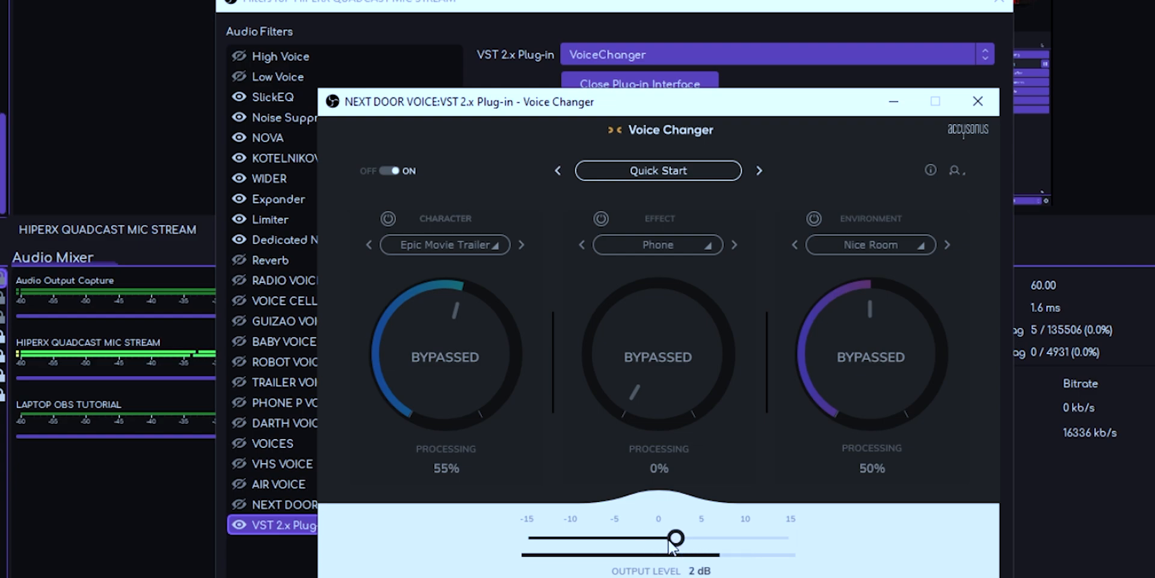
pyautogui.moveTo(674, 537); pyautogui.dragTo(606, 537)
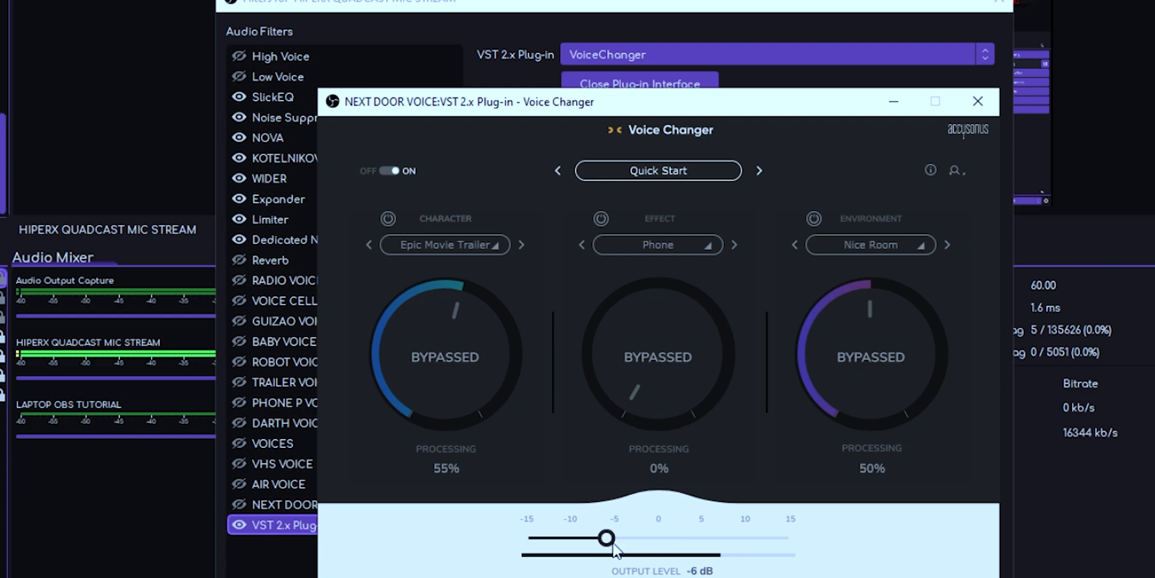
pyautogui.moveTo(634, 549)
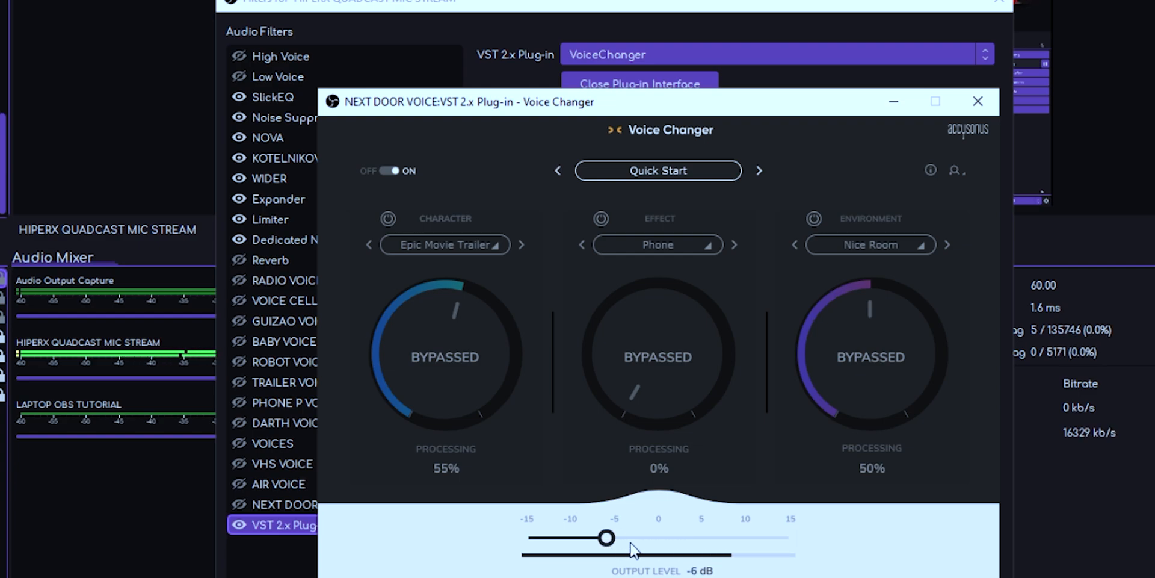
pyautogui.moveTo(147, 366)
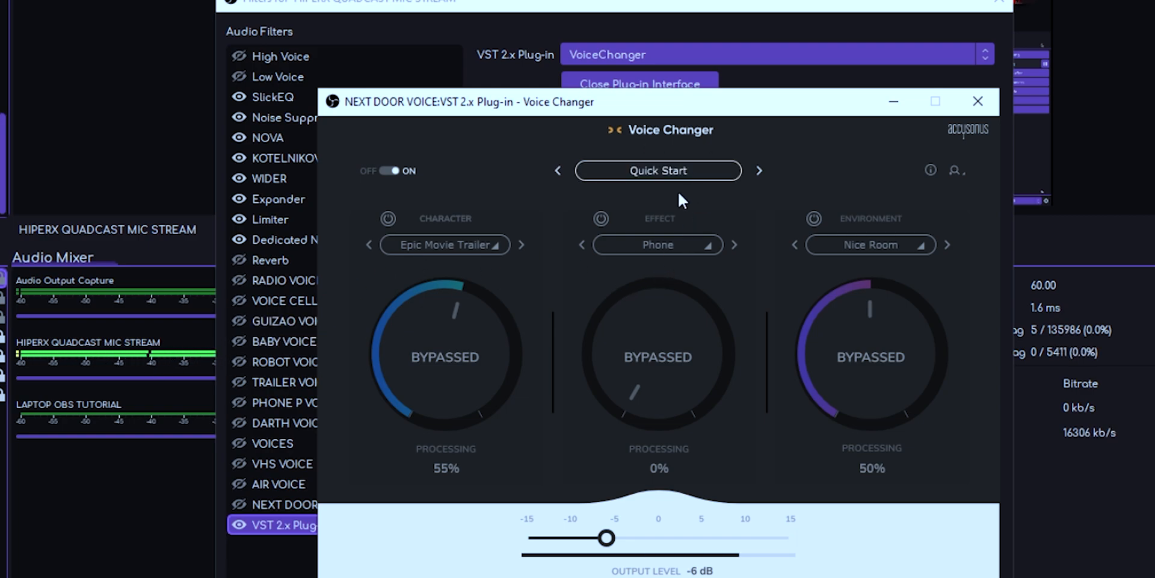
pyautogui.moveTo(638, 136)
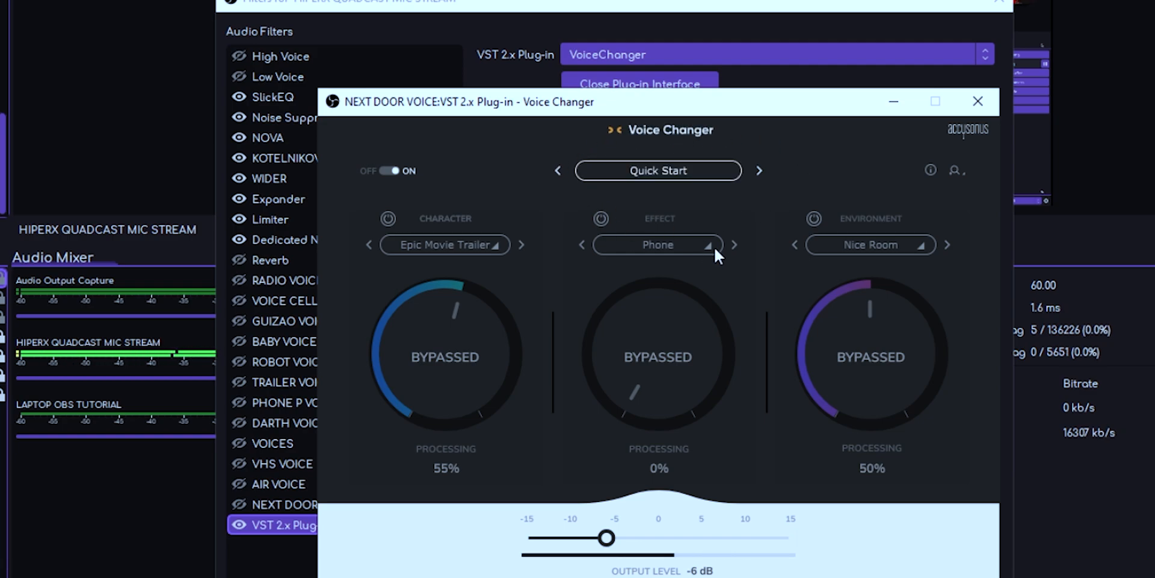
pyautogui.moveTo(760, 176)
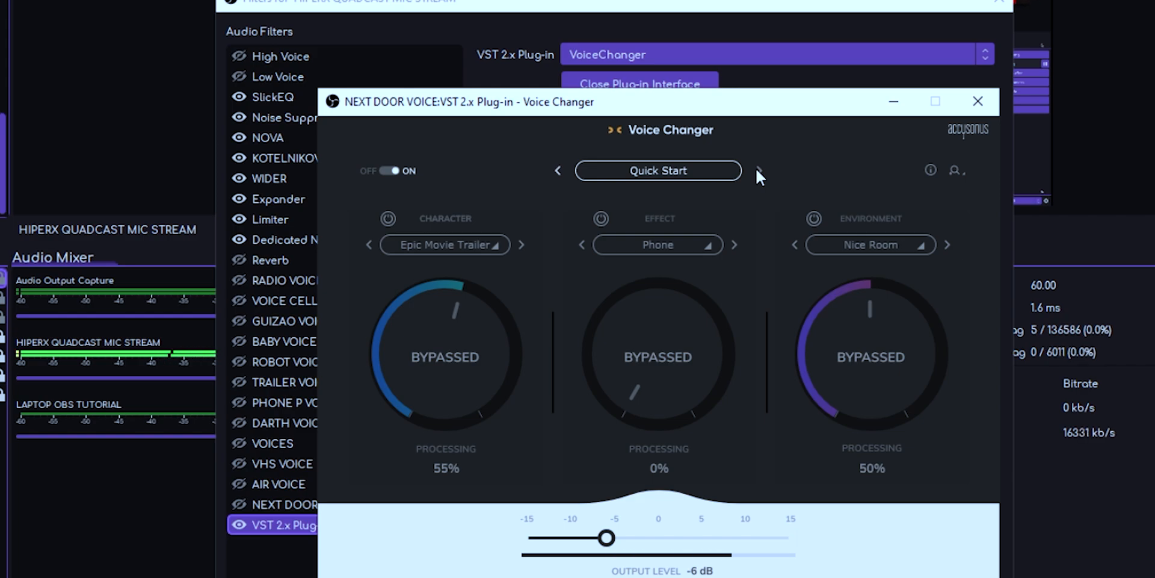
# Cycle through Airport Announcement, Anime Character and Baby Voice presets, landing on 90s Video Tape.
pyautogui.click(763, 170)
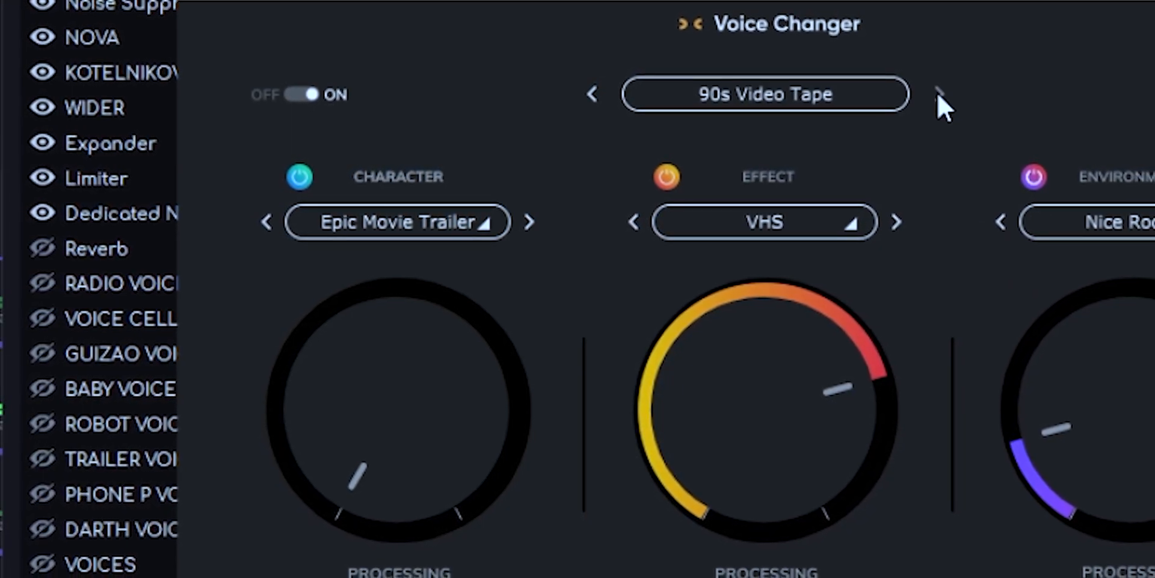
pyautogui.click(941, 94)
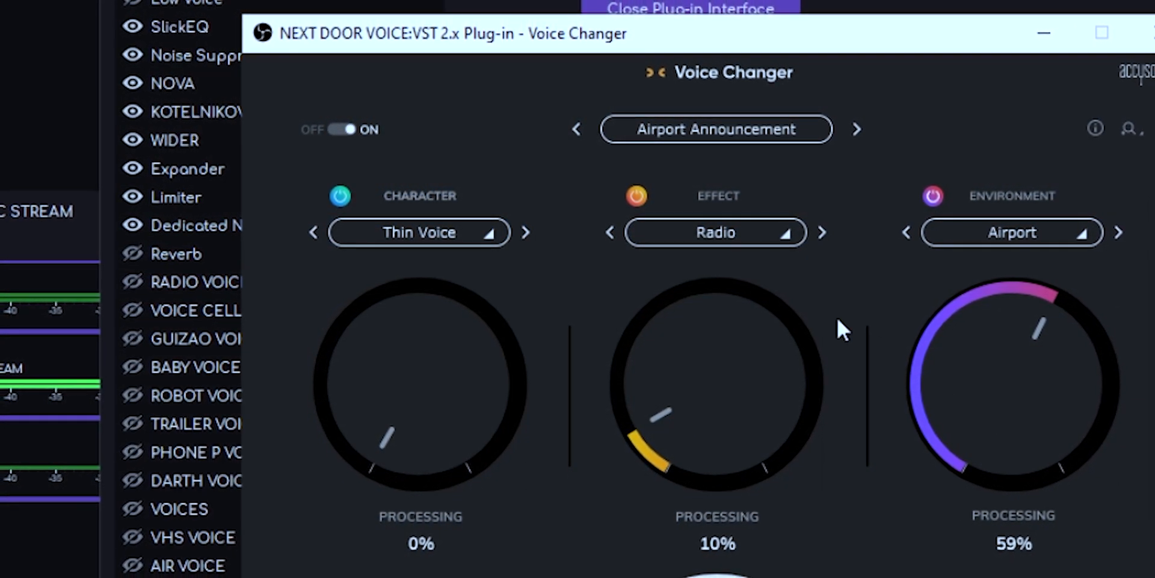
pyautogui.moveTo(677, 166)
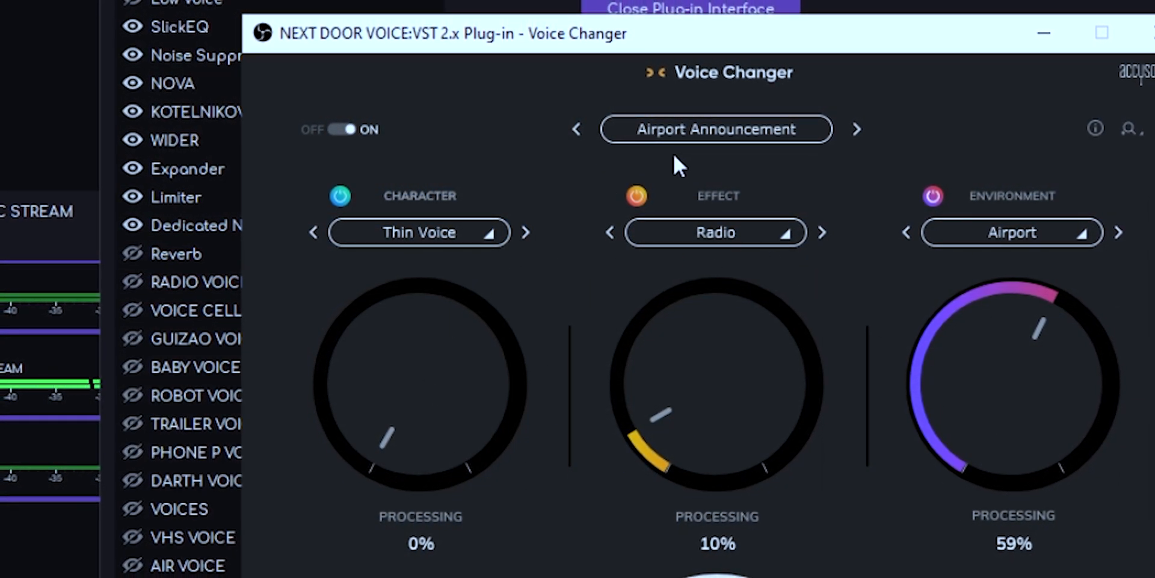
pyautogui.click(857, 129)
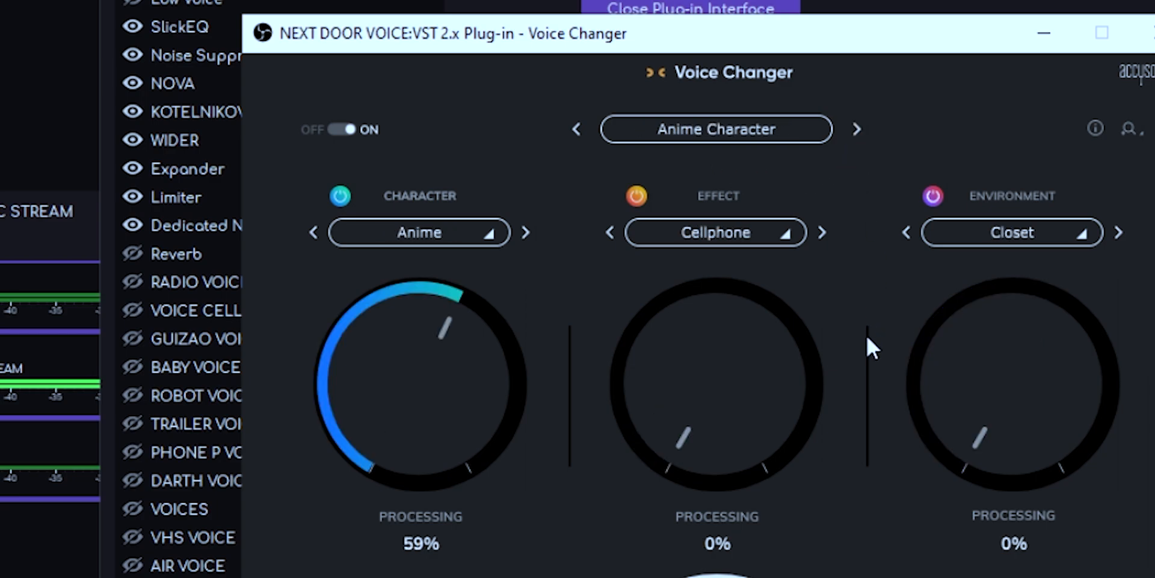
pyautogui.moveTo(393, 278)
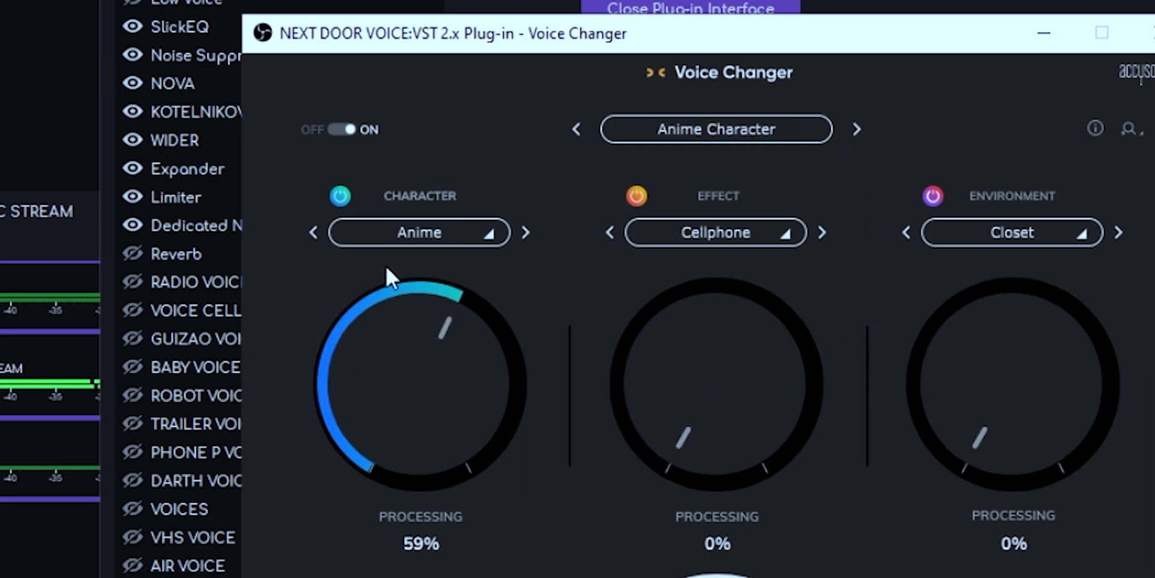
pyautogui.moveTo(694, 278)
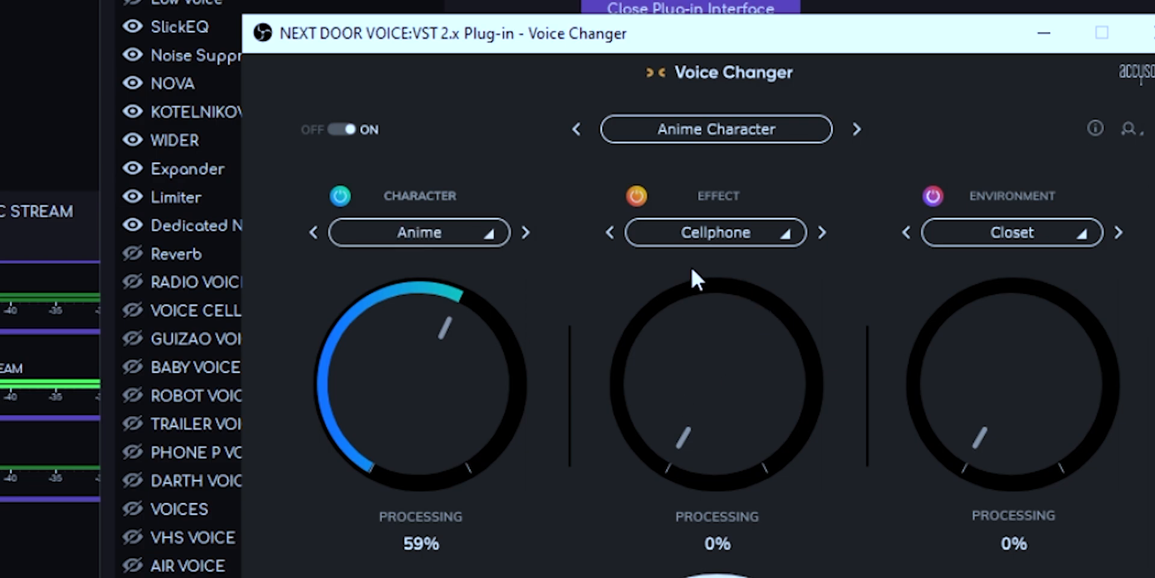
pyautogui.moveTo(740, 407)
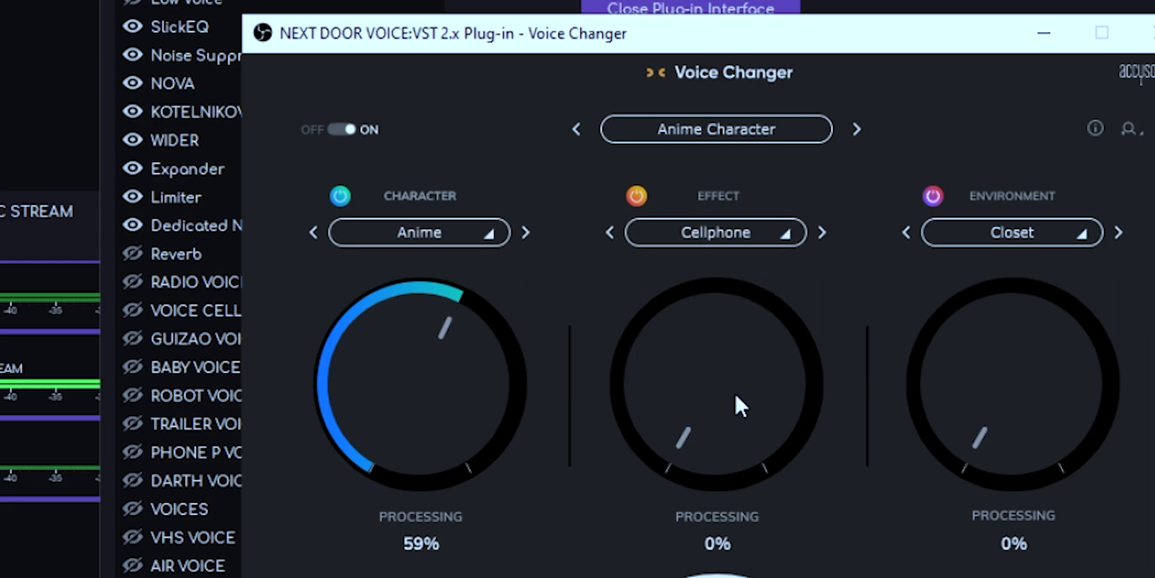
pyautogui.moveTo(788, 508)
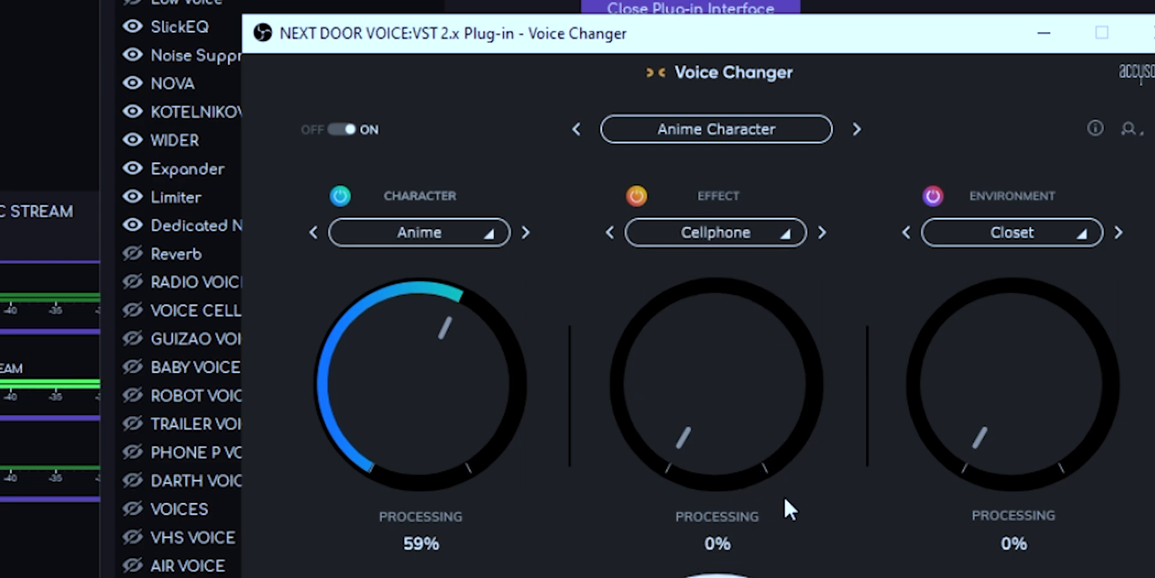
pyautogui.moveTo(731, 490)
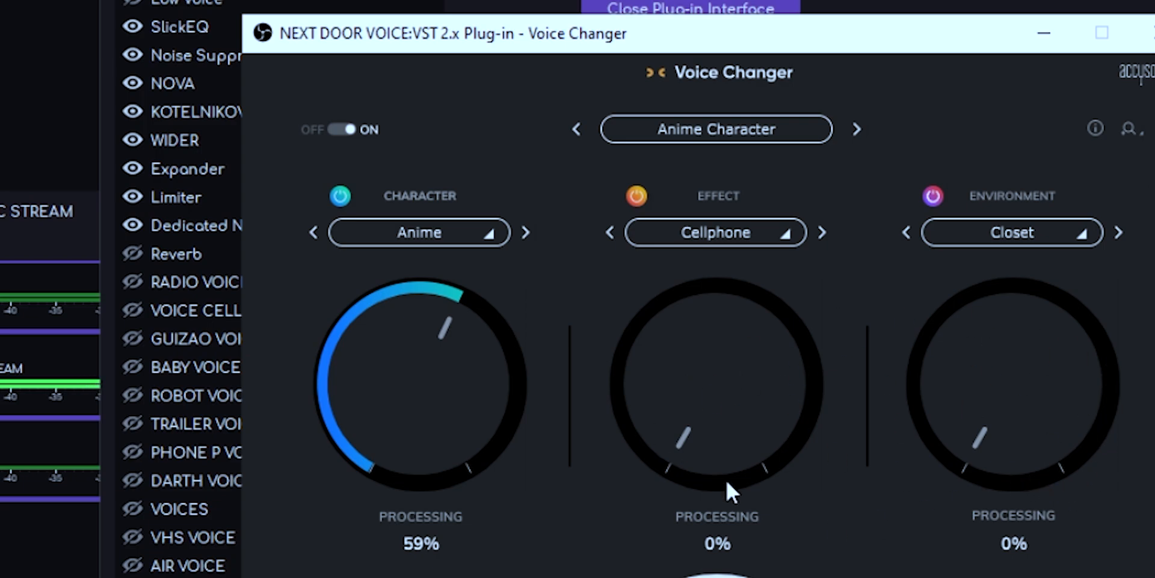
pyautogui.moveTo(859, 135)
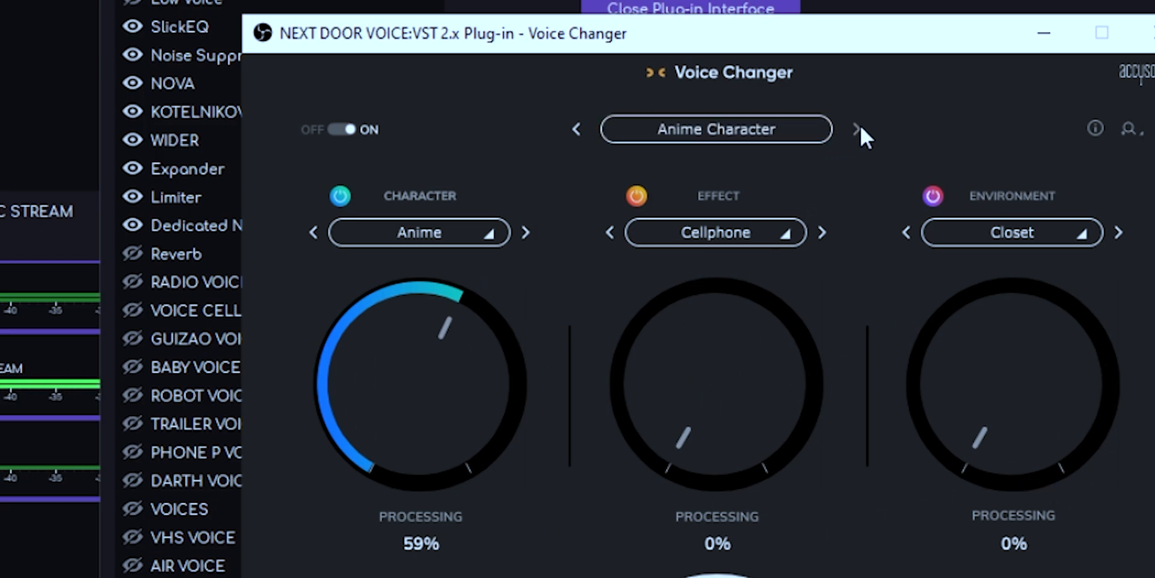
pyautogui.click(856, 129)
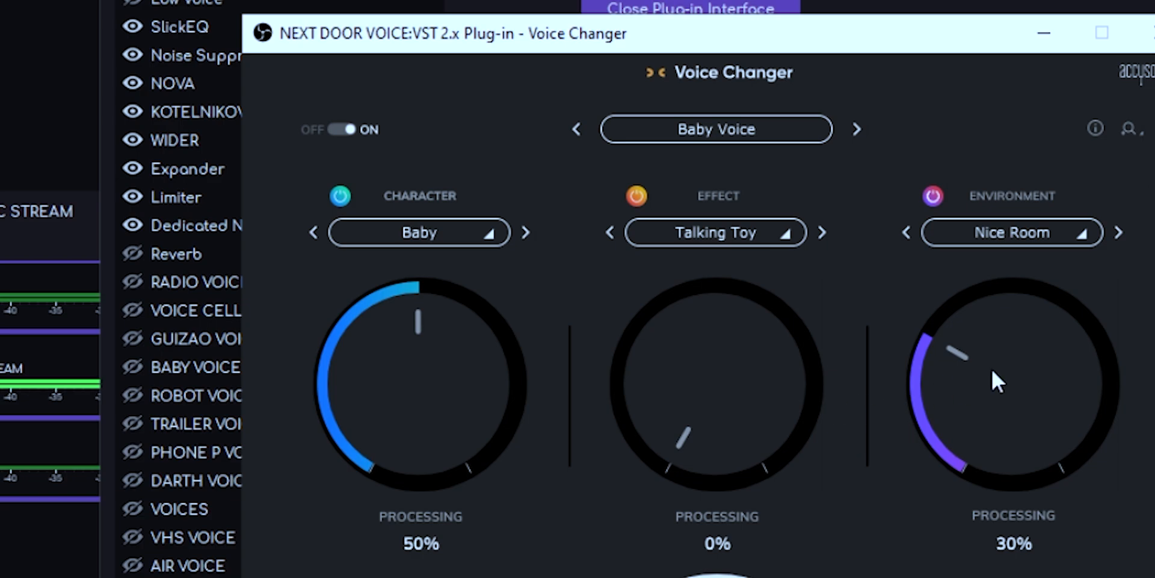
pyautogui.moveTo(986, 302)
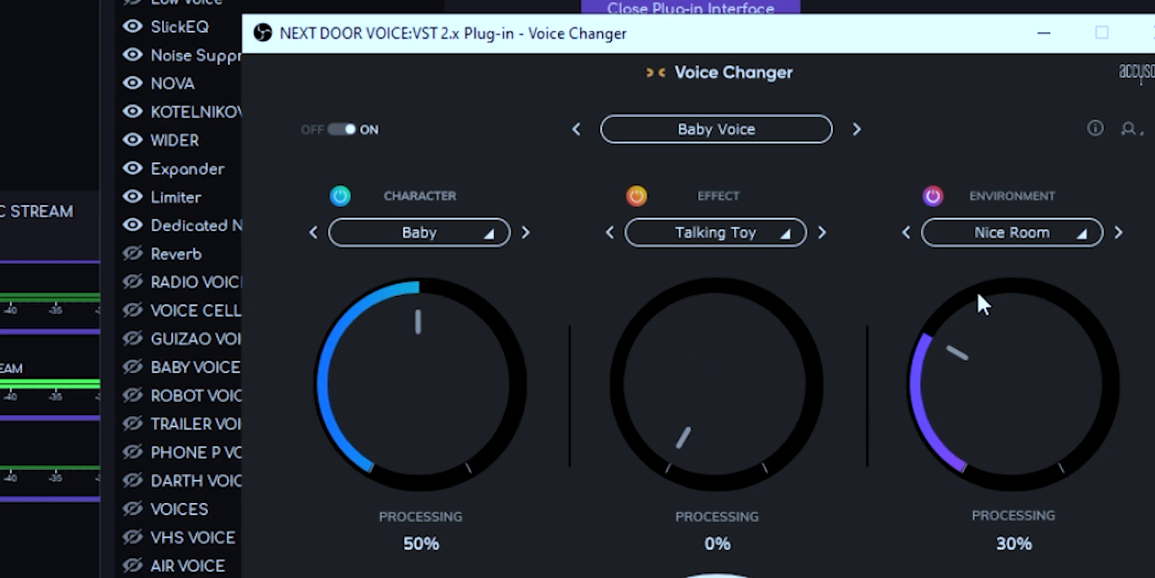
pyautogui.moveTo(639, 353)
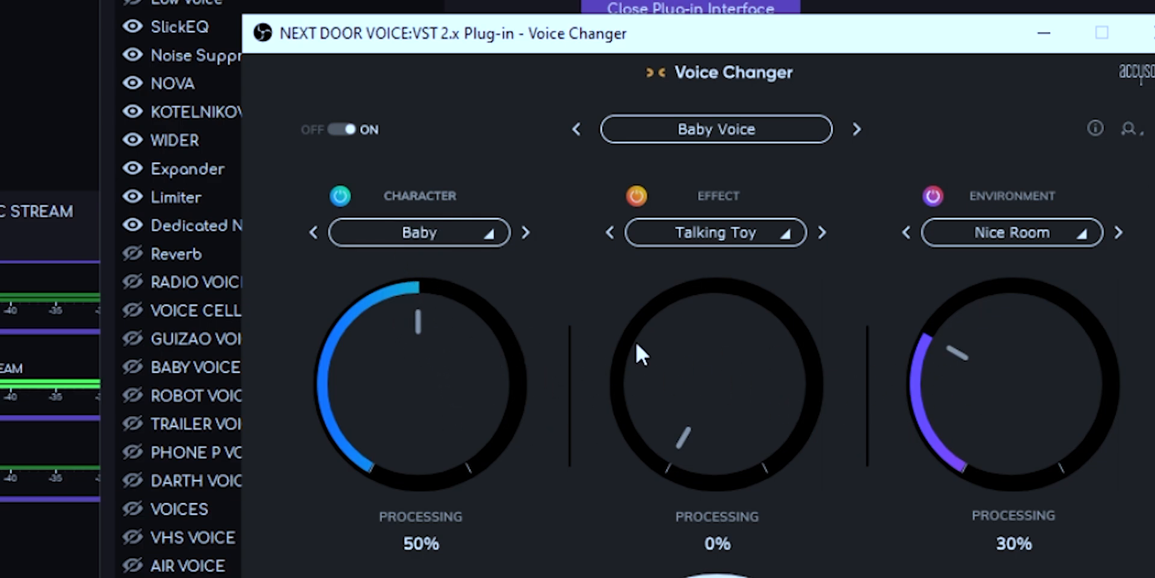
pyautogui.moveTo(424, 324)
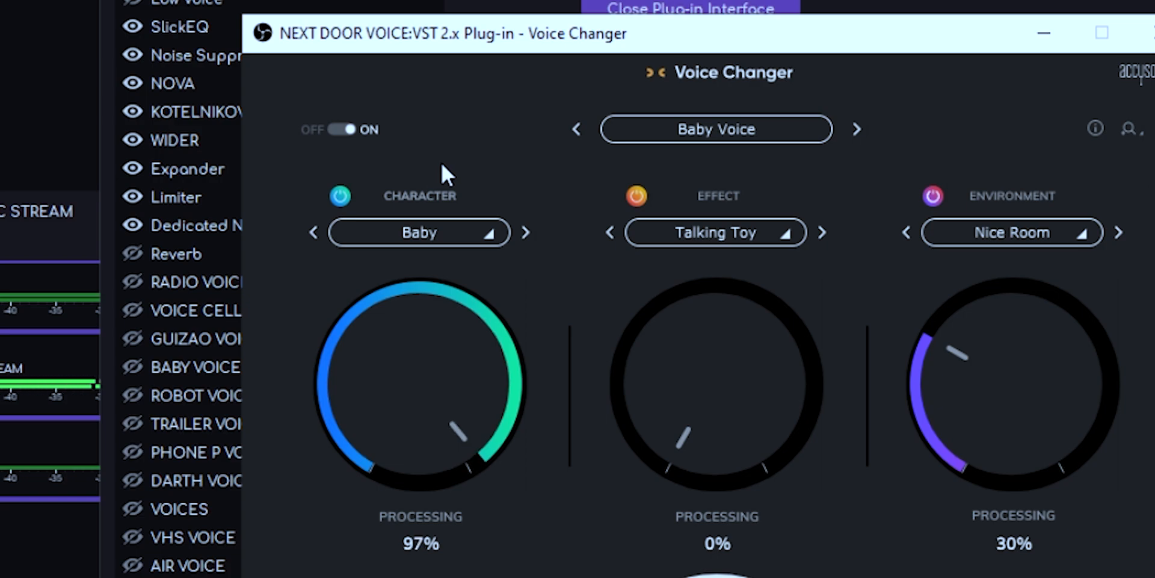
pyautogui.moveTo(448, 417)
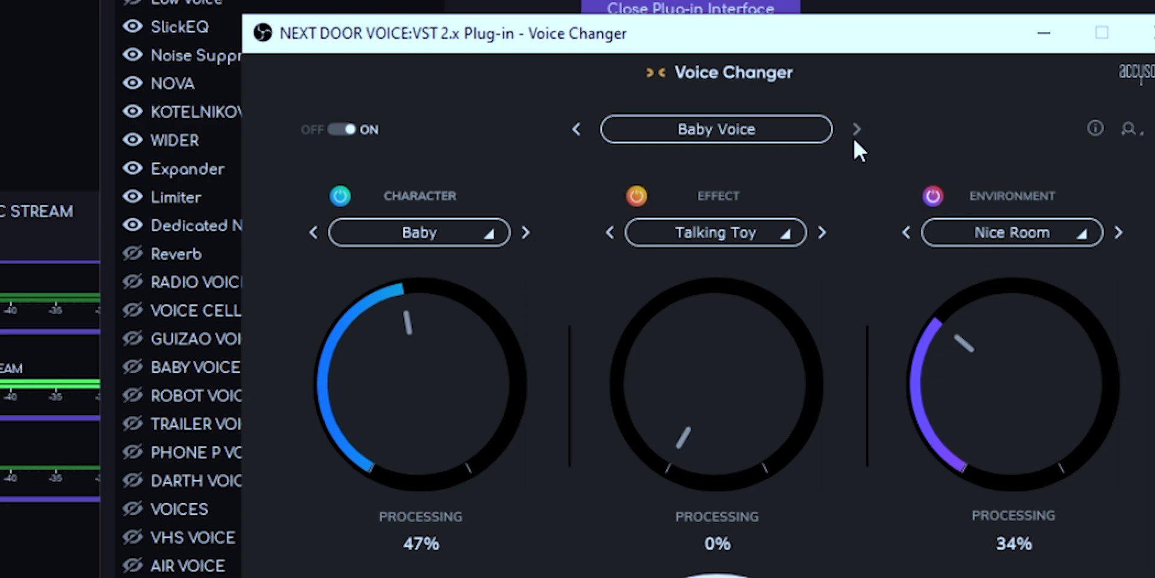
pyautogui.click(857, 128)
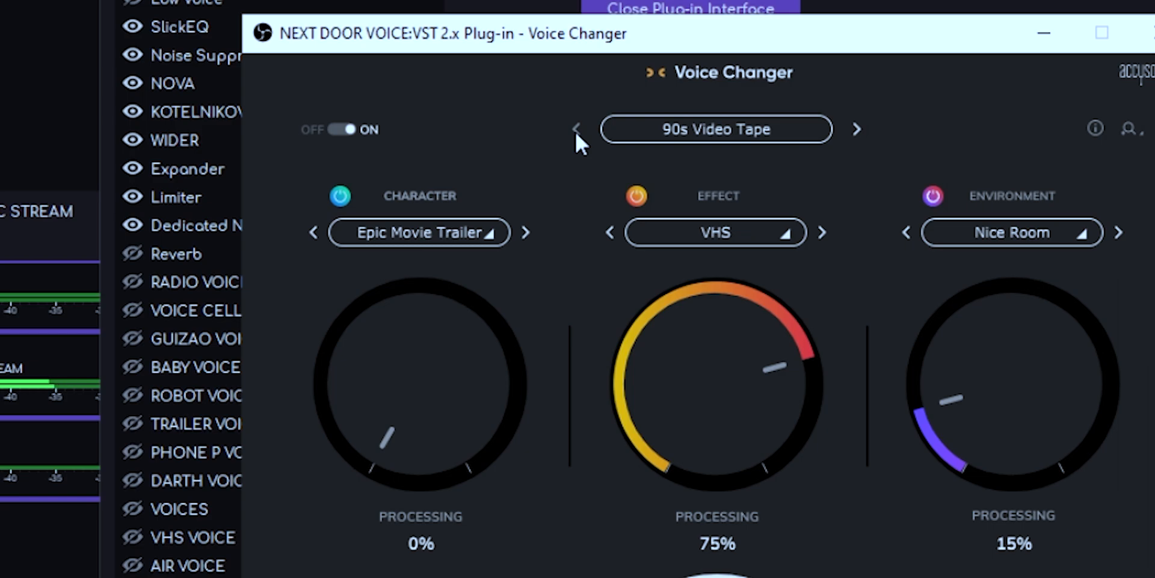
# Return to the Quick Start preset and choose the Humans > Baby character voice.
pyautogui.click(577, 129)
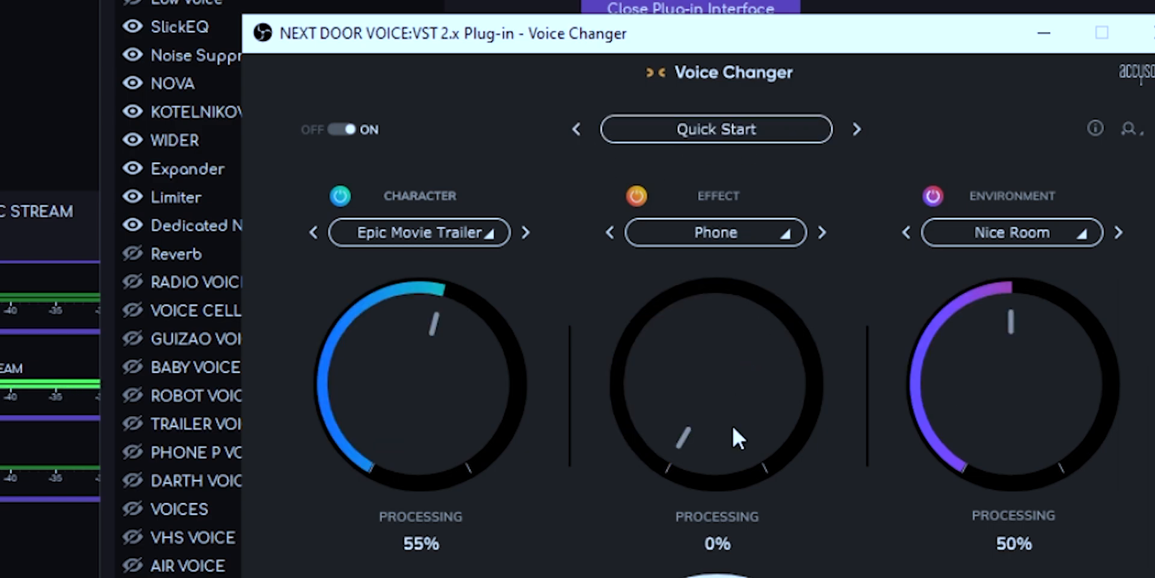
pyautogui.moveTo(501, 258)
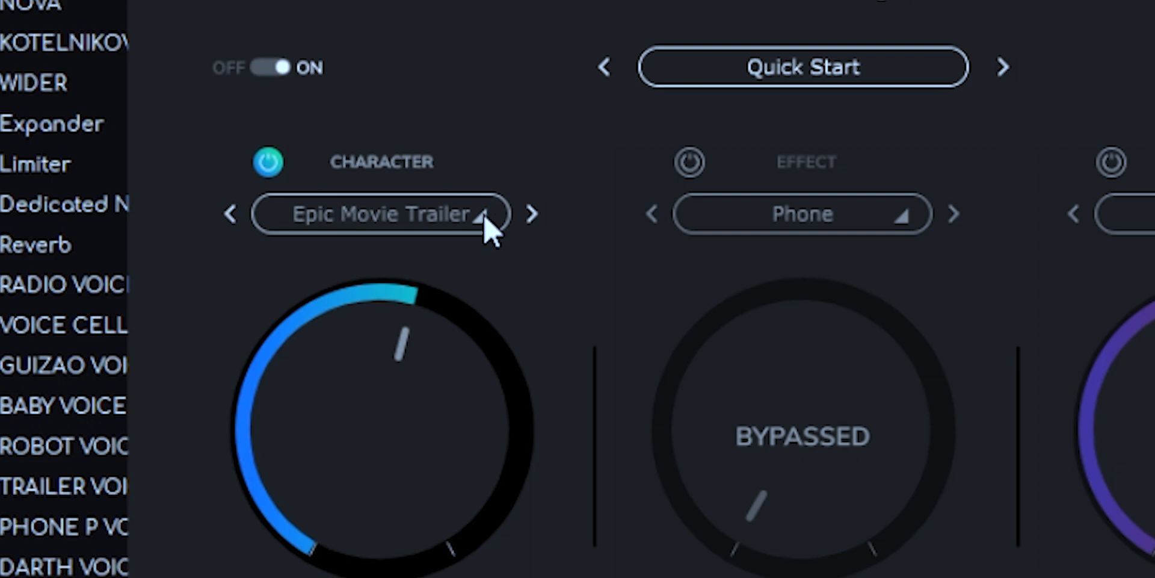
pyautogui.click(378, 214)
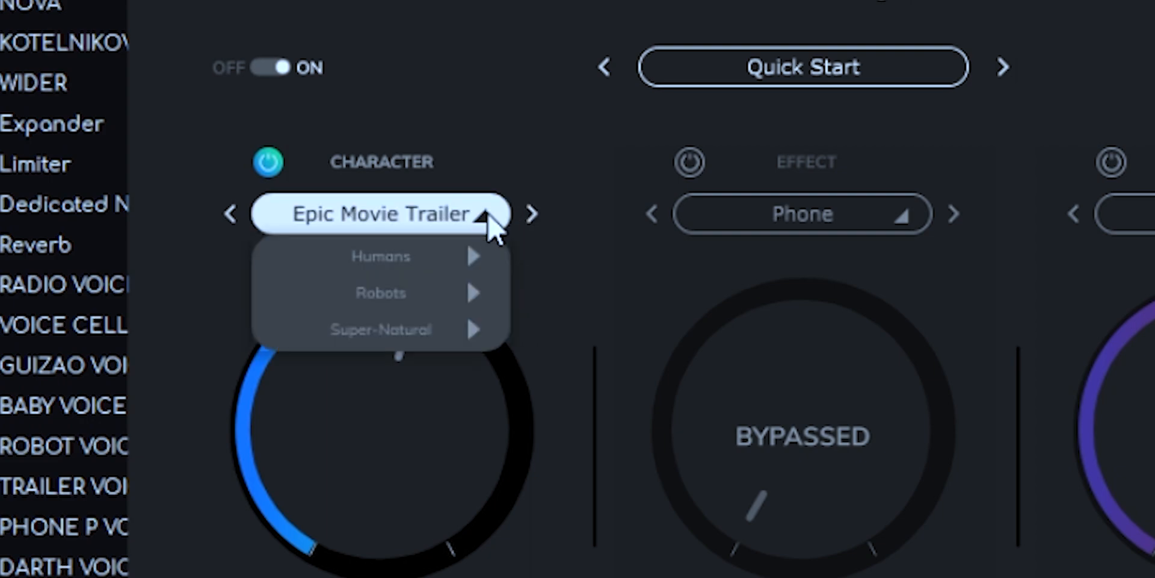
pyautogui.moveTo(382, 255)
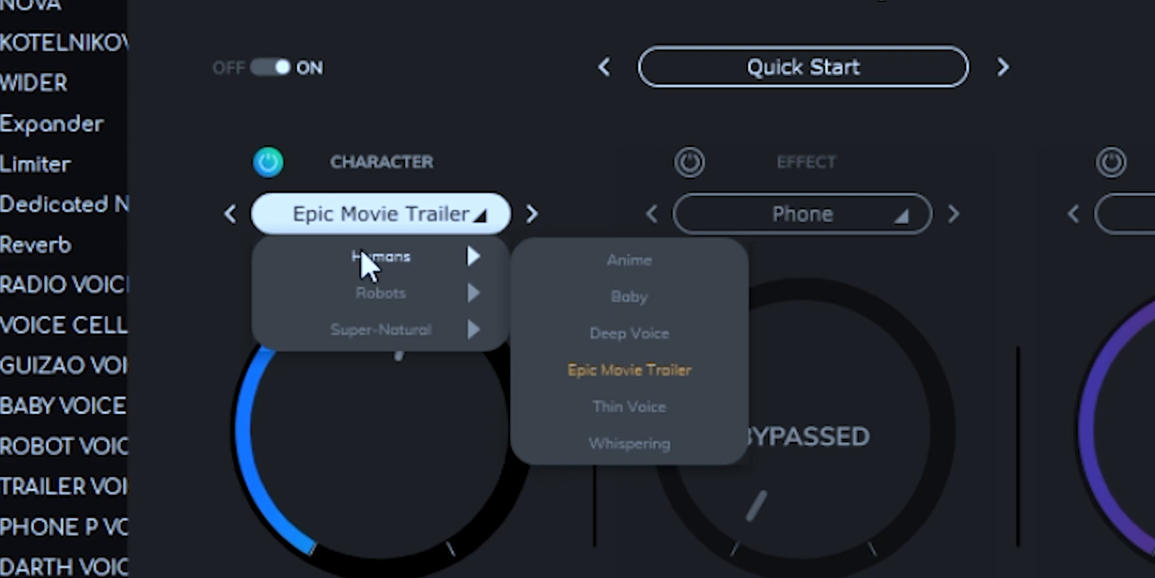
pyautogui.click(628, 260)
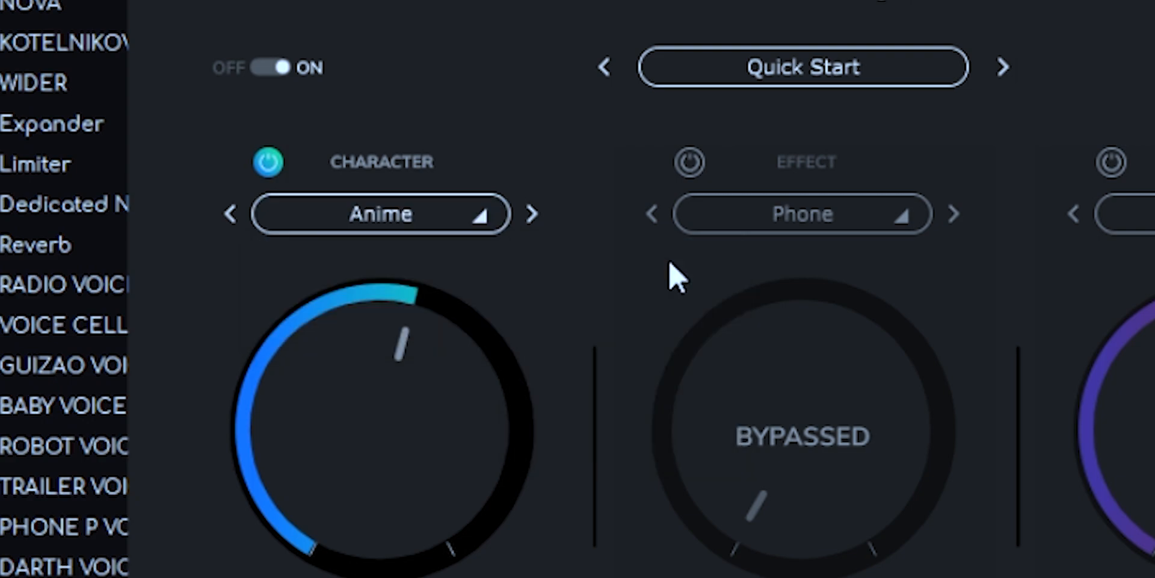
pyautogui.click(380, 214)
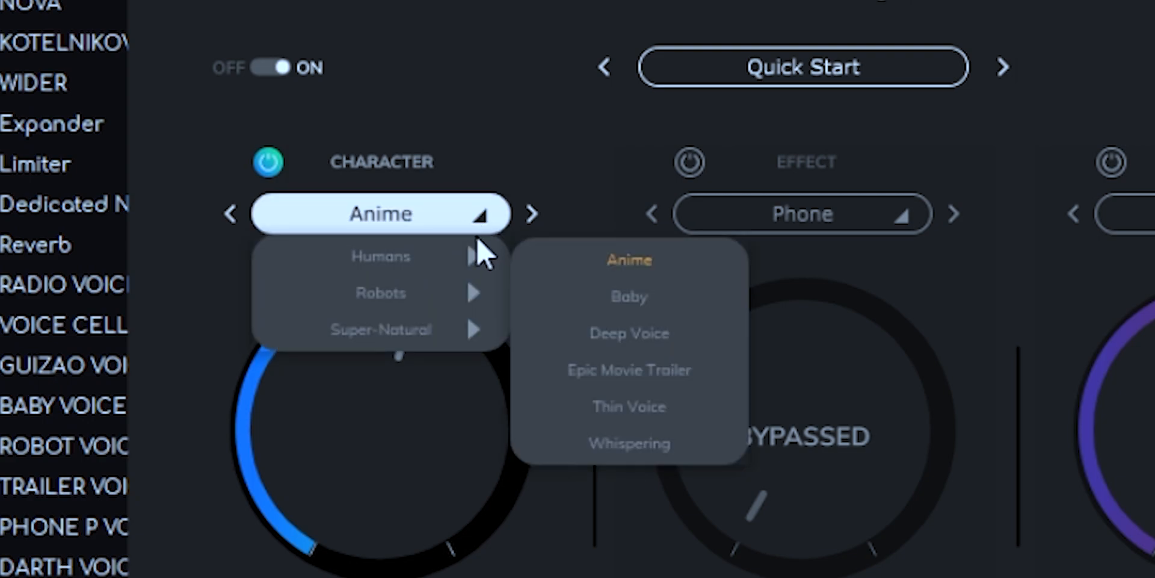
pyautogui.moveTo(667, 313)
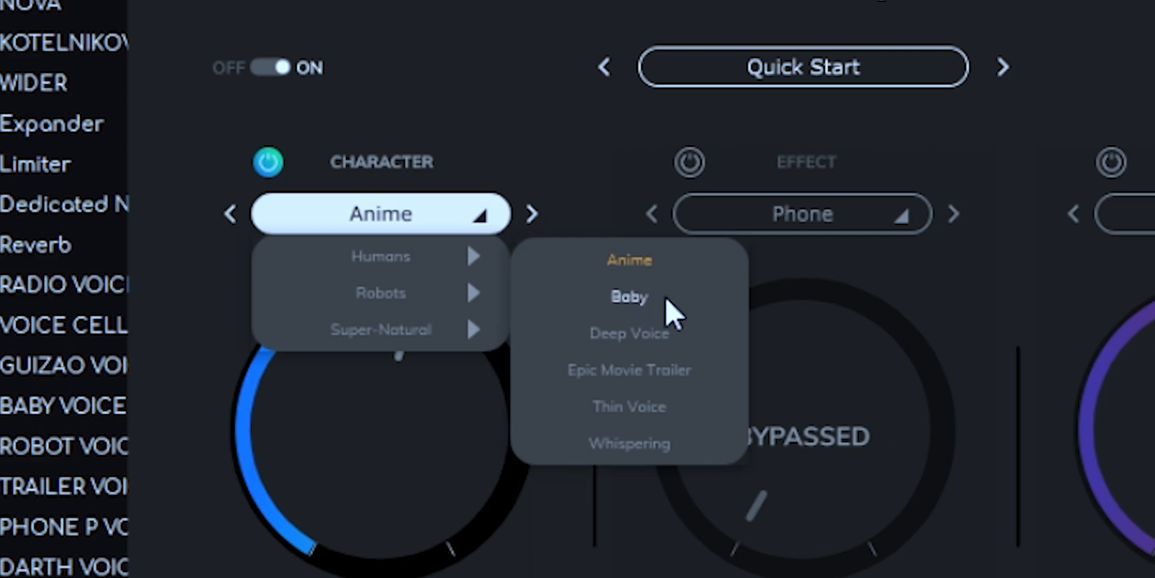
pyautogui.click(629, 296)
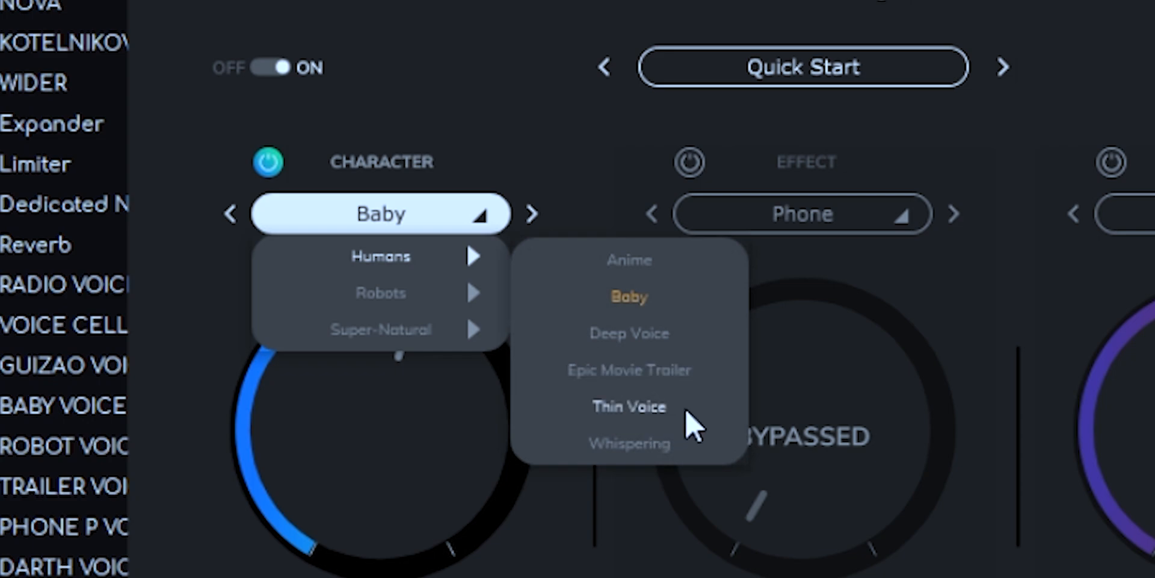
pyautogui.moveTo(645, 458)
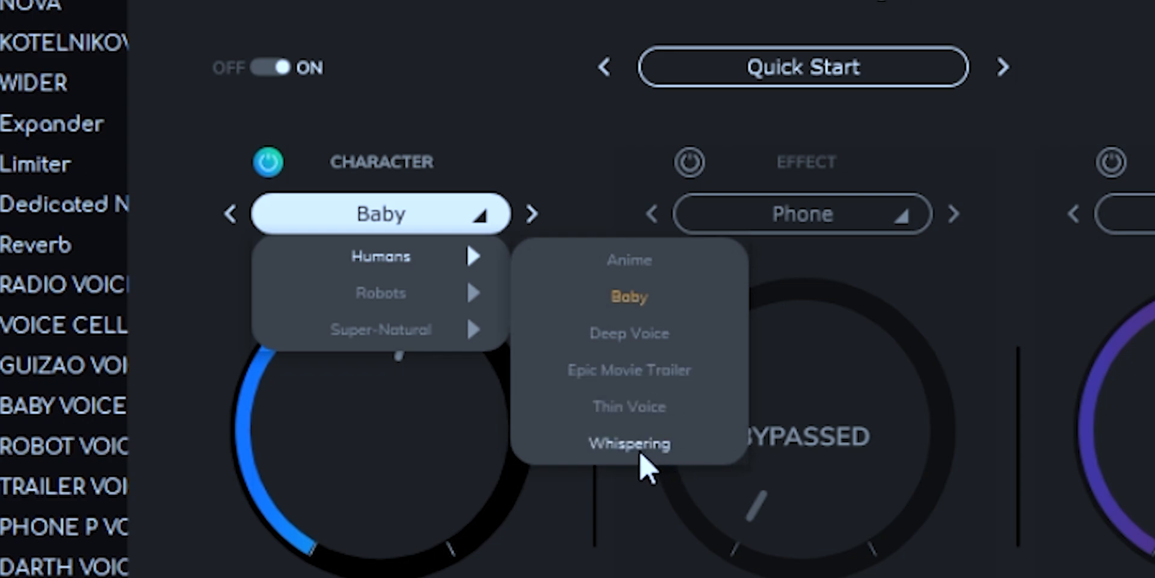
# Try the Whispering character, then settle on Deep Voice and reopen the character list.
pyautogui.click(629, 443)
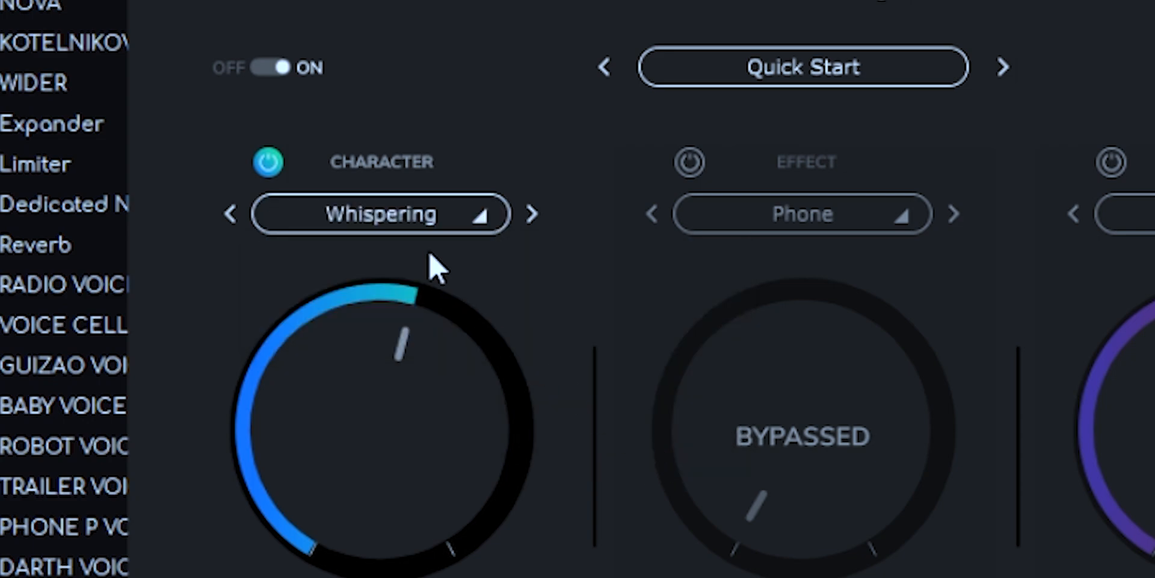
pyautogui.click(380, 215)
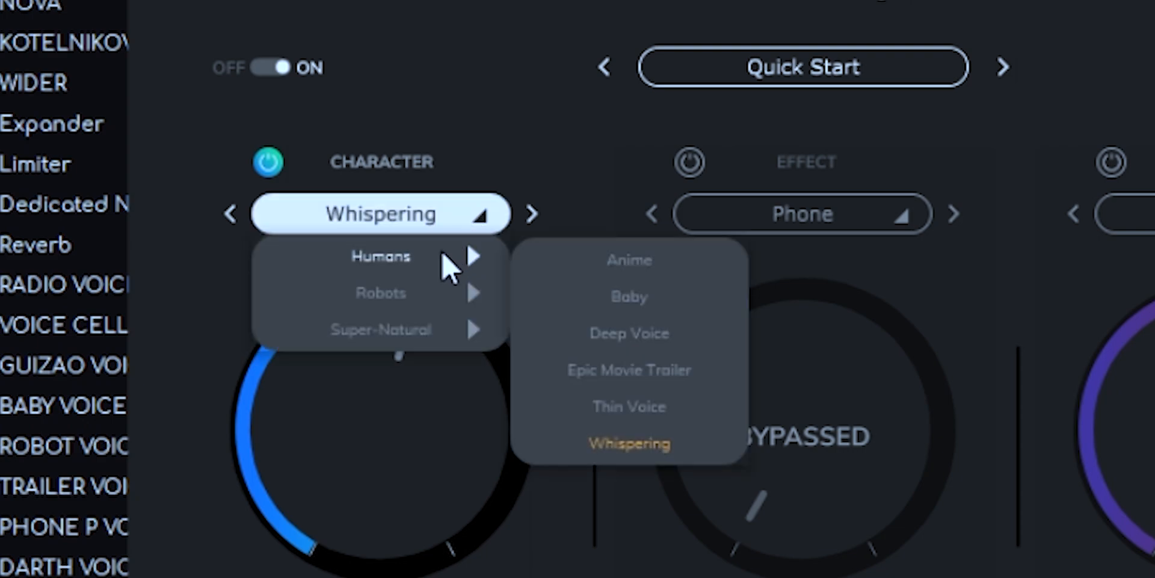
pyautogui.click(629, 333)
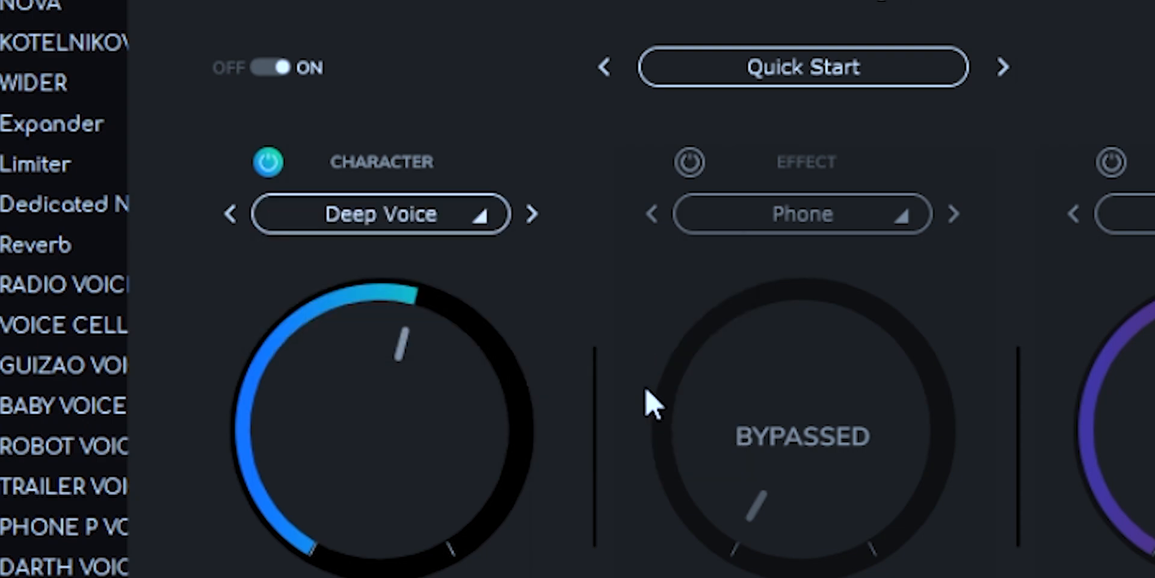
pyautogui.click(380, 214)
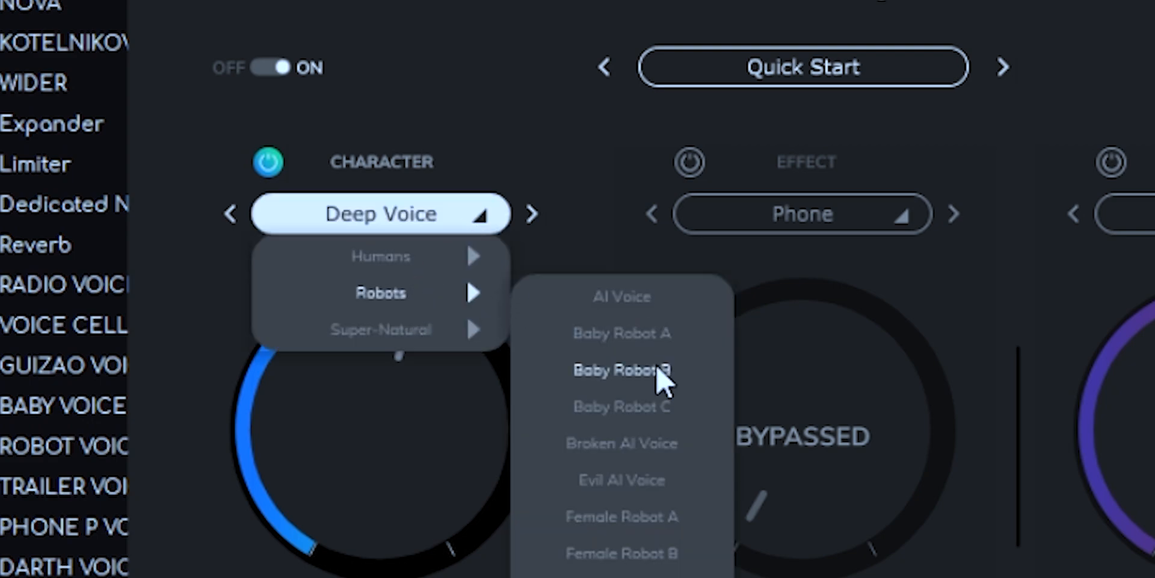
pyautogui.moveTo(621, 333)
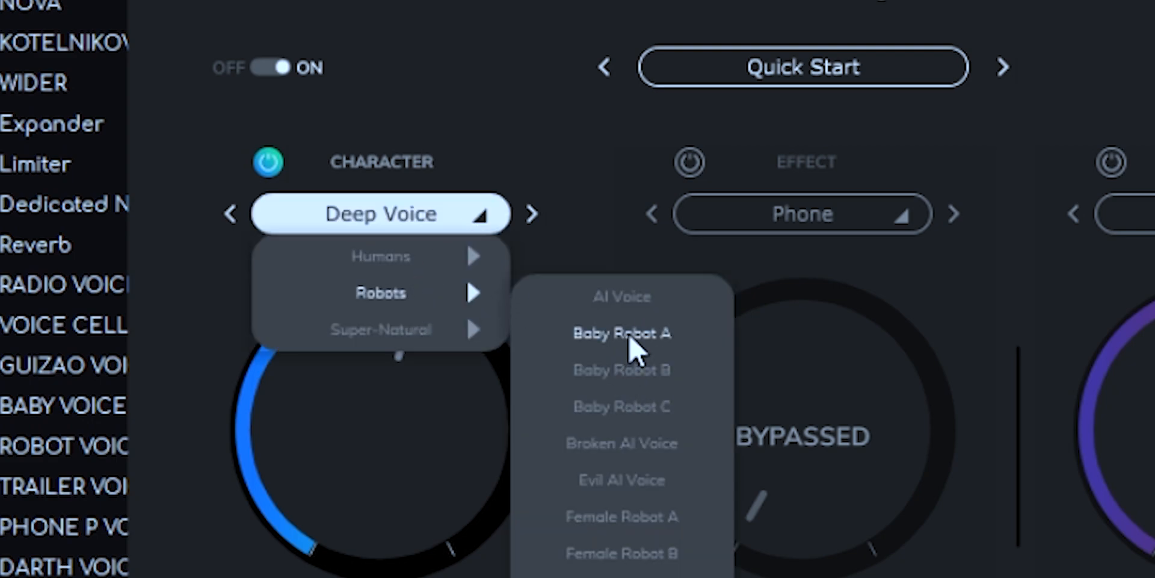
# Audition Baby Robot A, Female Robot A, Alien A and Dragon, then settle on Epic Movie Trailer.
pyautogui.click(621, 334)
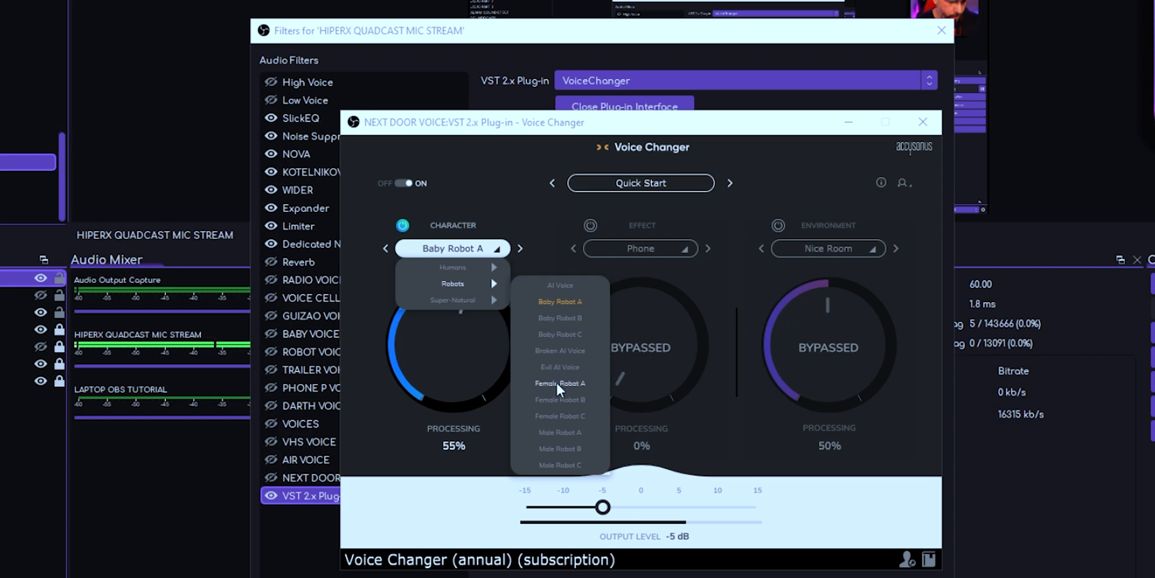
pyautogui.click(560, 383)
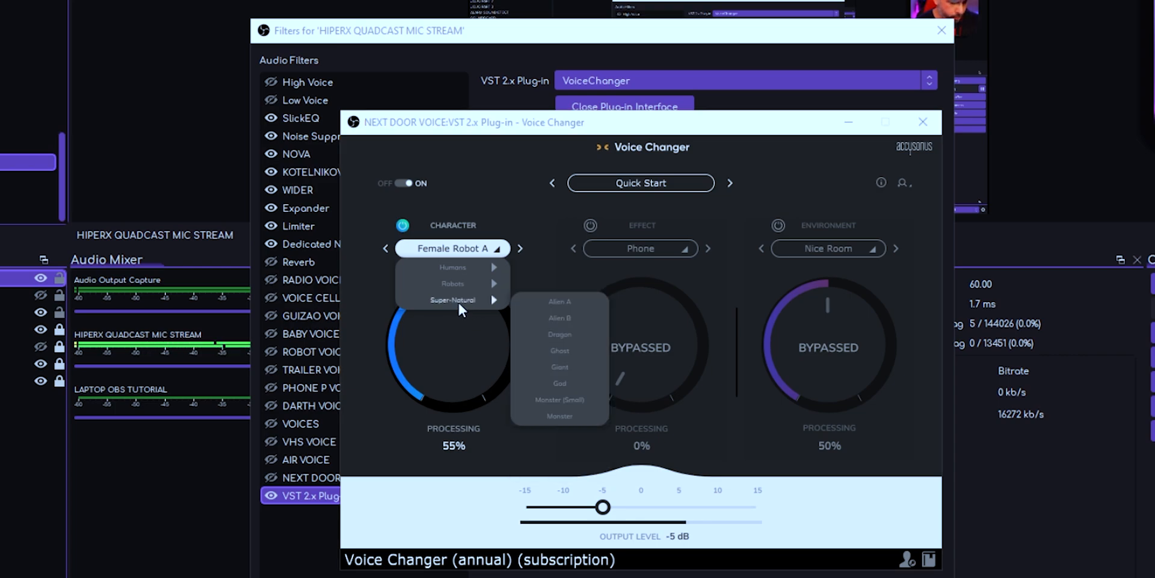
pyautogui.moveTo(472, 306)
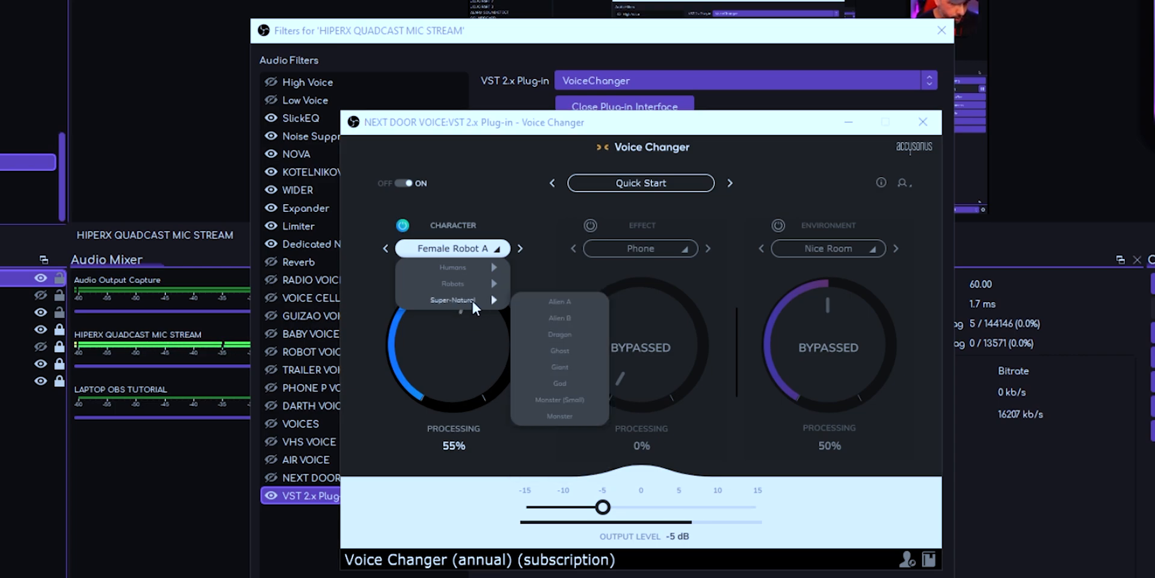
pyautogui.moveTo(560, 318)
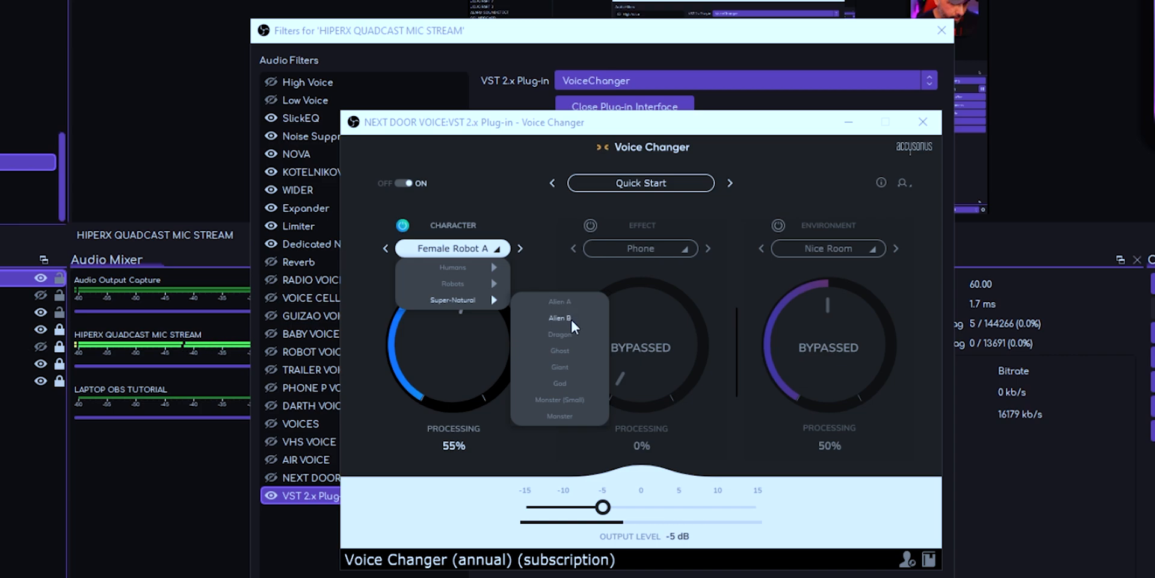
pyautogui.click(560, 301)
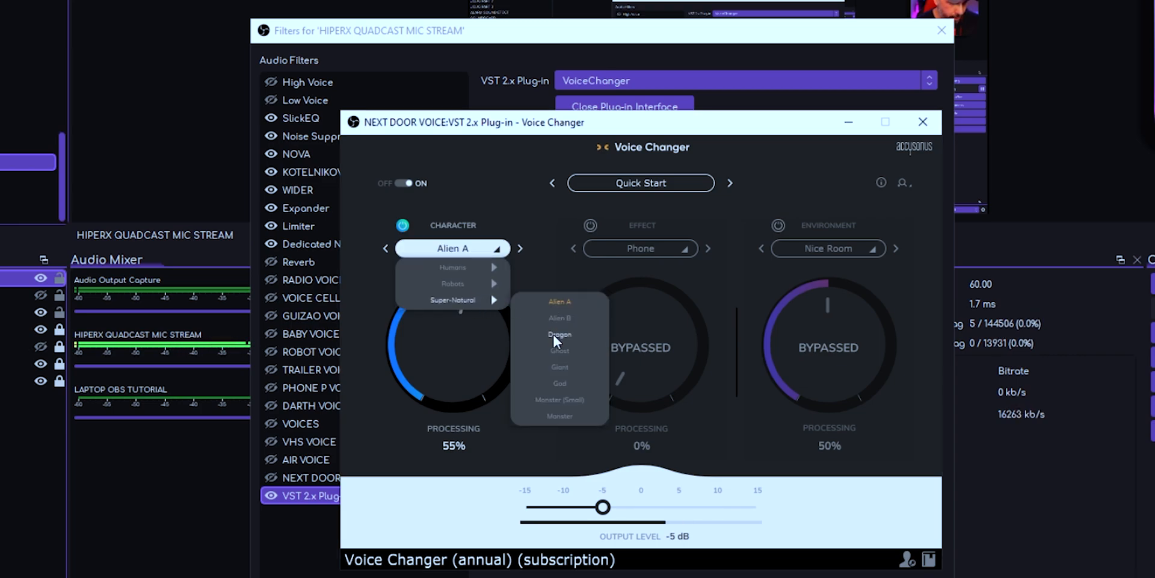
pyautogui.click(559, 334)
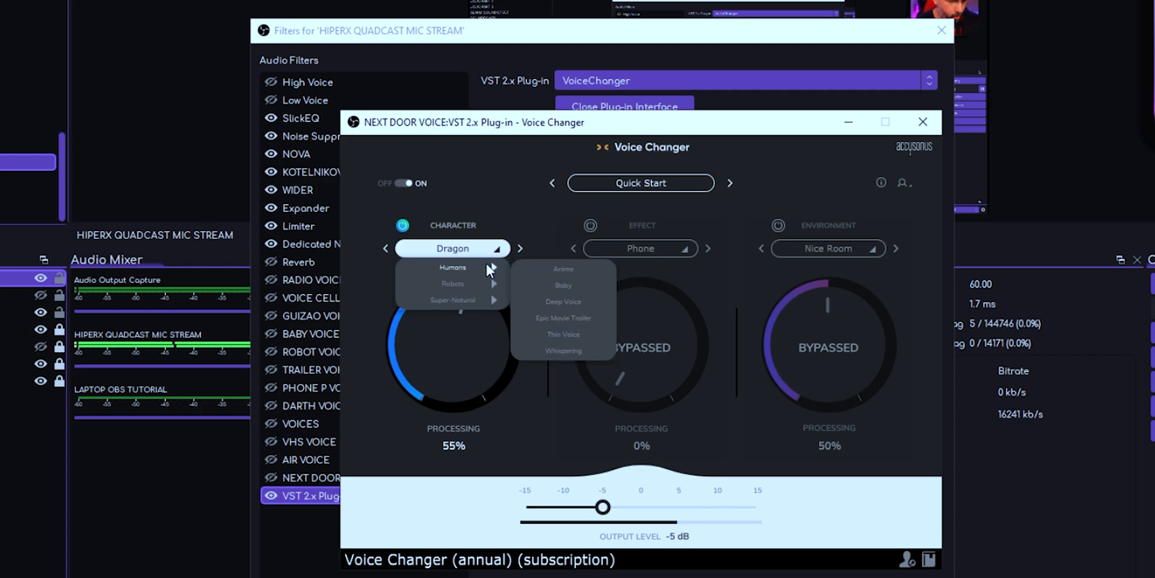
pyautogui.moveTo(557, 302)
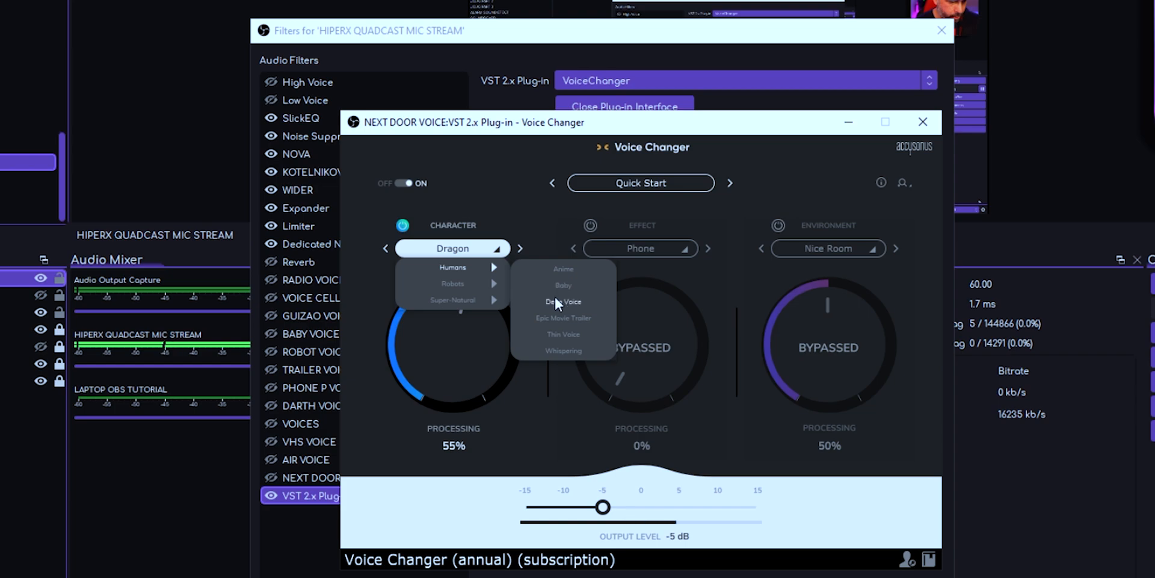
pyautogui.click(563, 318)
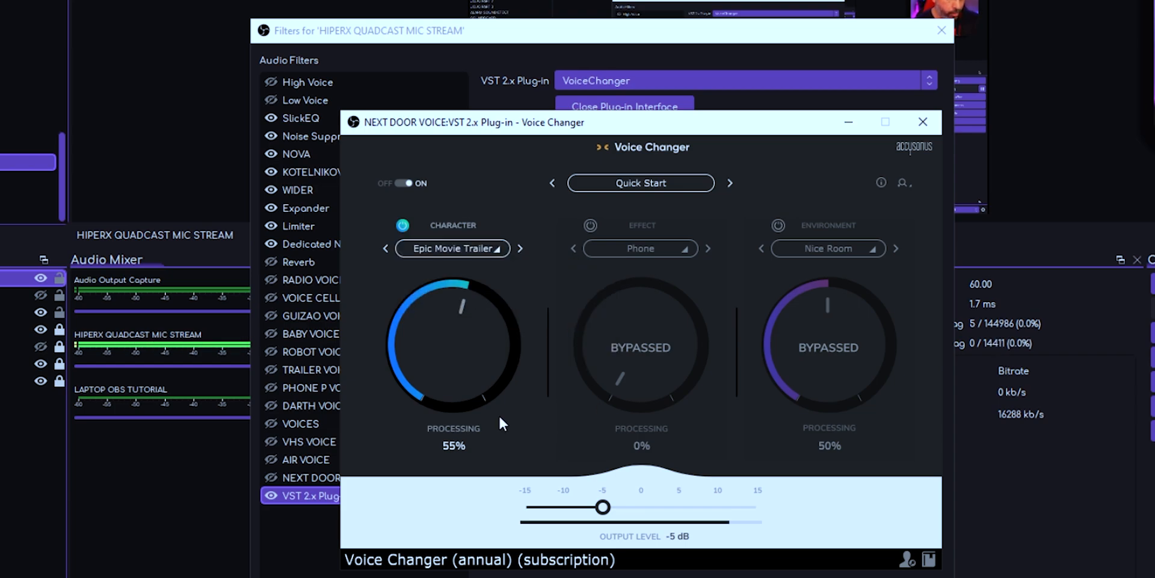
pyautogui.moveTo(459, 229)
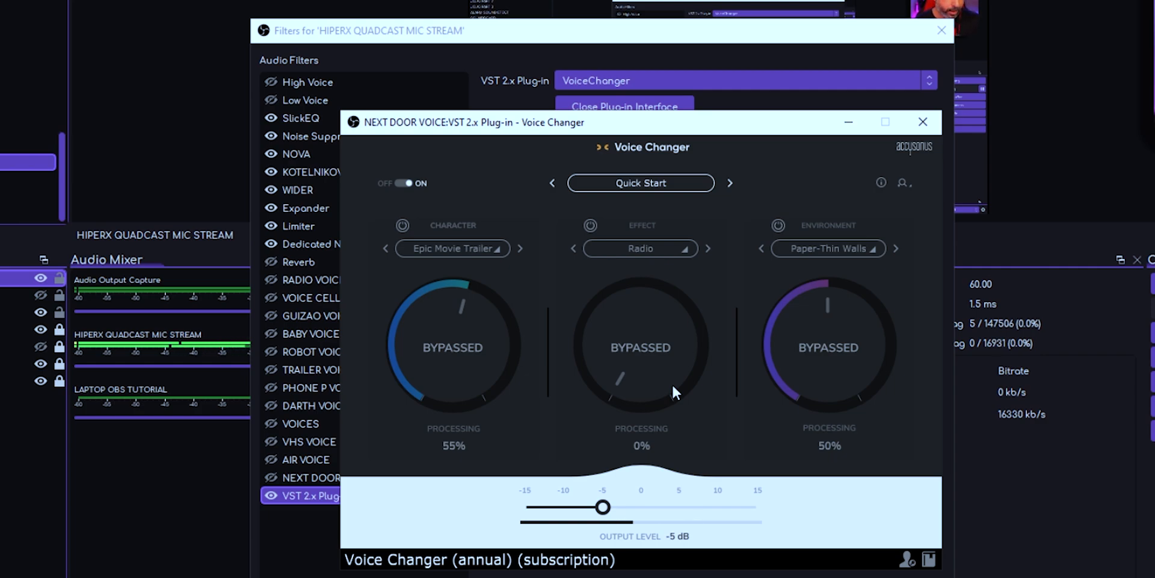
pyautogui.moveTo(823, 317)
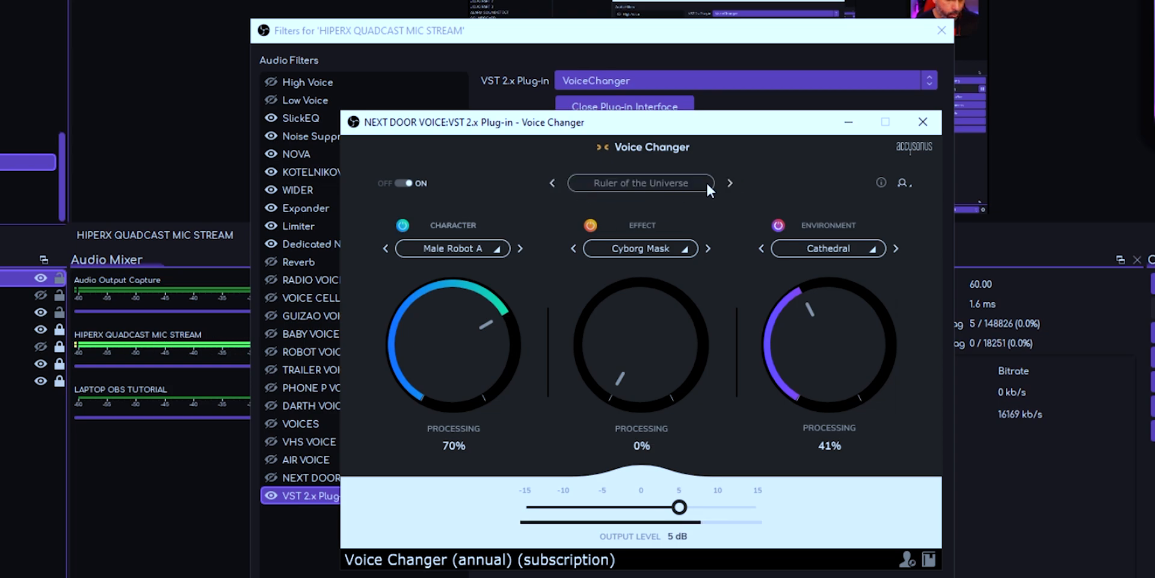
# Step through Robotic Toy and Synchronized Robots presets, ending back on Quick Start.
pyautogui.click(729, 183)
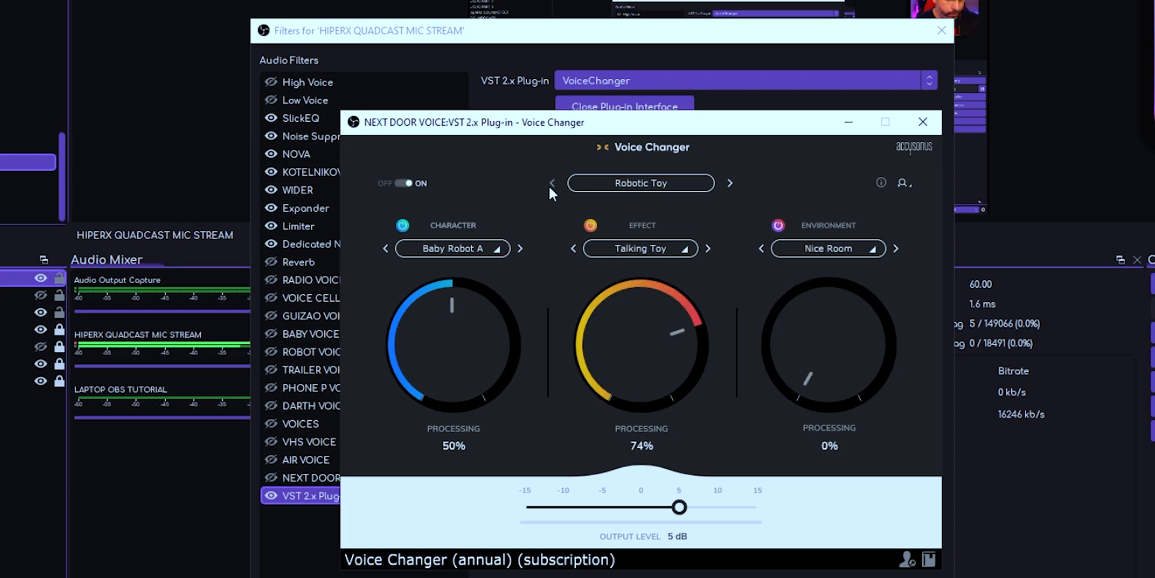
pyautogui.click(729, 183)
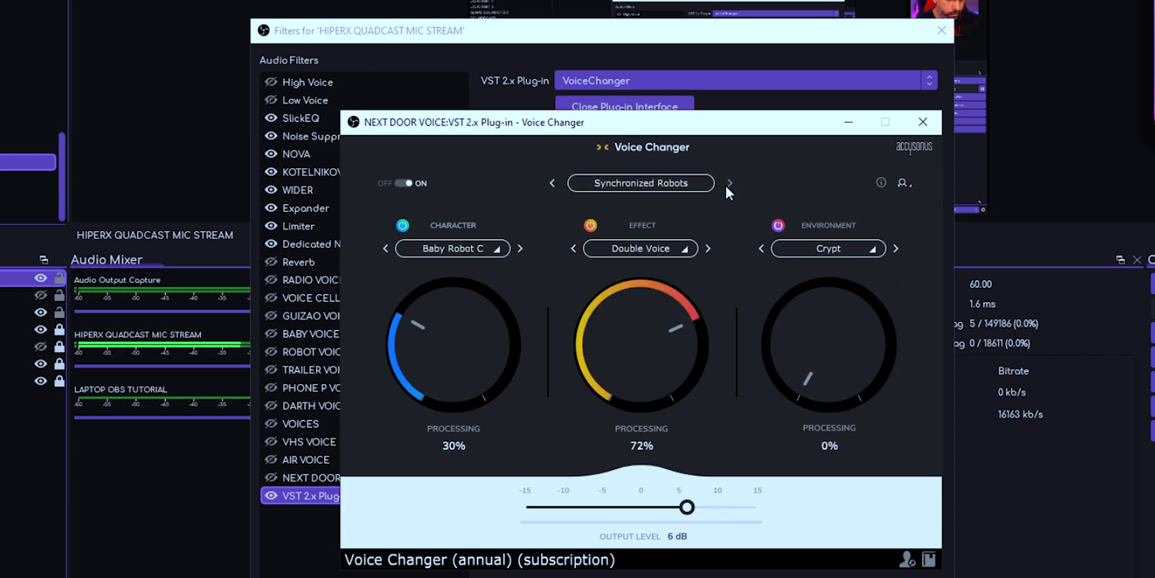
pyautogui.click(729, 183)
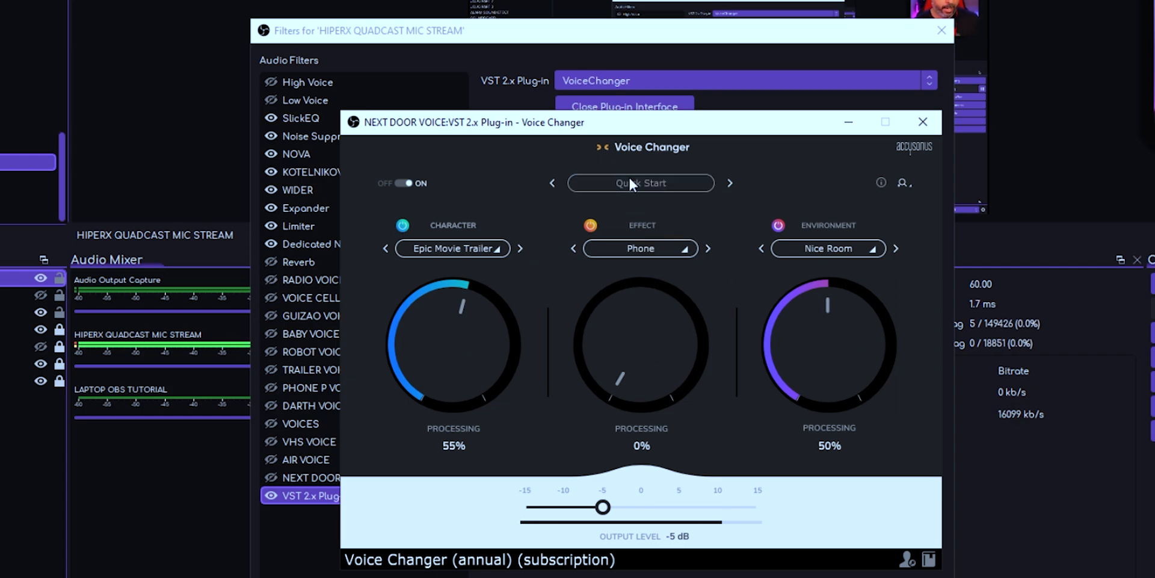
# Show the Quick Start preset menu with Save, Save as and the preset packs.
pyautogui.click(639, 183)
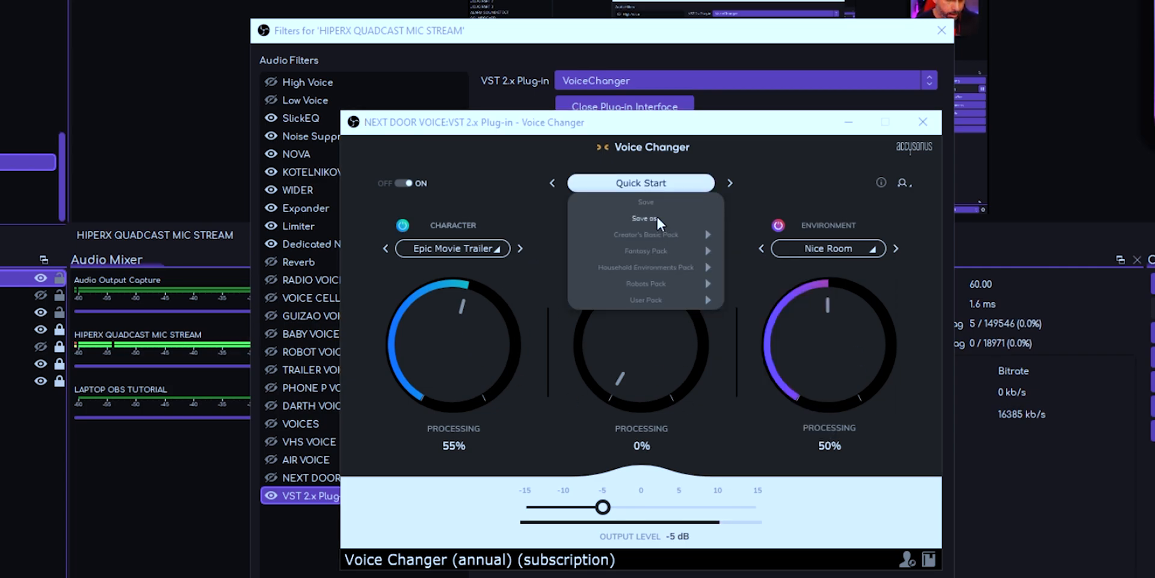
pyautogui.moveTo(645, 250)
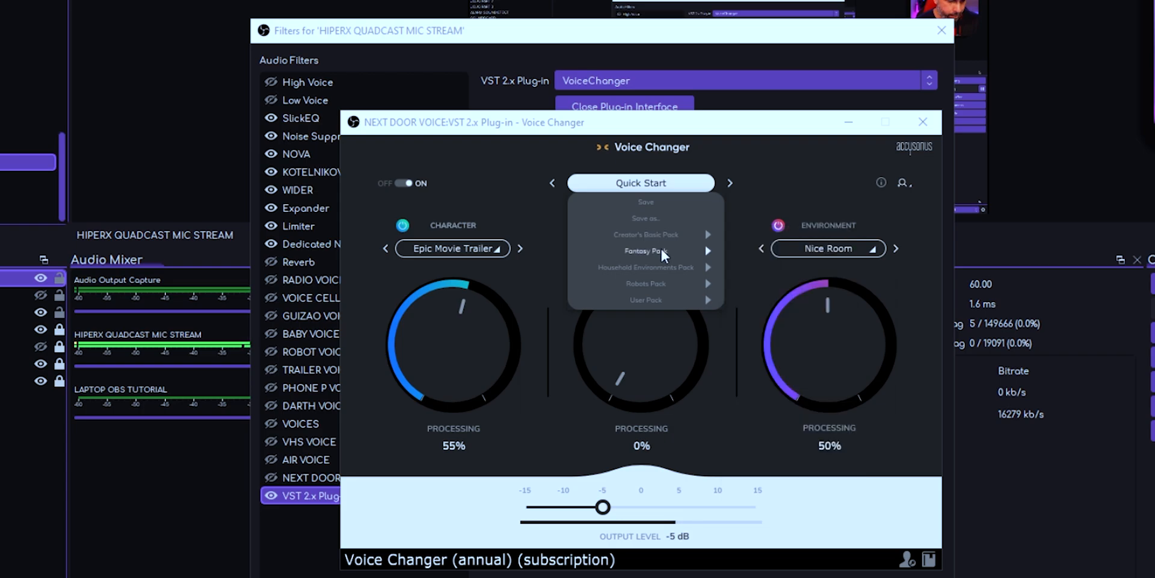
pyautogui.moveTo(645, 300)
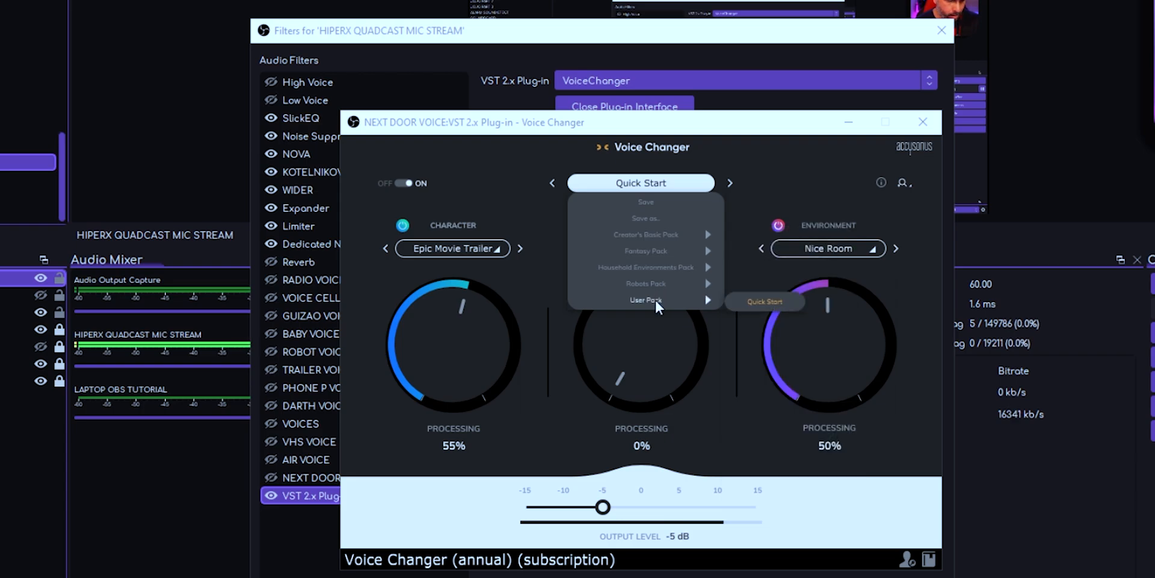